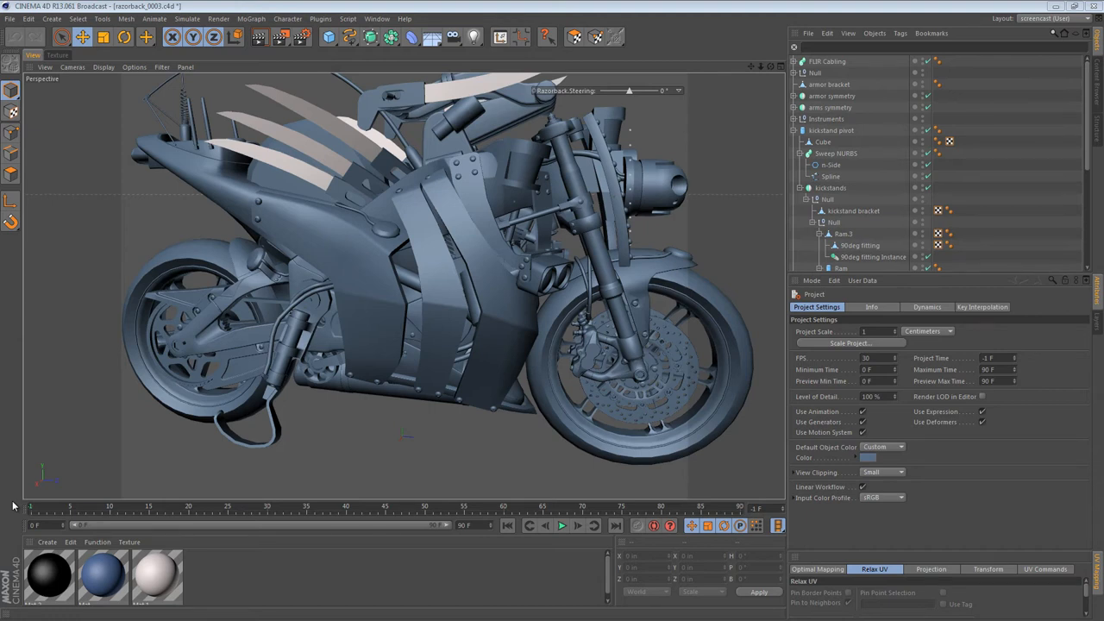
{"action": "mouse_move", "coordinate": [286, 326]}
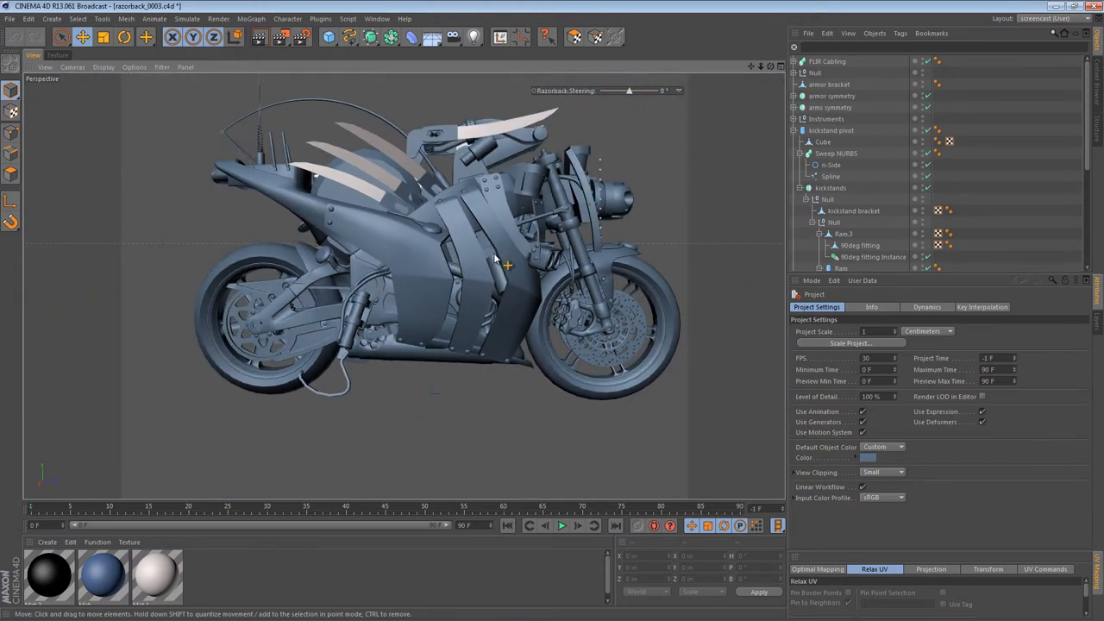
Test the front-wheel steering by swinging it side to side and back to straight.
{"action": "left_click_drag", "start_coordinate": [496, 258], "coordinate": [349, 384]}
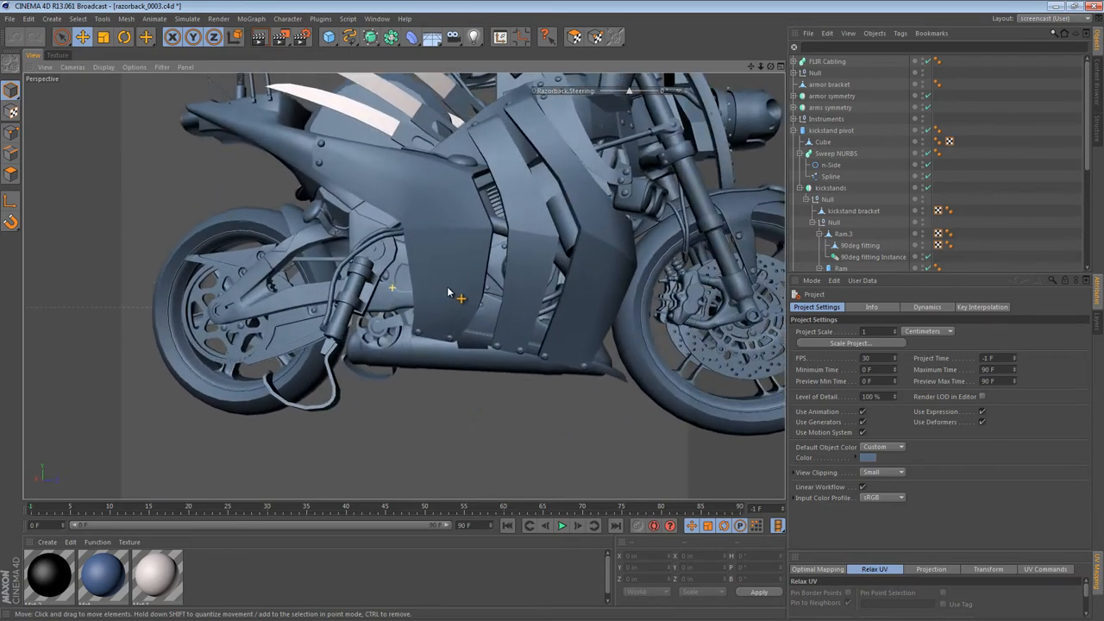
{"action": "left_click_drag", "start_coordinate": [449, 294], "coordinate": [517, 241]}
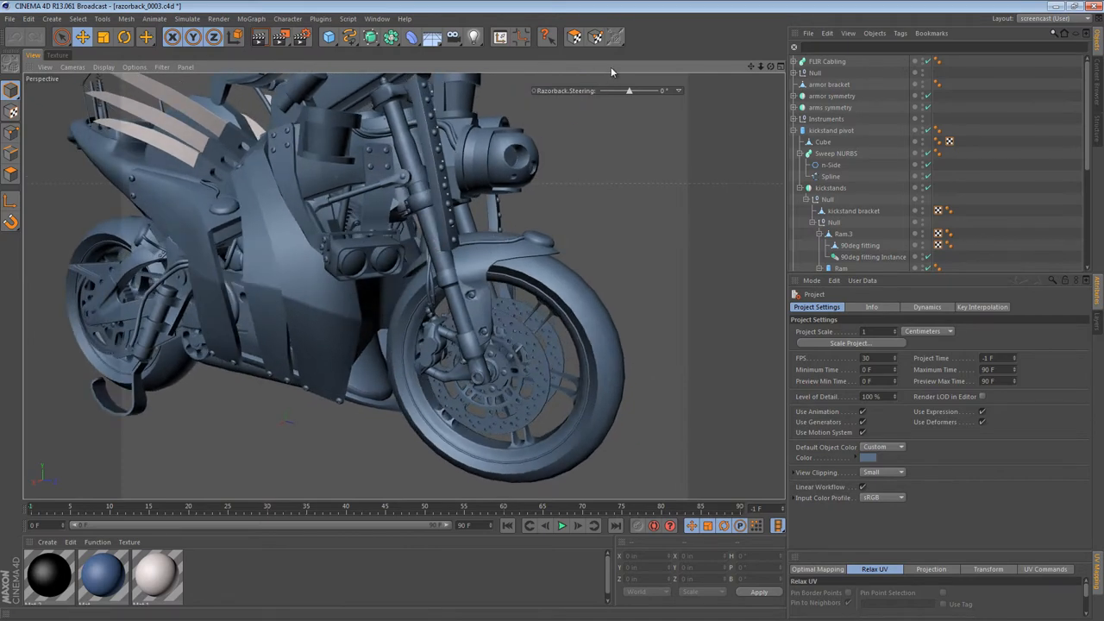
{"action": "left_click_drag", "start_coordinate": [629, 90], "coordinate": [608, 90]}
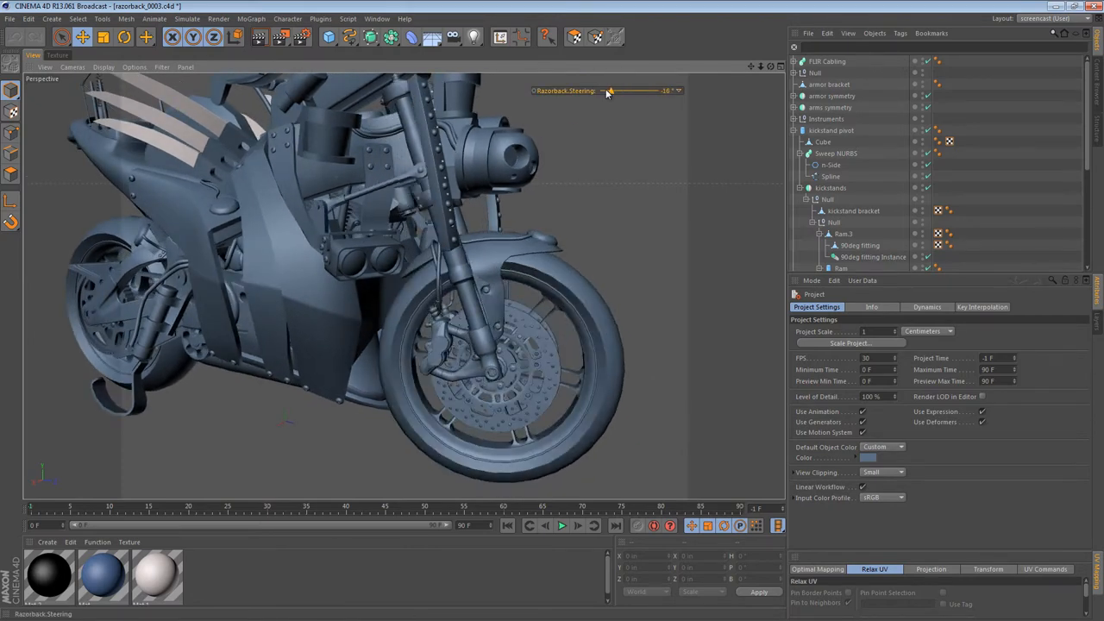
{"action": "left_click_drag", "start_coordinate": [610, 90], "coordinate": [601, 89]}
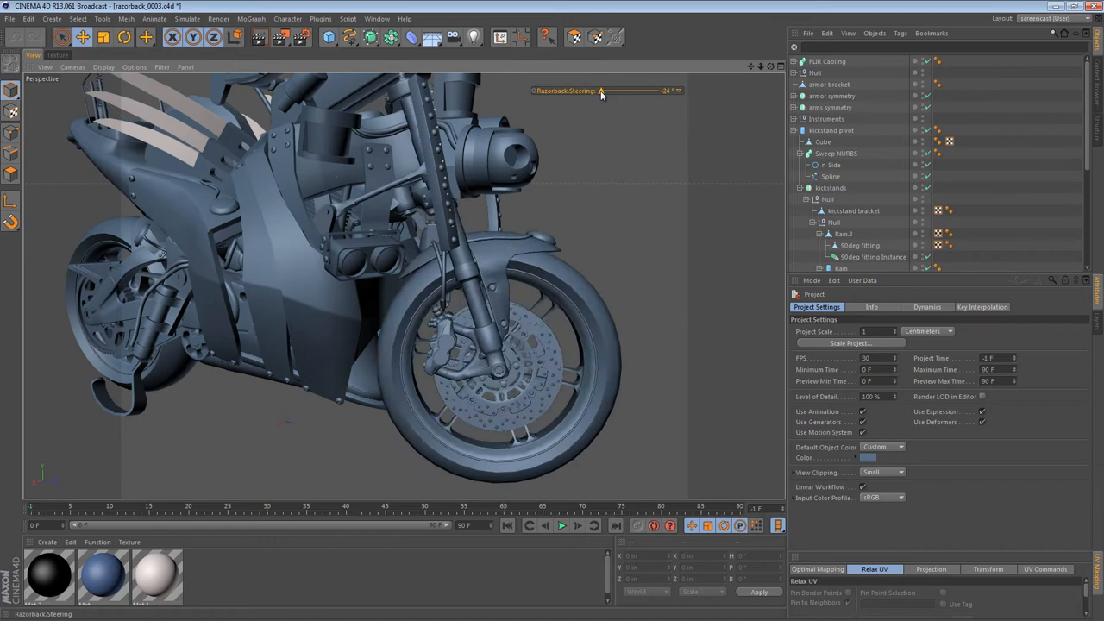
{"action": "left_click_drag", "start_coordinate": [601, 91], "coordinate": [611, 92]}
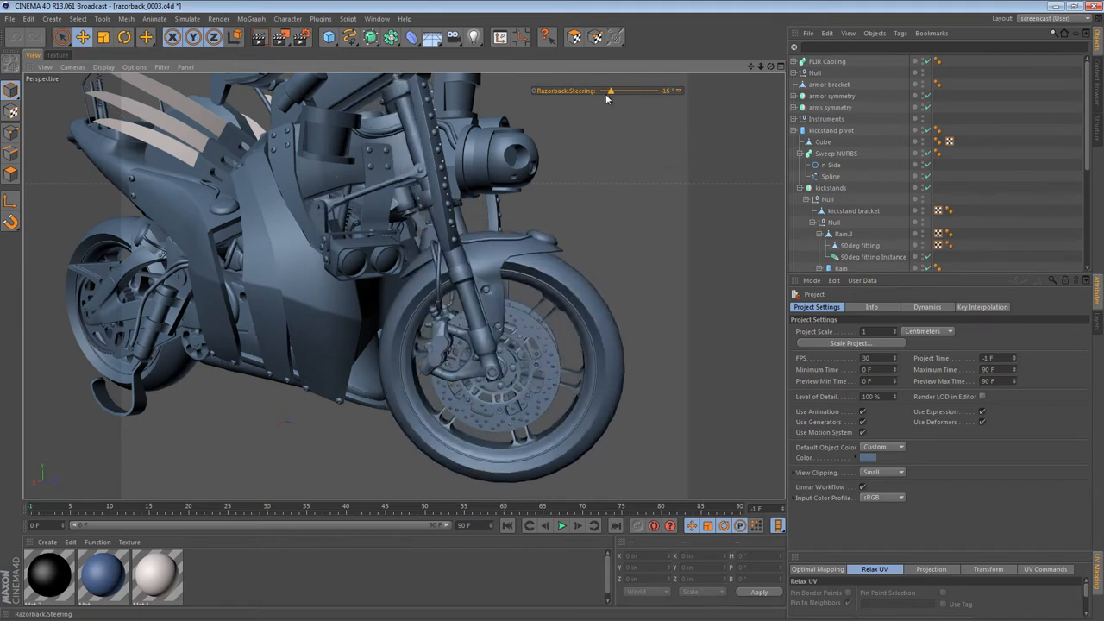
{"action": "left_click_drag", "start_coordinate": [611, 91], "coordinate": [621, 91]}
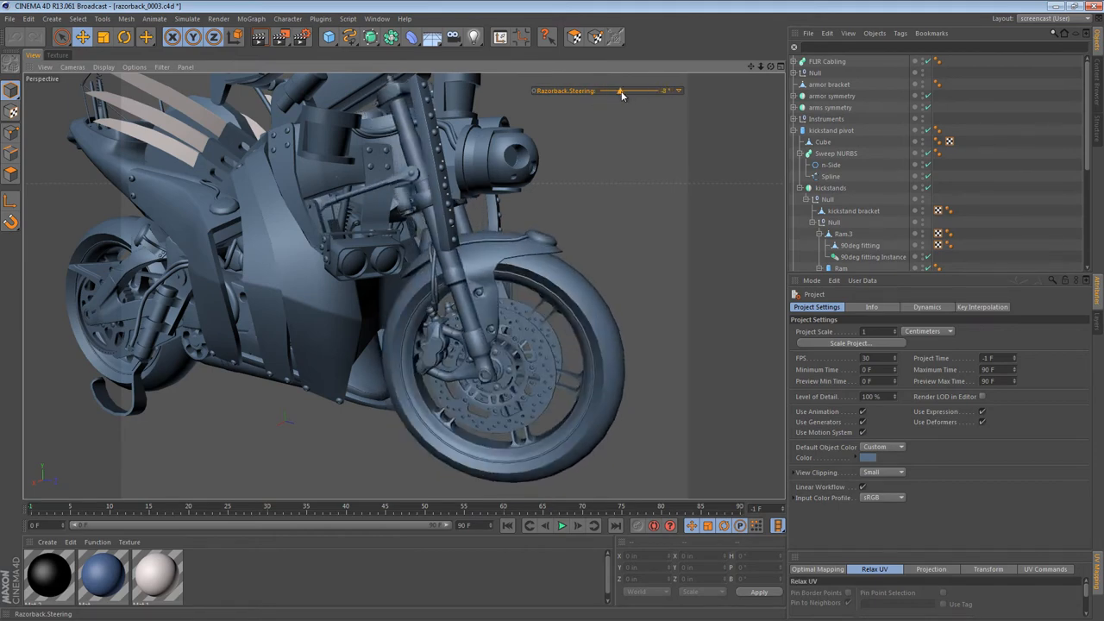
{"action": "left_click_drag", "start_coordinate": [621, 91], "coordinate": [630, 90]}
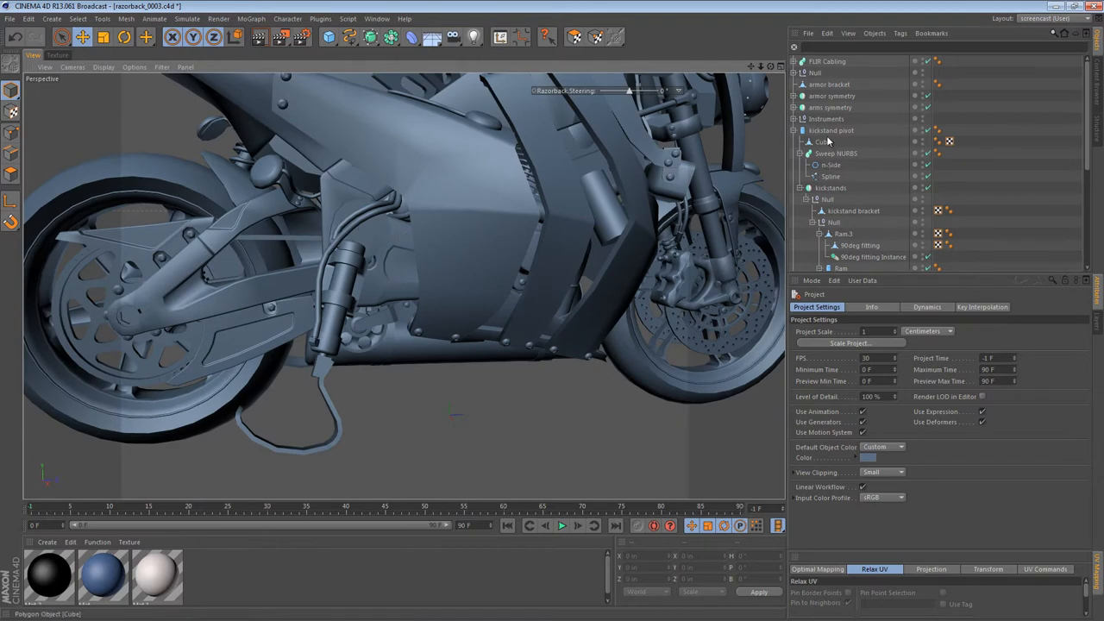
Group the kickstand pivot into a null named 'Kickstand Pivot Null'.
{"action": "left_click", "coordinate": [823, 142]}
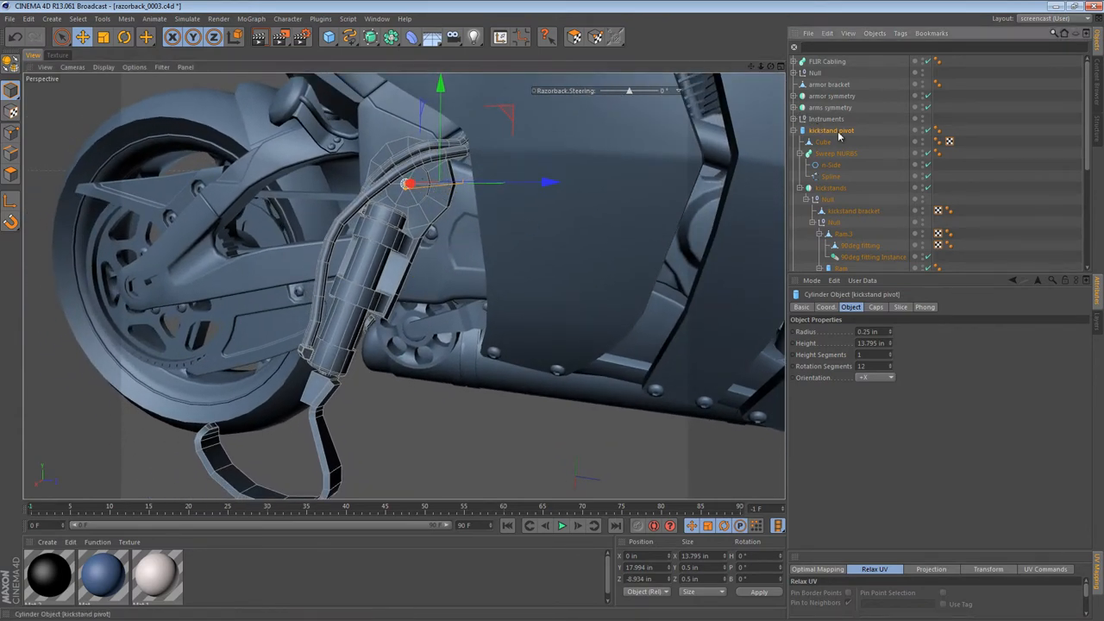
{"action": "mouse_move", "coordinate": [809, 136]}
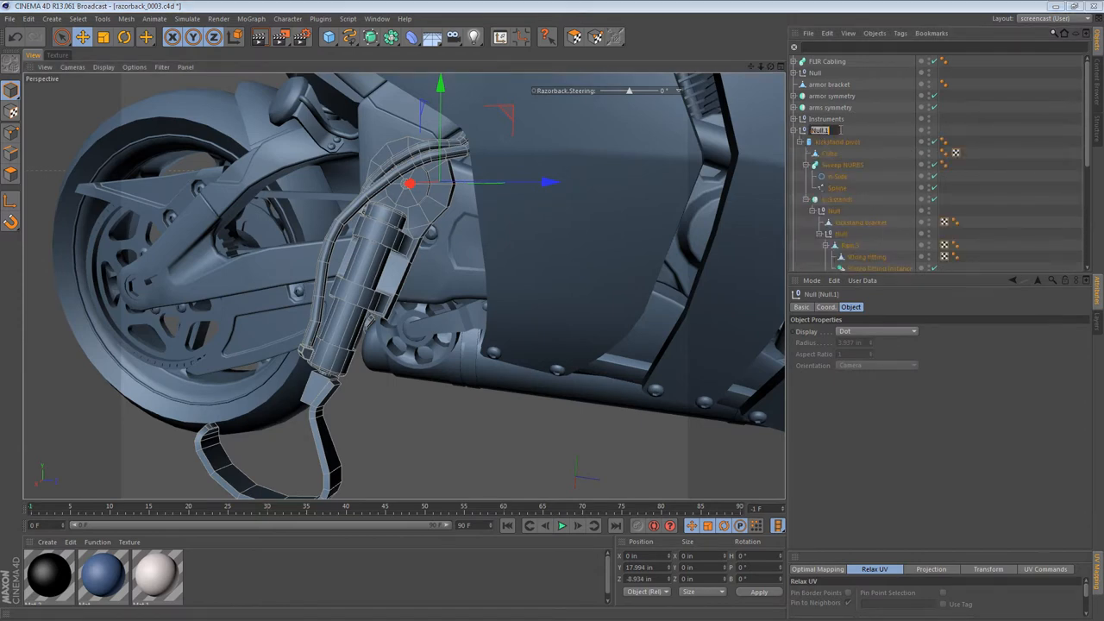
{"action": "type", "text": "Kick"}
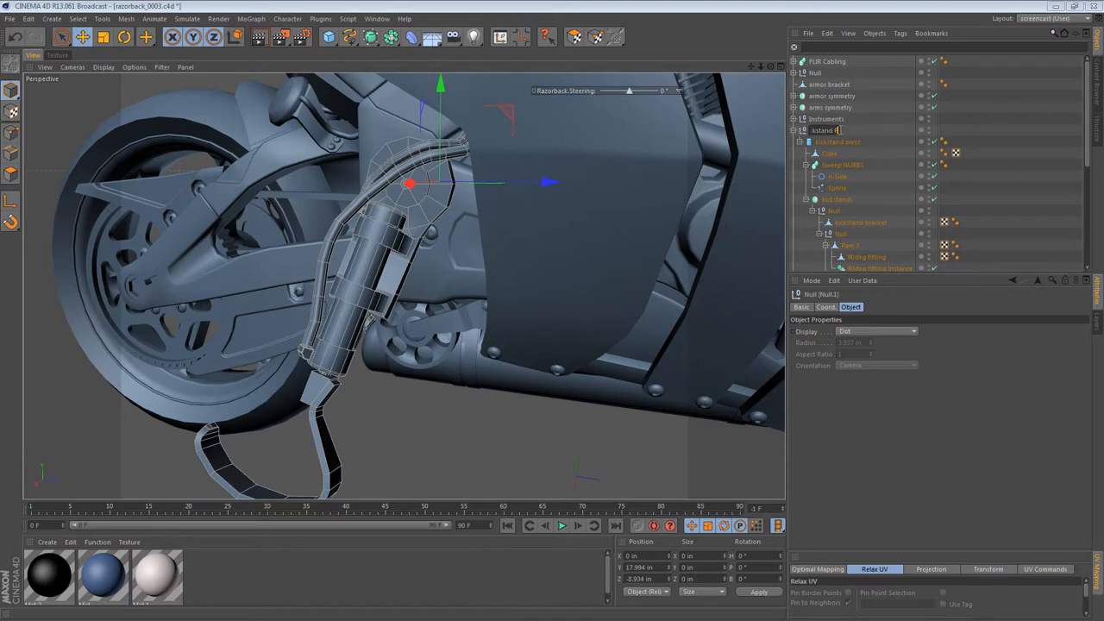
{"action": "type", "text": "Pivot Null"}
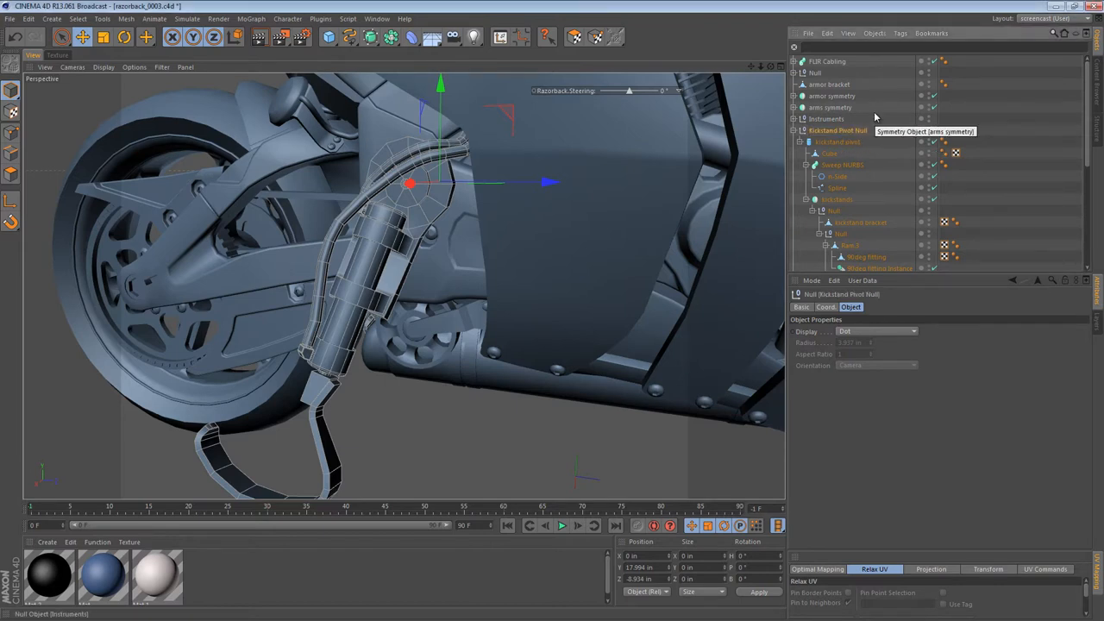
{"action": "left_click", "coordinate": [123, 37]}
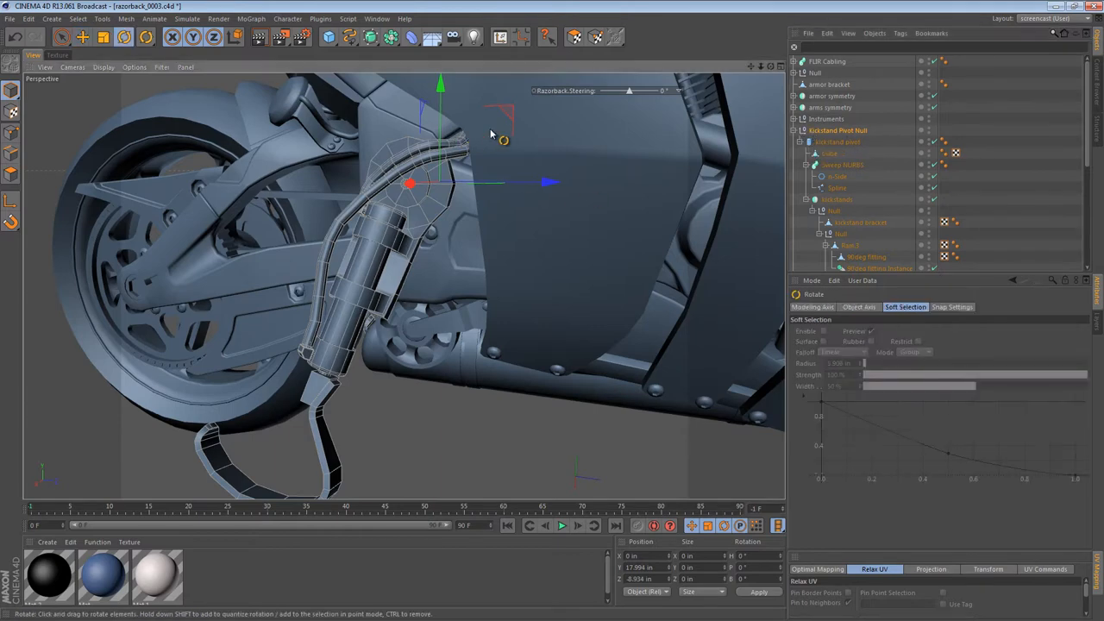
{"action": "left_click_drag", "start_coordinate": [465, 129], "coordinate": [496, 160]}
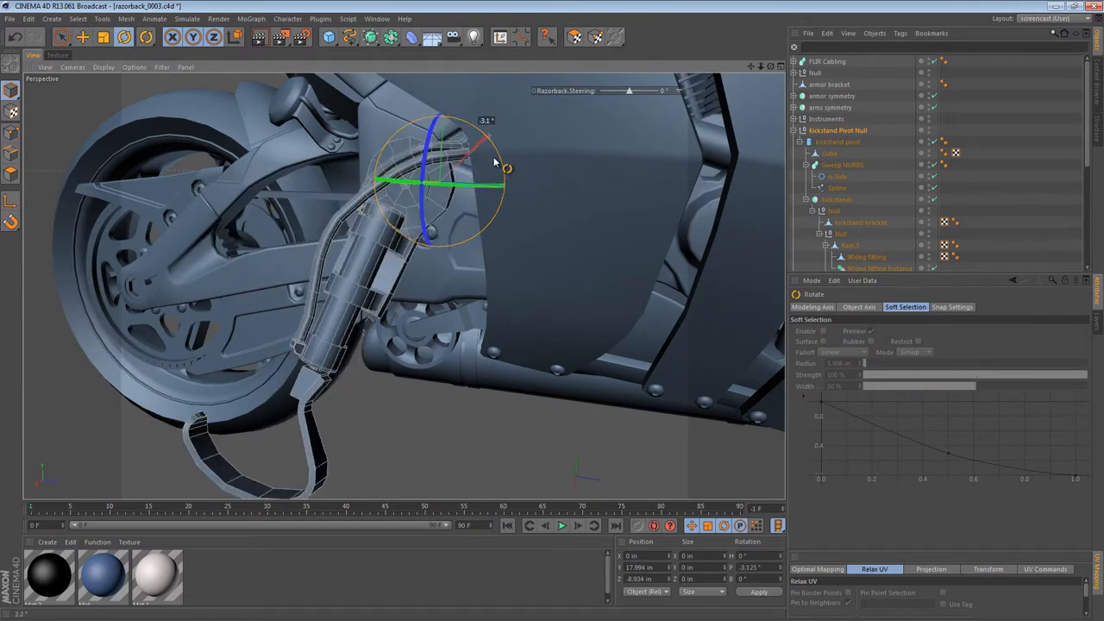
{"action": "left_click_drag", "start_coordinate": [466, 155], "coordinate": [492, 203]}
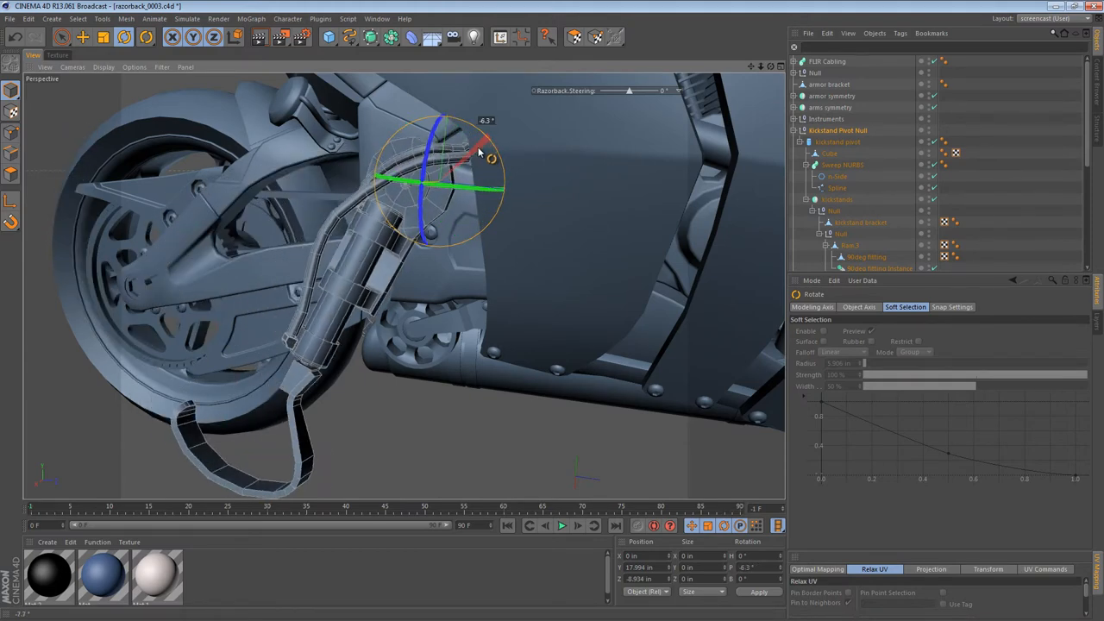
{"action": "left_click_drag", "start_coordinate": [483, 143], "coordinate": [457, 259]}
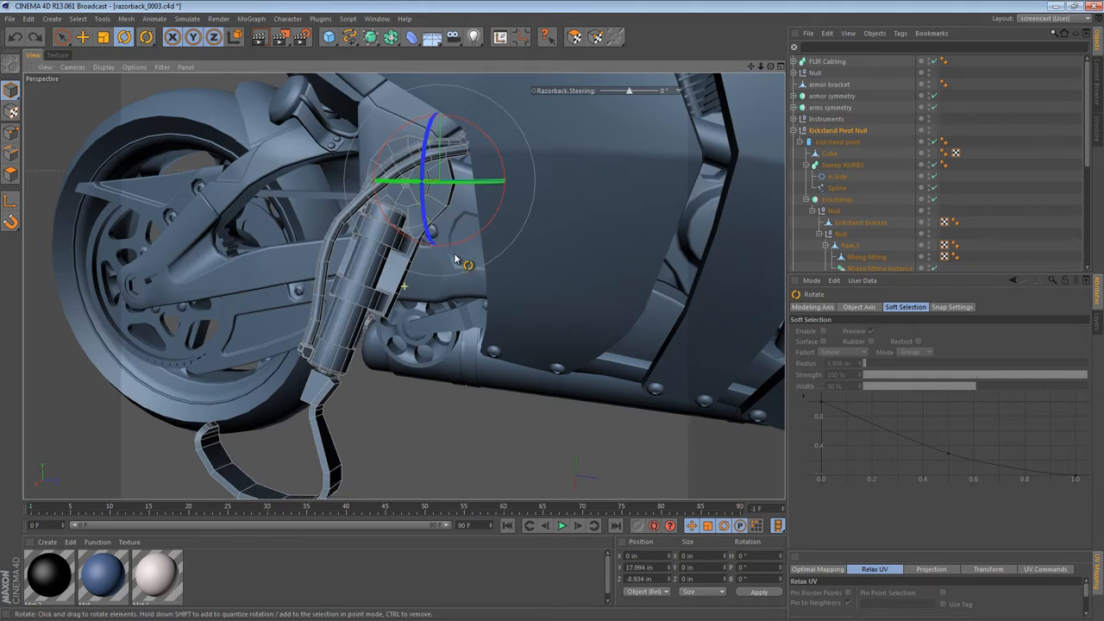
{"action": "left_click_drag", "start_coordinate": [470, 268], "coordinate": [509, 222]}
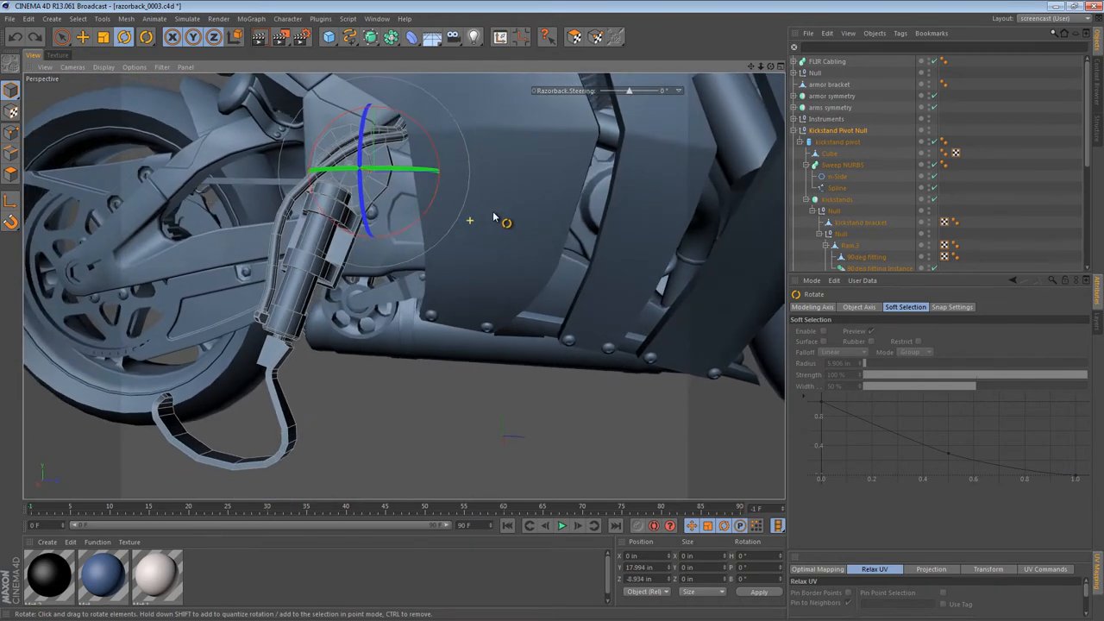
{"action": "left_click_drag", "start_coordinate": [496, 219], "coordinate": [518, 216]}
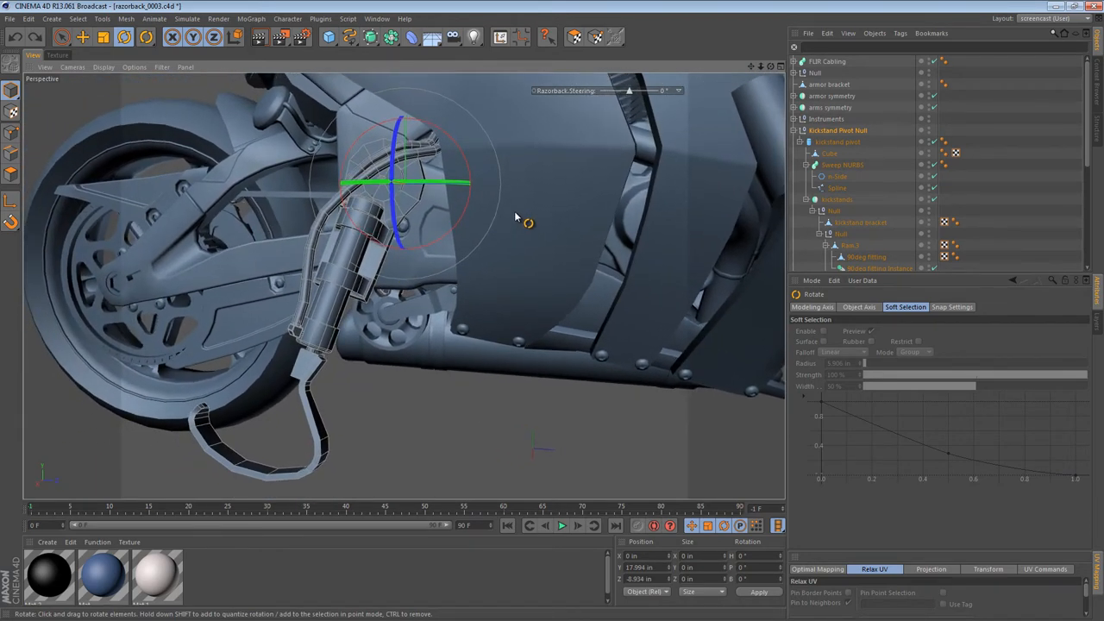
Create a new saturated orange material, Mat.3, and apply it to Kickstand Pivot Null.
{"action": "left_click", "coordinate": [47, 542]}
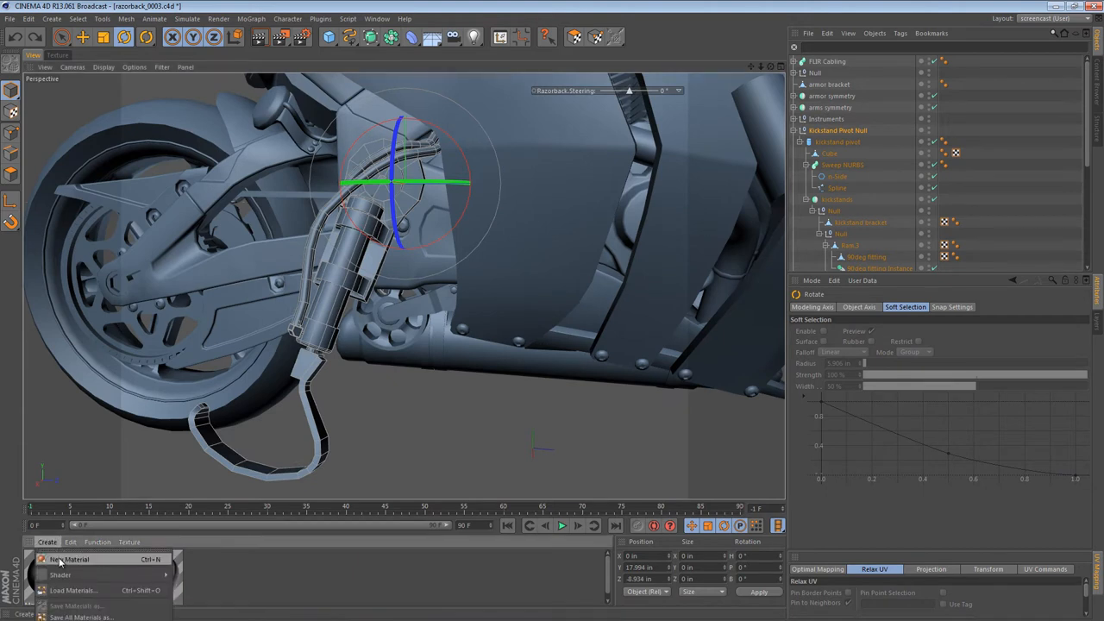
{"action": "left_click", "coordinate": [71, 559]}
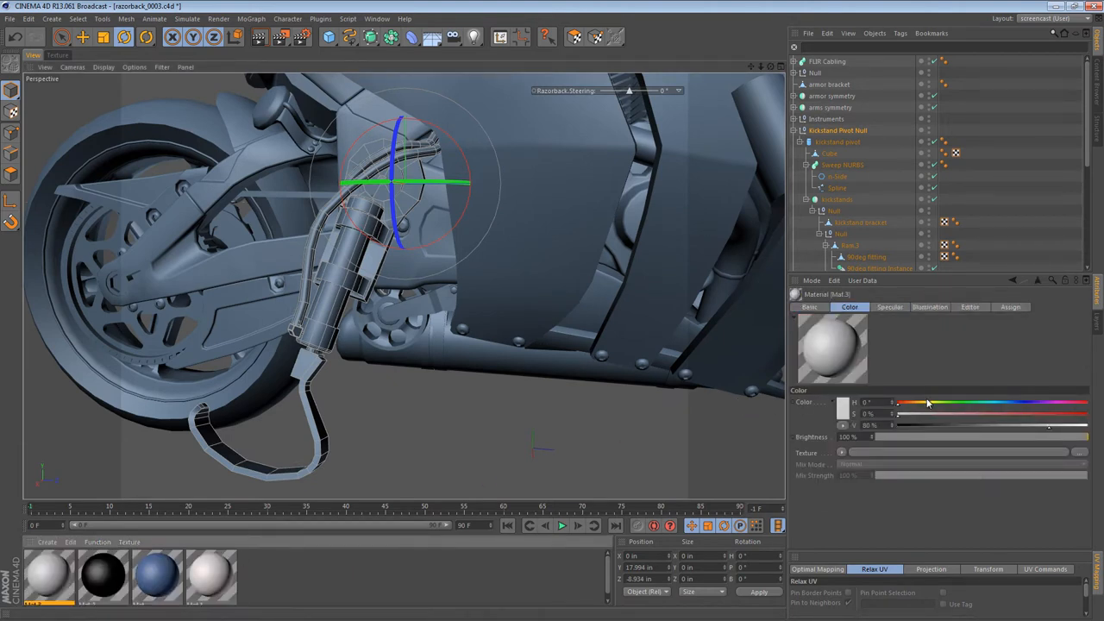
{"action": "left_click_drag", "start_coordinate": [927, 404], "coordinate": [973, 416]}
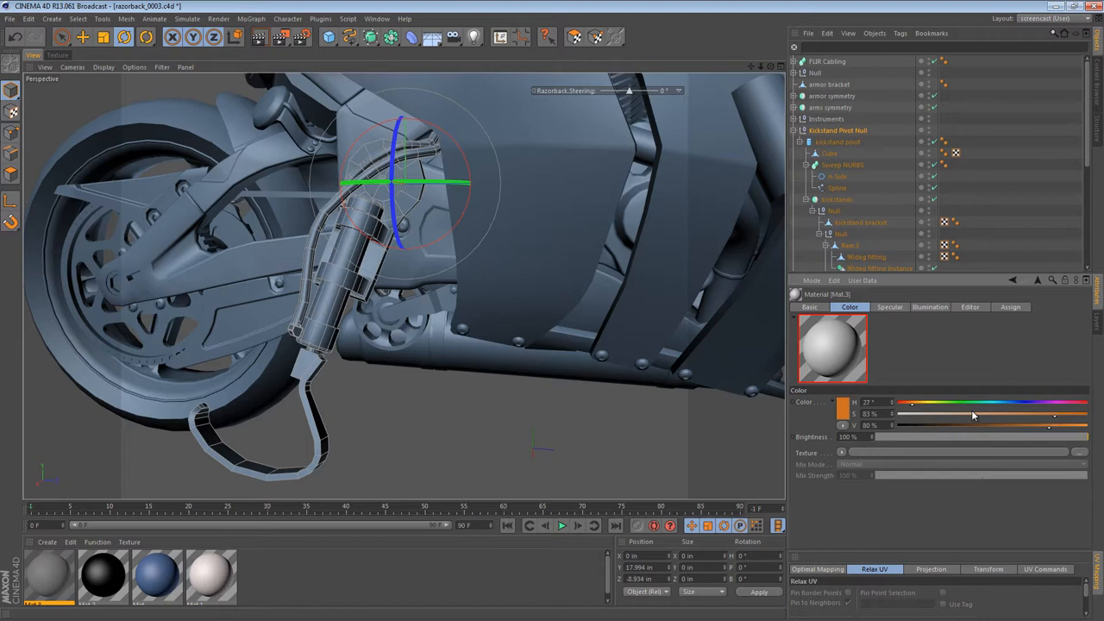
{"action": "left_click_drag", "start_coordinate": [973, 416], "coordinate": [914, 410]}
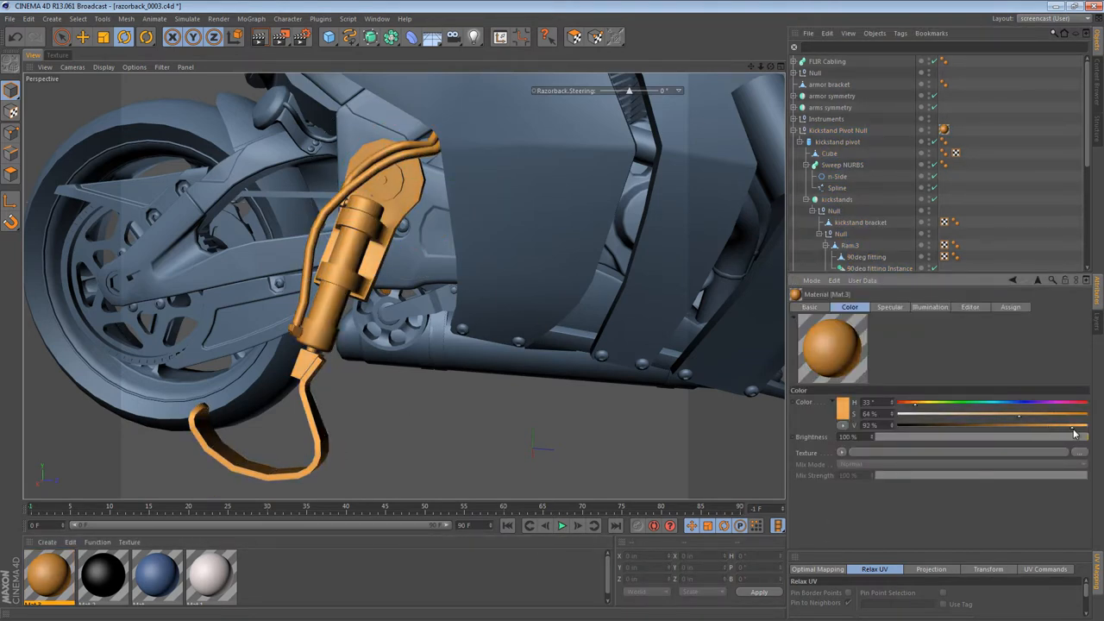
{"action": "left_click_drag", "start_coordinate": [1018, 414], "coordinate": [1050, 419]}
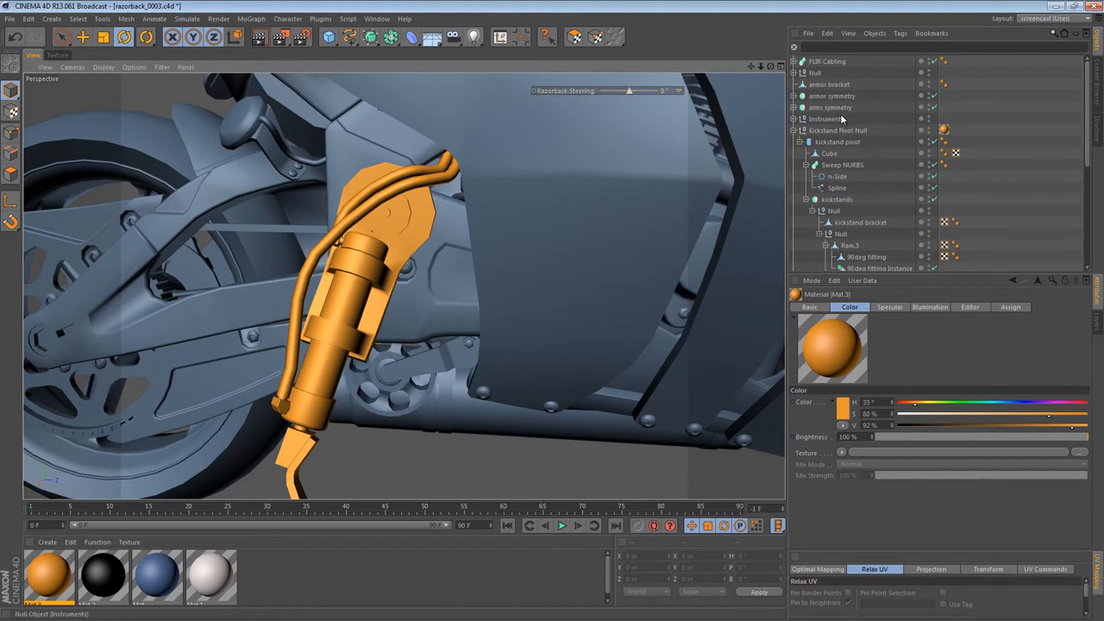
Select the Razorback control null to show its Steering user data.
{"action": "scroll", "scroll_direction": "down", "scroll_amount": 3}
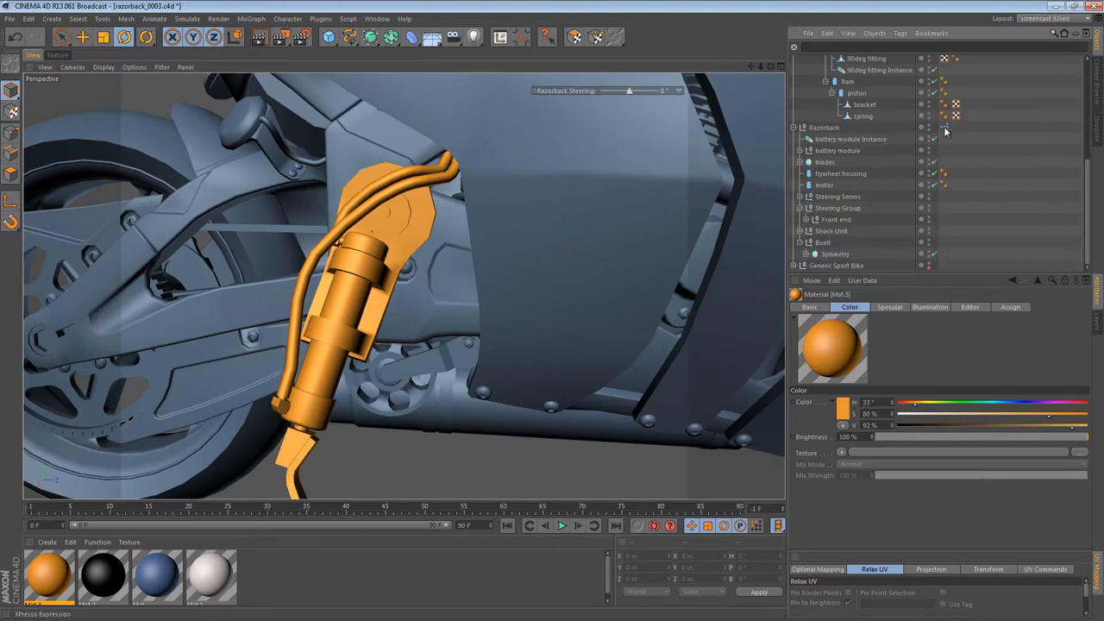
{"action": "left_click", "coordinate": [824, 126]}
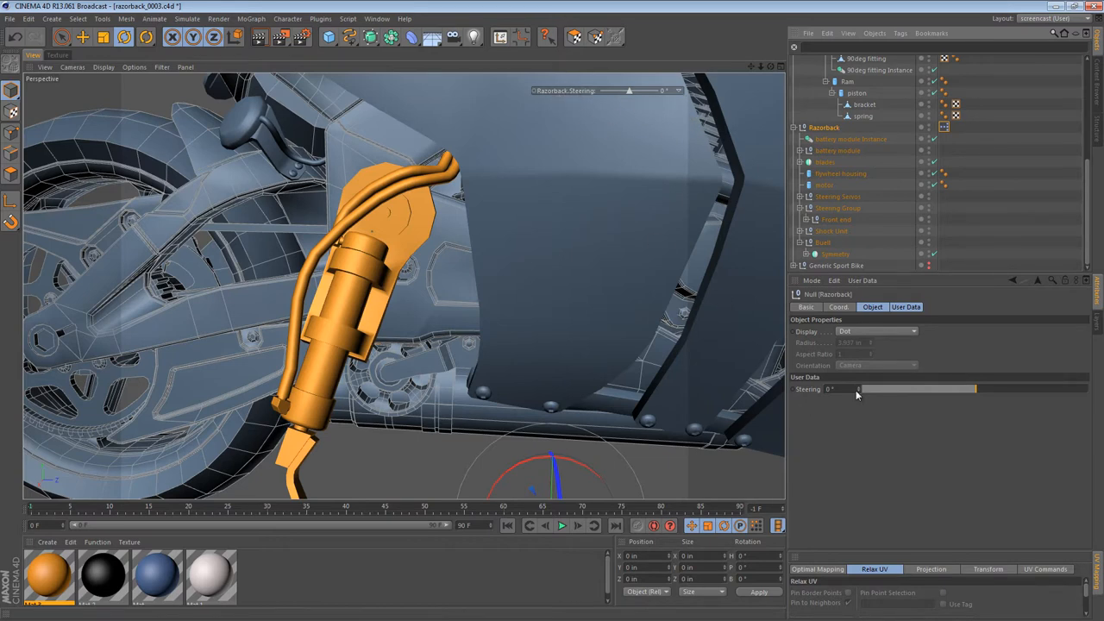
{"action": "mouse_move", "coordinate": [913, 392]}
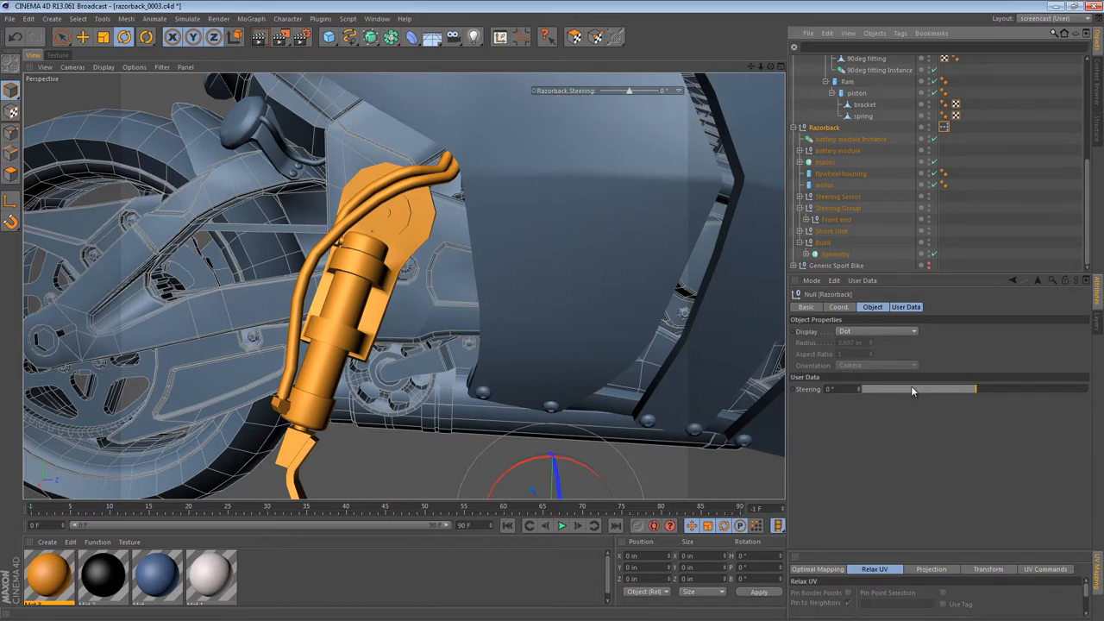
{"action": "mouse_move", "coordinate": [944, 376]}
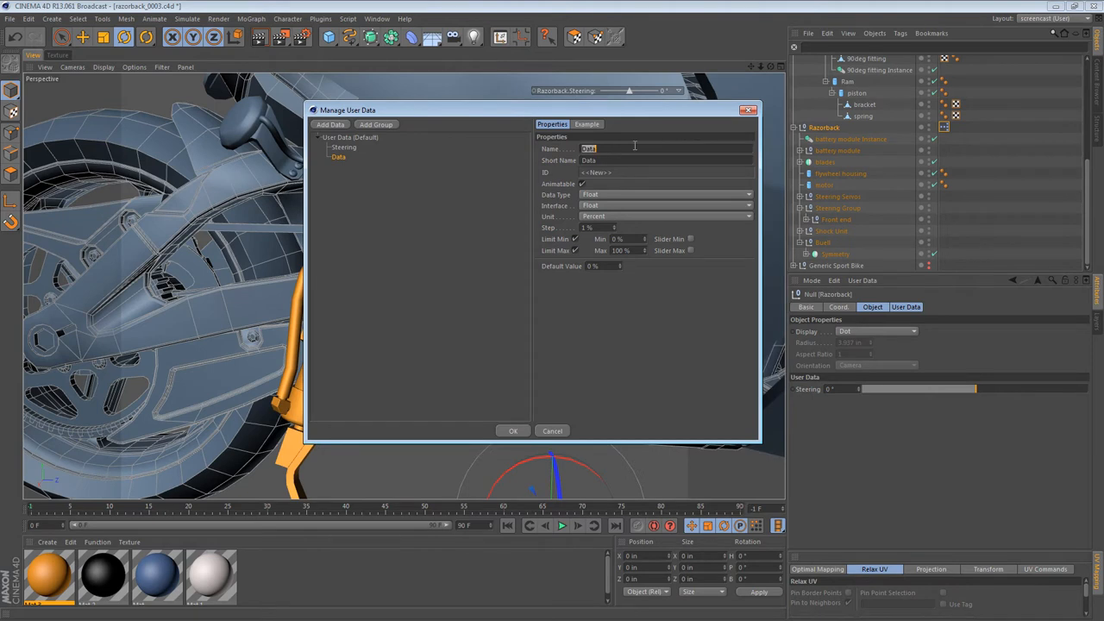
Add a 'Kickstands' Float Slider user data control to the Razorback null.
{"action": "type", "text": "Kickstands"}
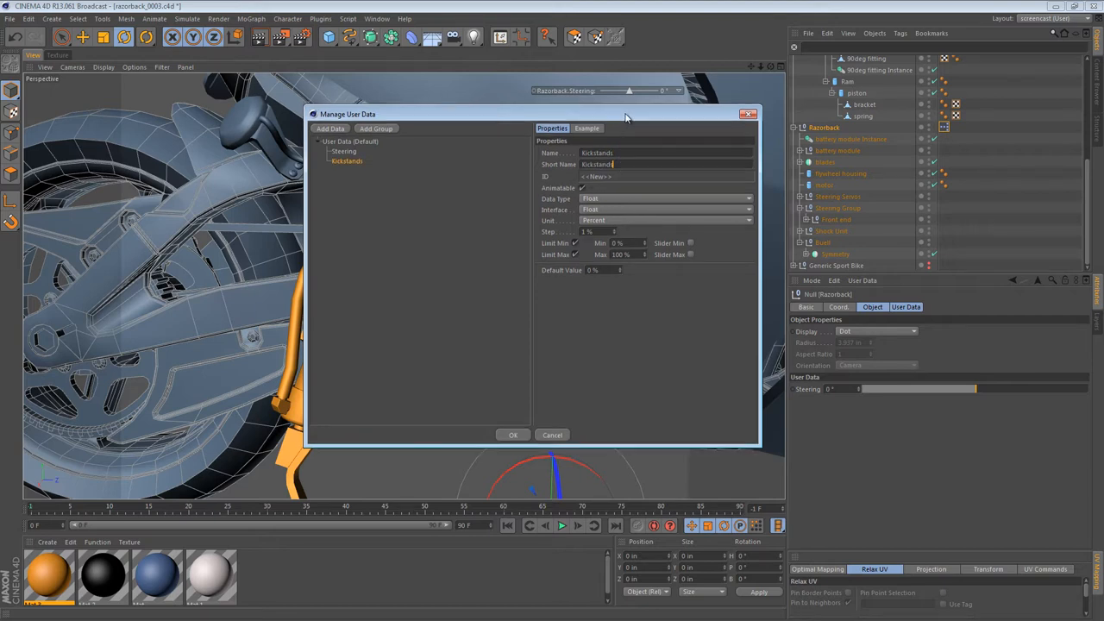
{"action": "left_click", "coordinate": [664, 210]}
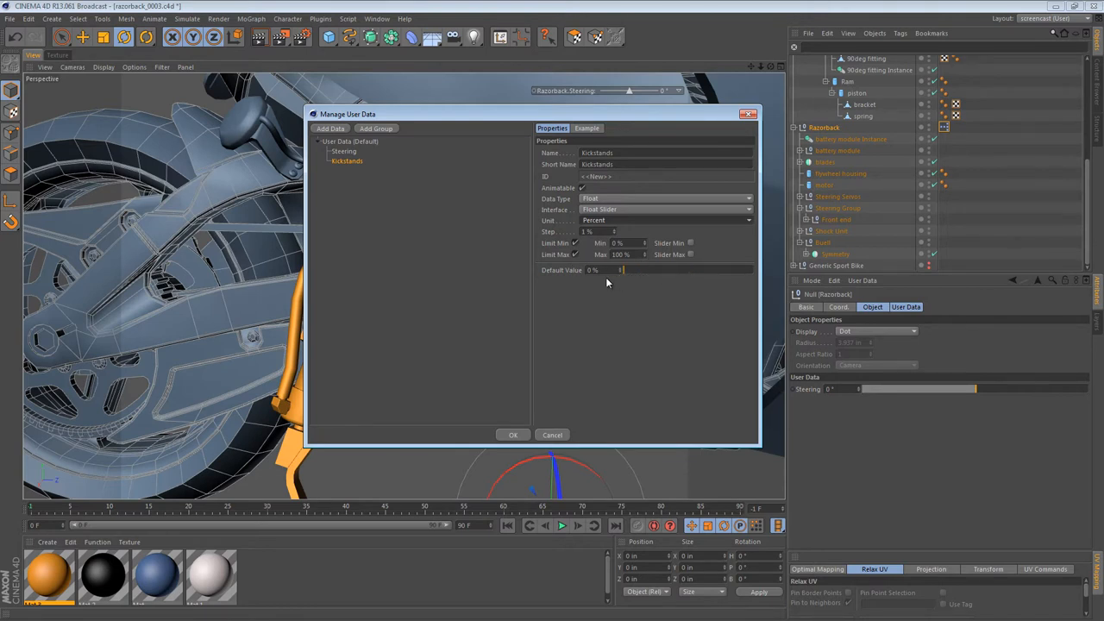
{"action": "mouse_move", "coordinate": [529, 399]}
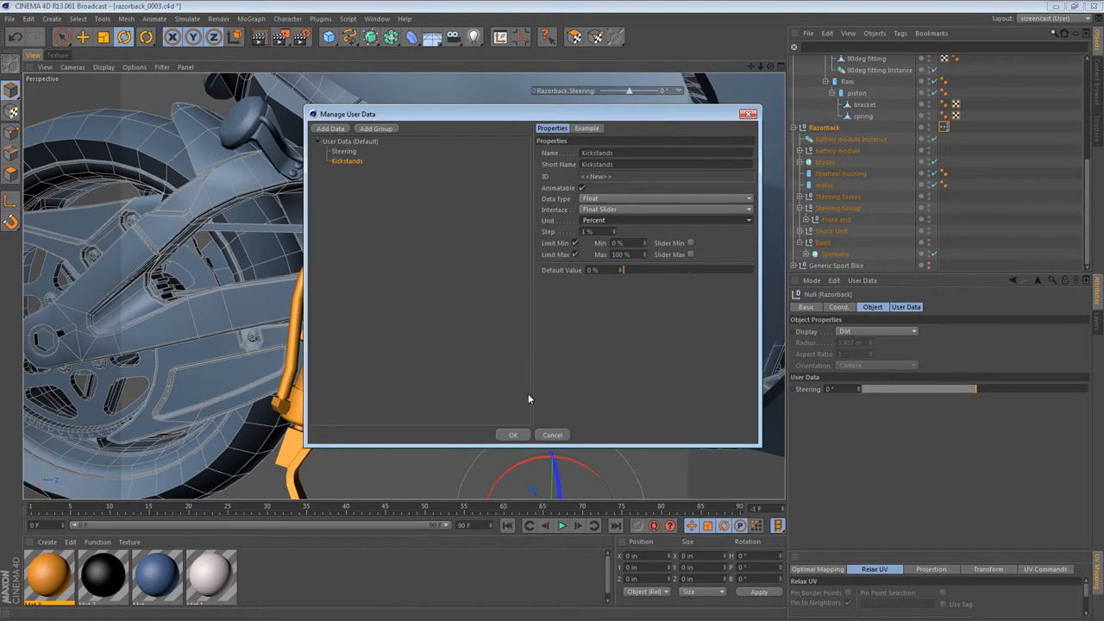
{"action": "left_click", "coordinate": [513, 433]}
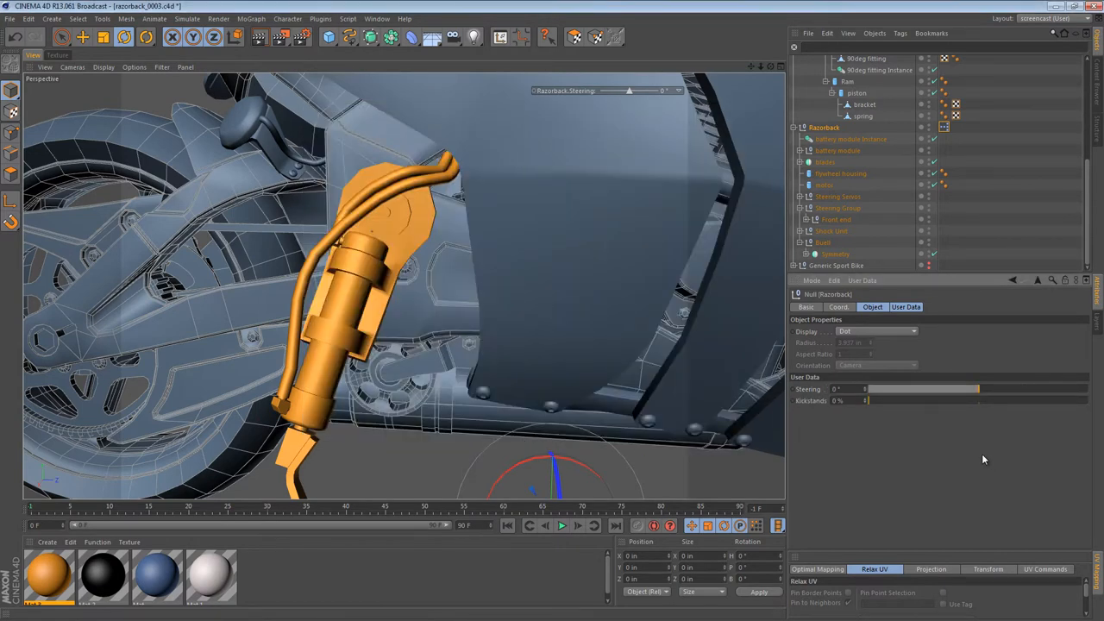
Reset Kickstands to 0% and group Steering and Kickstands into a Razorback HUD panel.
{"action": "left_click_drag", "start_coordinate": [867, 400], "coordinate": [941, 400]}
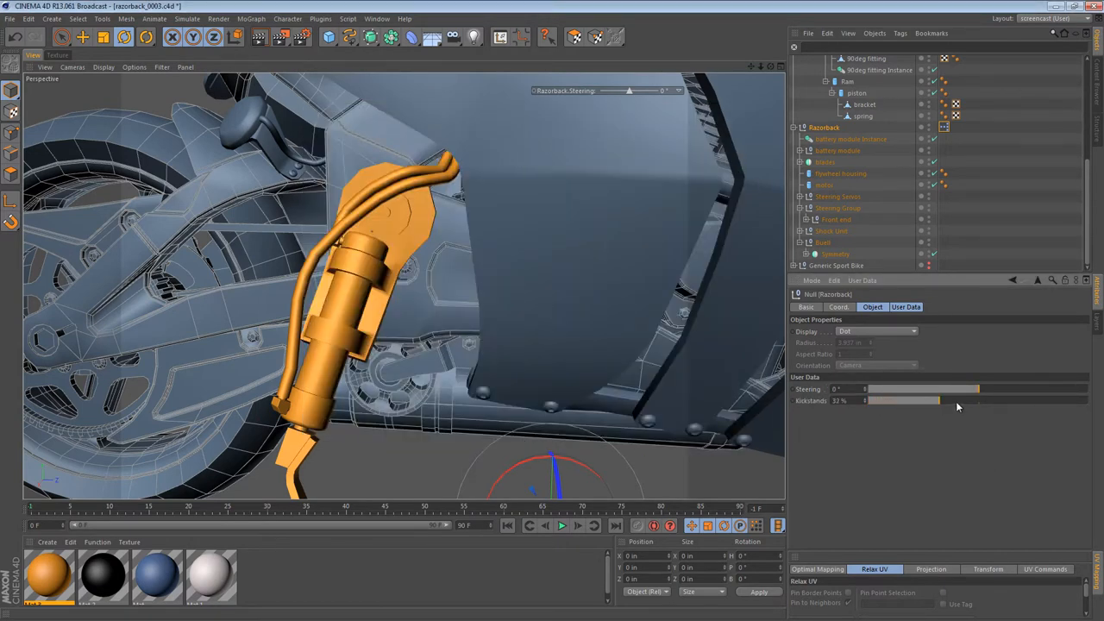
{"action": "left_click_drag", "start_coordinate": [927, 400], "coordinate": [867, 400]}
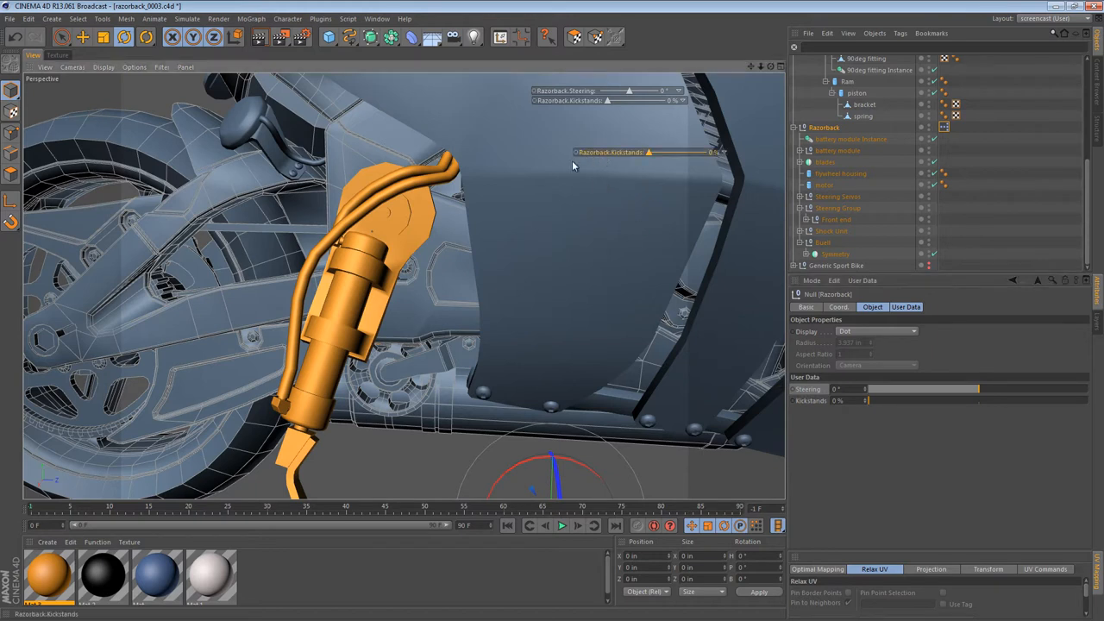
{"action": "right_click", "coordinate": [611, 152]}
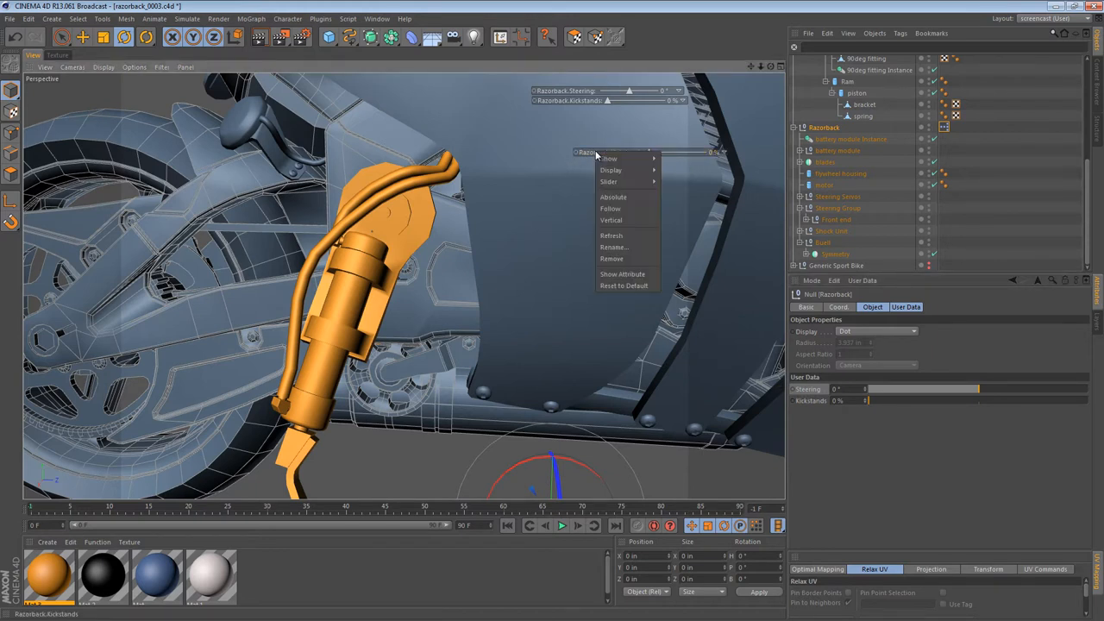
{"action": "mouse_move", "coordinate": [614, 259]}
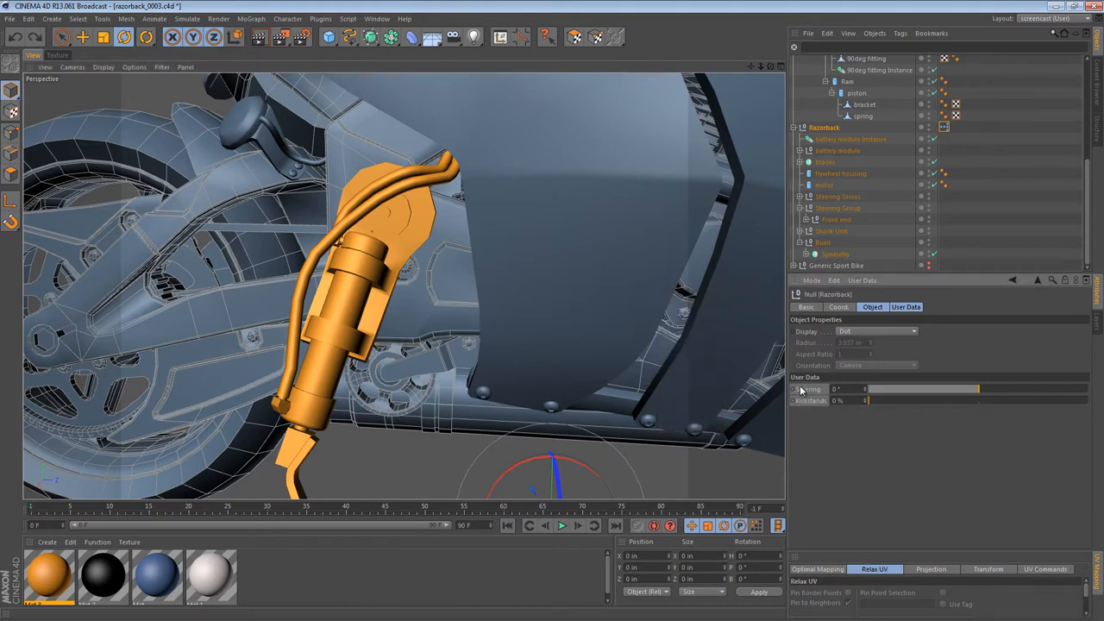
{"action": "right_click", "coordinate": [806, 389]}
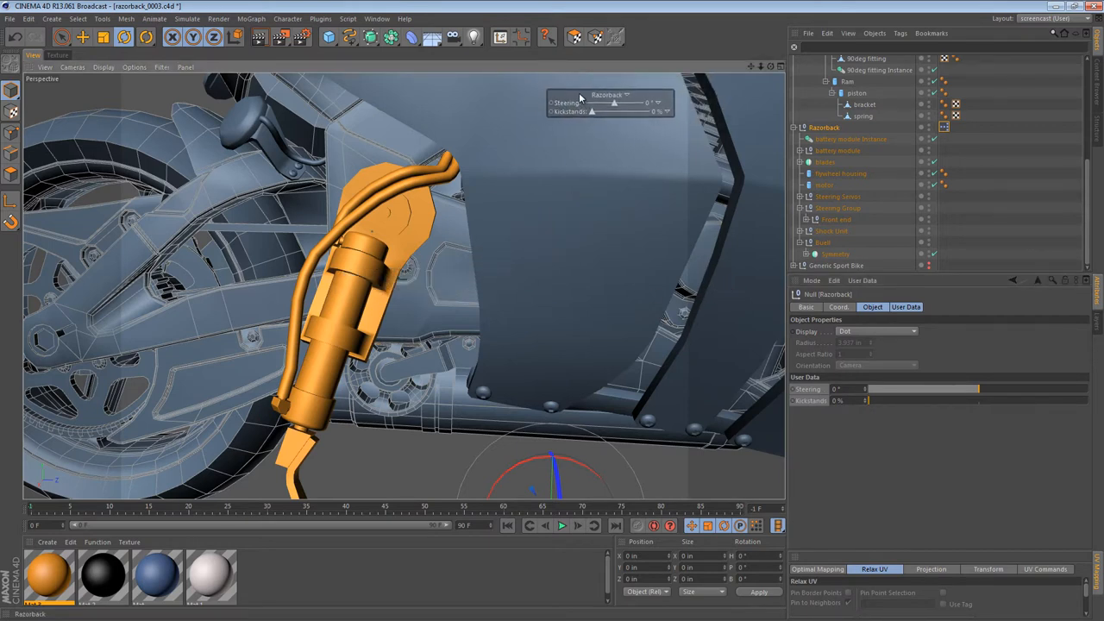
{"action": "right_click", "coordinate": [626, 101]}
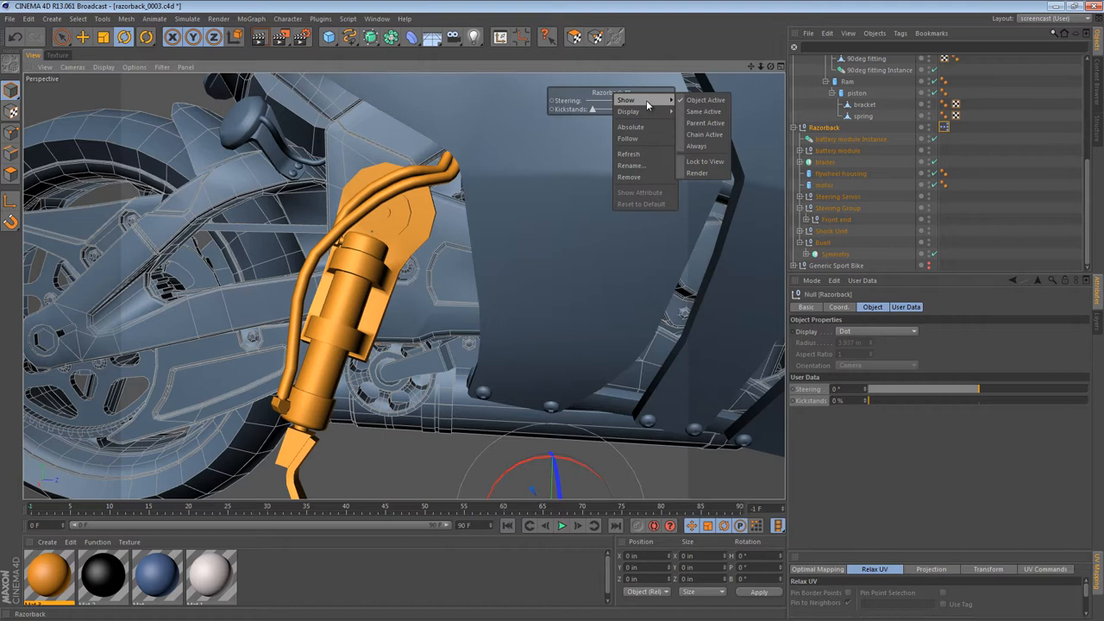
{"action": "mouse_move", "coordinate": [628, 111]}
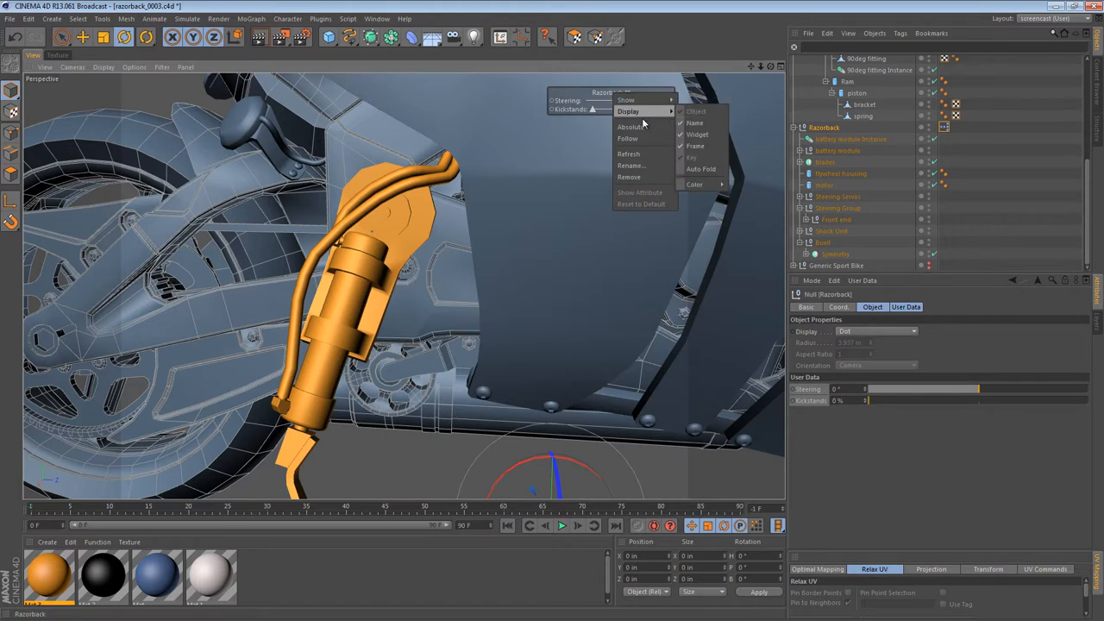
{"action": "mouse_move", "coordinate": [625, 99]}
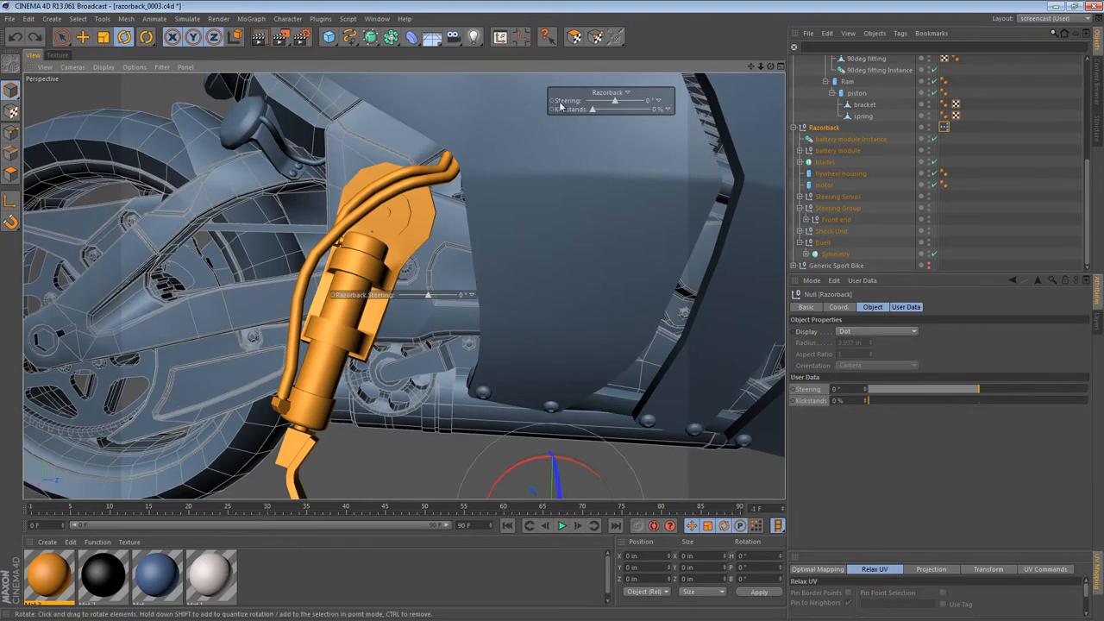
{"action": "left_click_drag", "start_coordinate": [592, 101], "coordinate": [607, 101]}
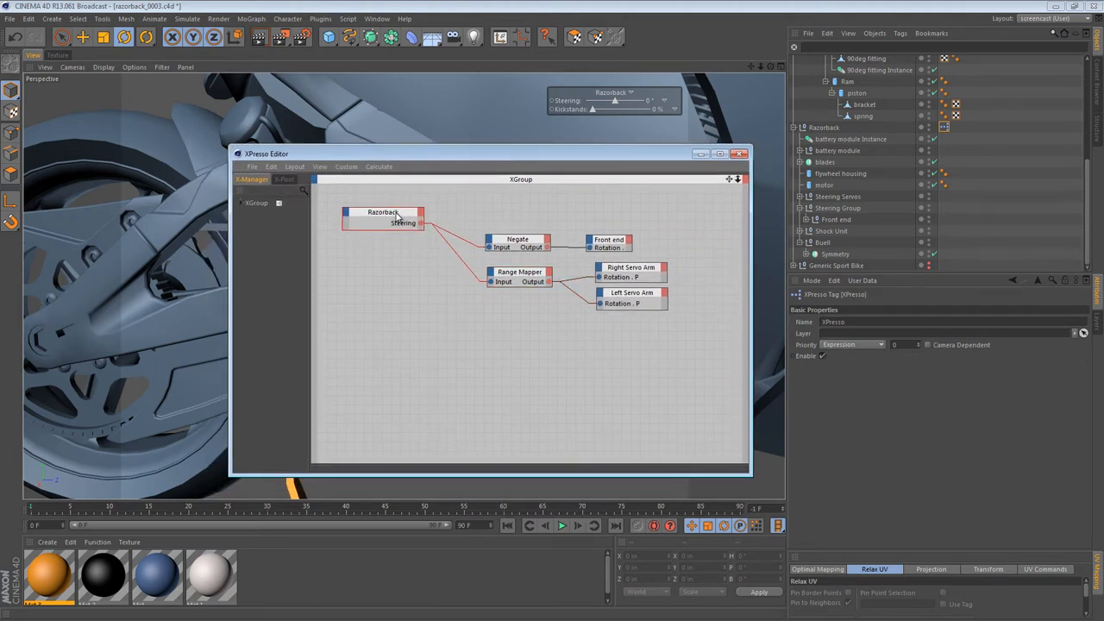
Add a Kickstands output port to the Razorback XPresso node beside Steering.
{"action": "left_click", "coordinate": [382, 212]}
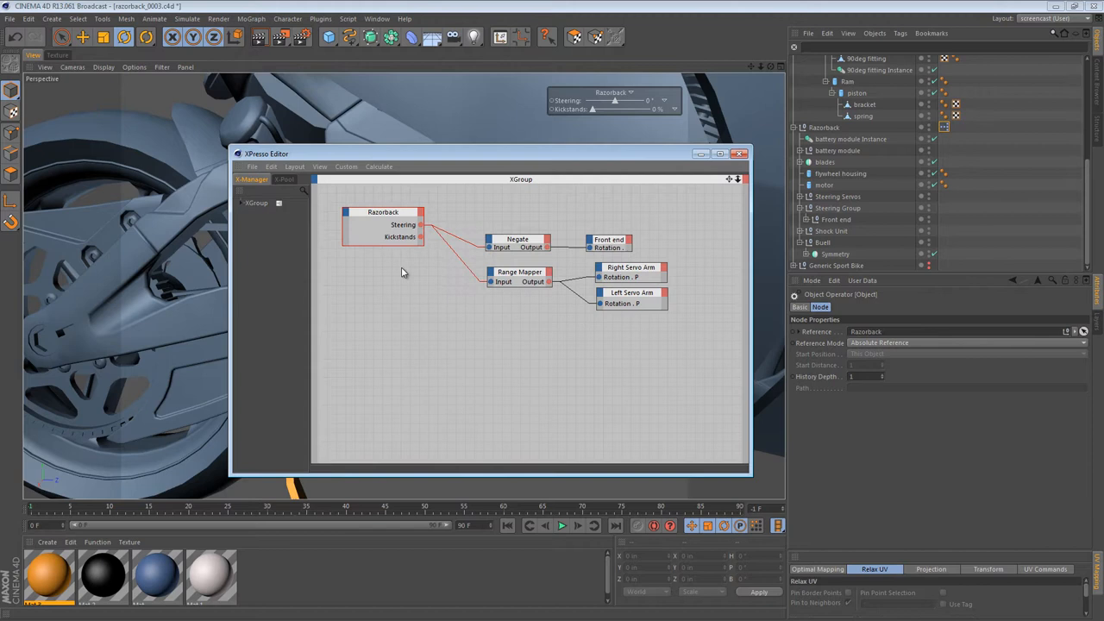
{"action": "mouse_move", "coordinate": [511, 285]}
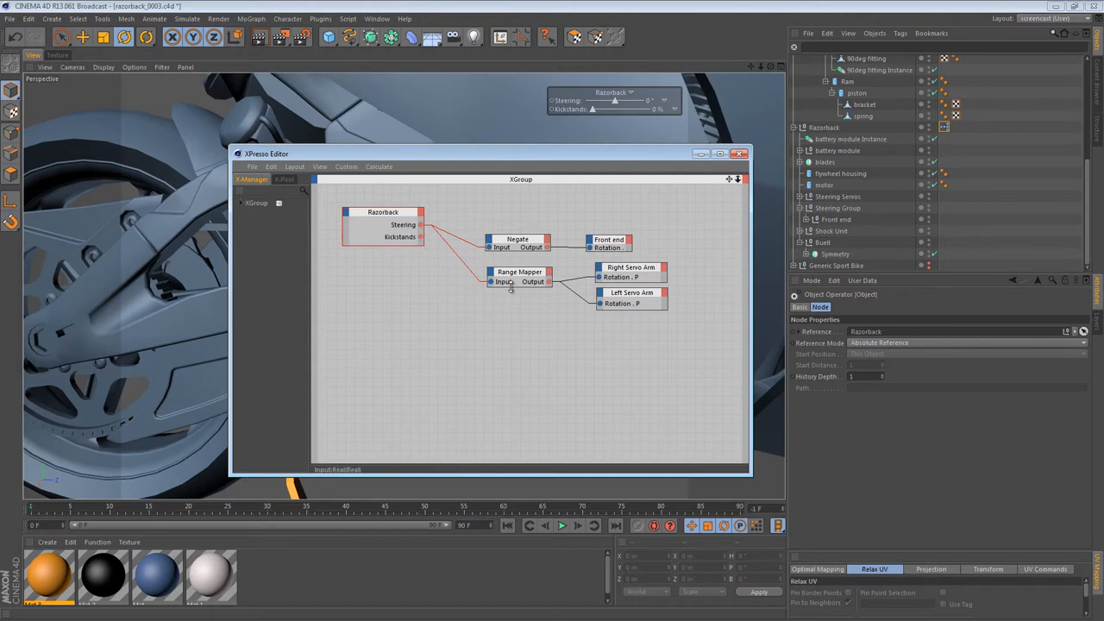
{"action": "left_click_drag", "start_coordinate": [518, 276], "coordinate": [524, 265]}
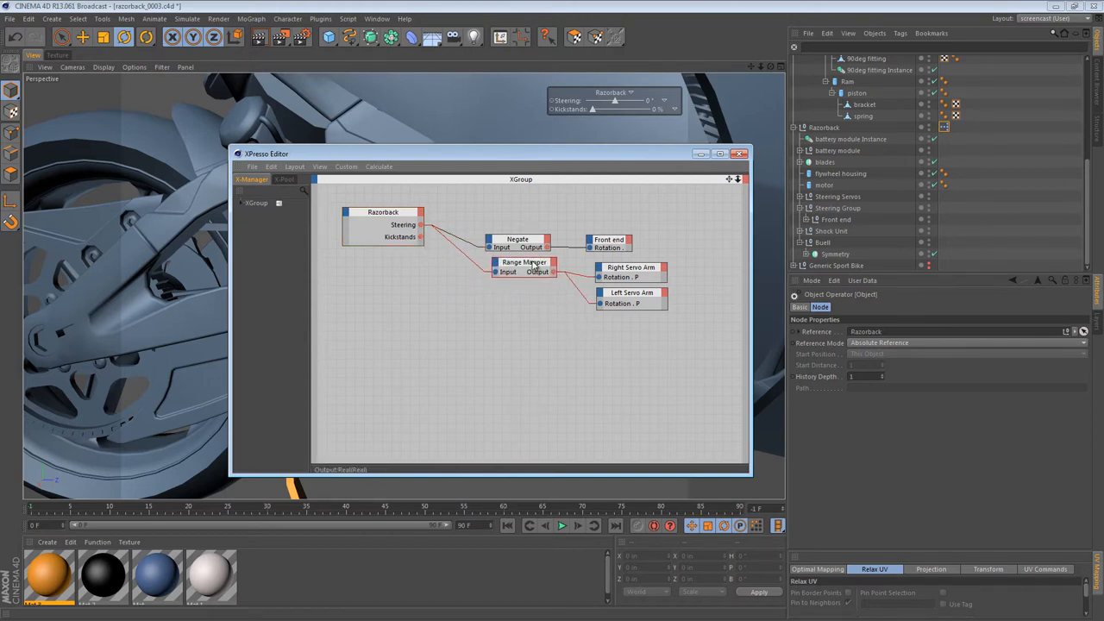
{"action": "left_click", "coordinate": [518, 228]}
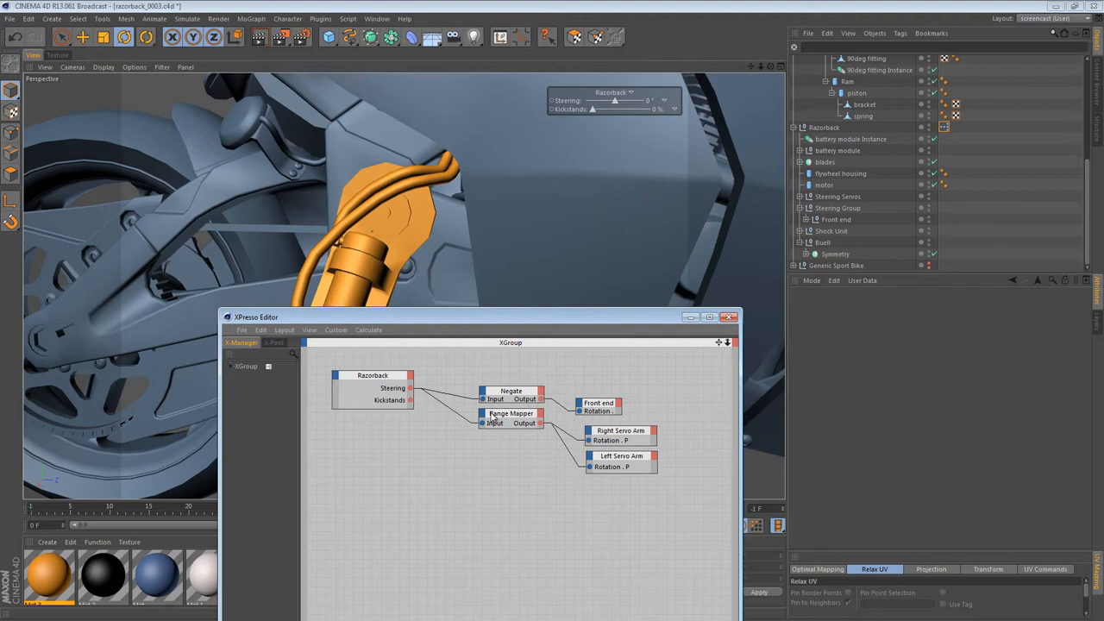
Copy the Range Mapper for Kickstands with 0–100% input and wire it to Kickstand Pivot Null.
{"action": "left_click", "coordinate": [511, 414]}
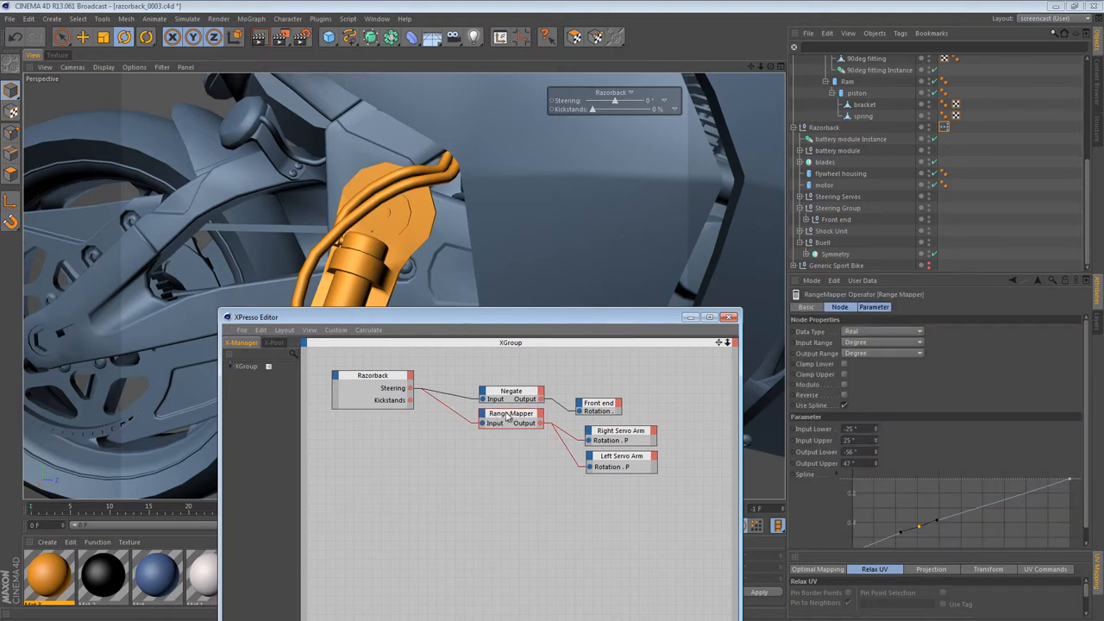
{"action": "mouse_move", "coordinate": [996, 519]}
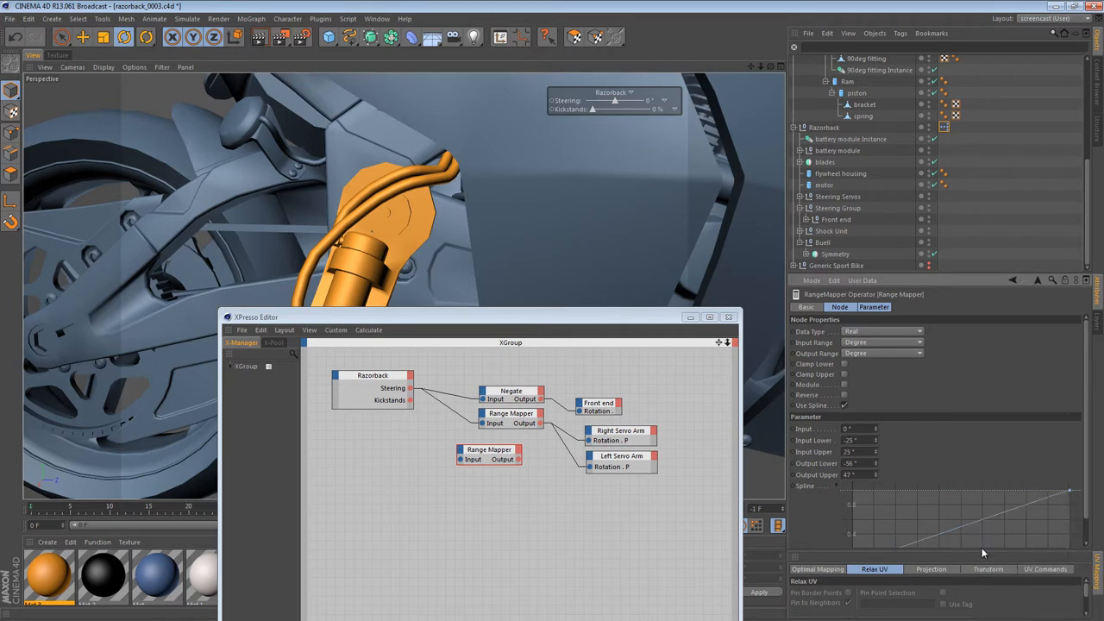
{"action": "mouse_move", "coordinate": [407, 409]}
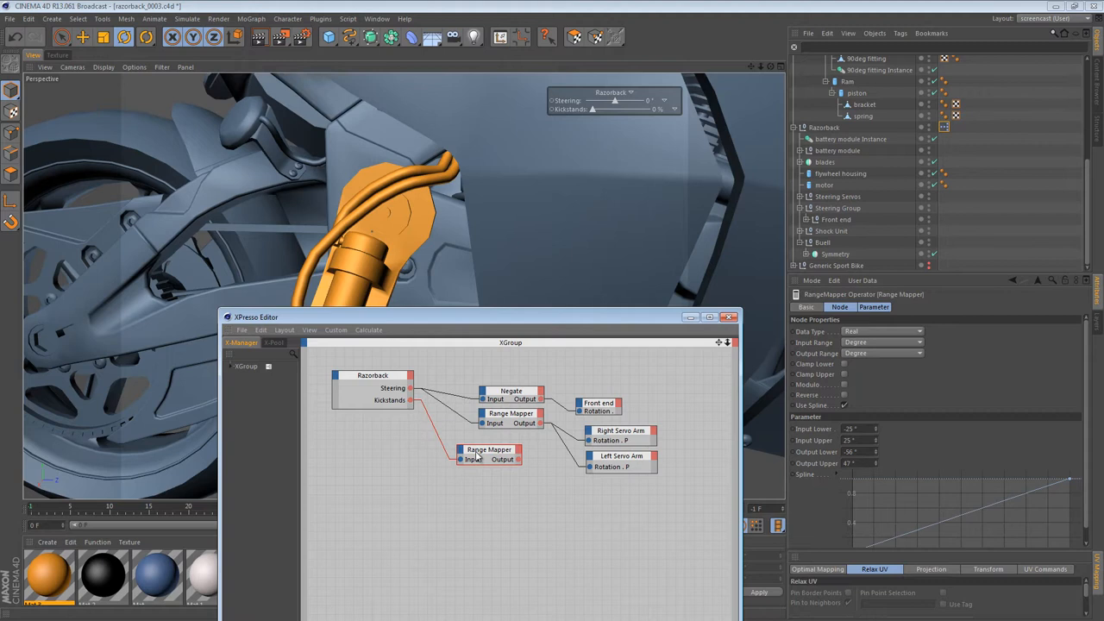
{"action": "left_click_drag", "start_coordinate": [489, 454], "coordinate": [470, 492]}
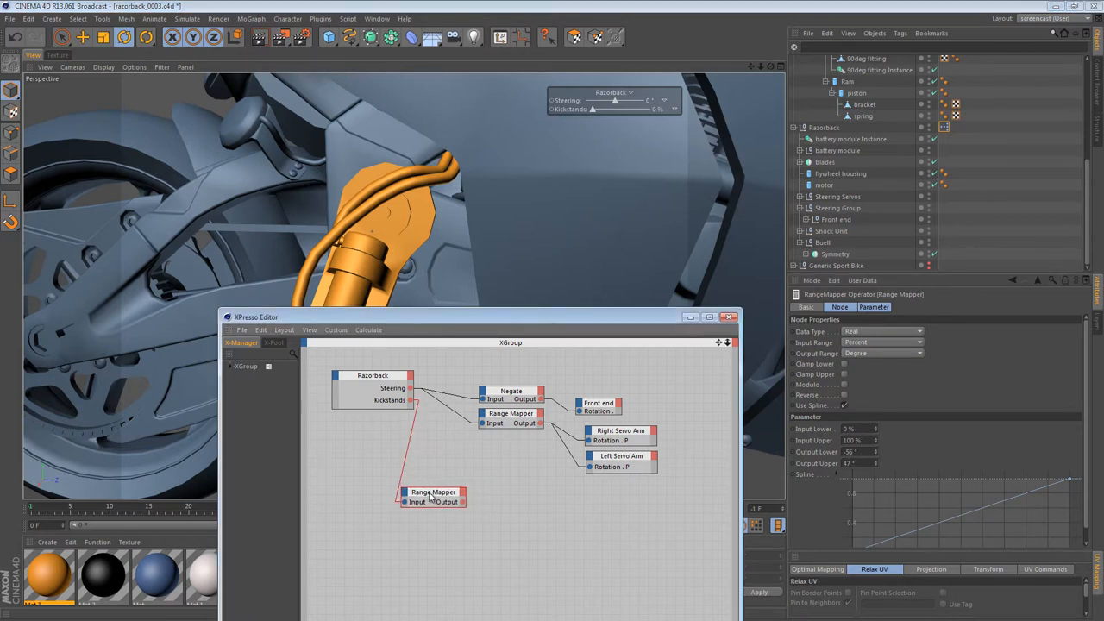
{"action": "left_click_drag", "start_coordinate": [431, 497], "coordinate": [464, 501]}
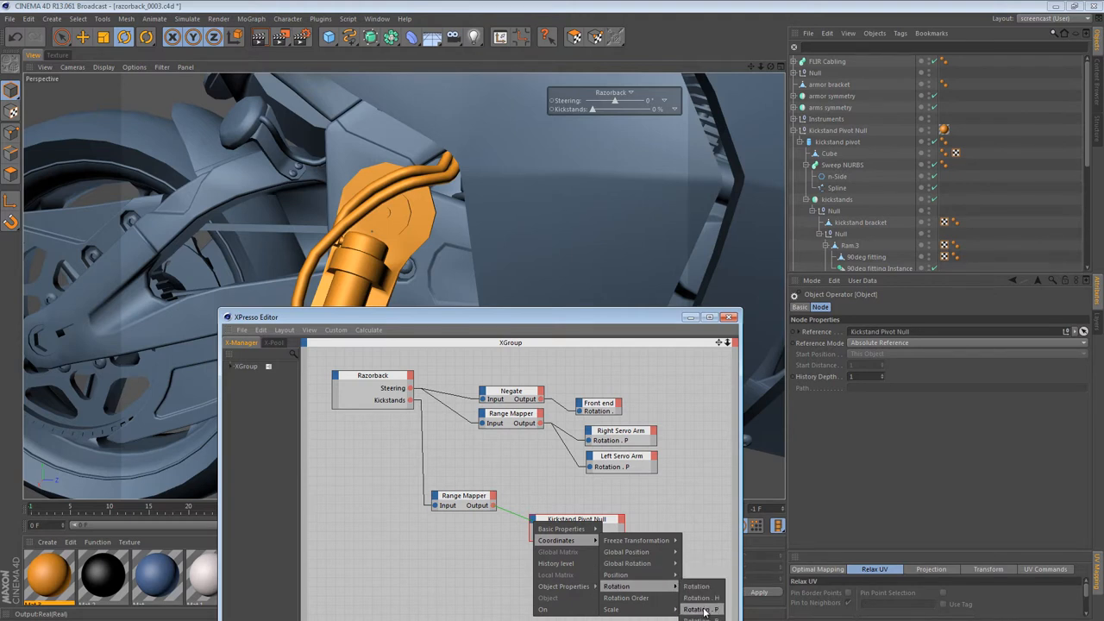
Connect the kickstand mapper to the pivot's Rotation.P and test the Kickstands slider.
{"action": "left_click", "coordinate": [702, 609]}
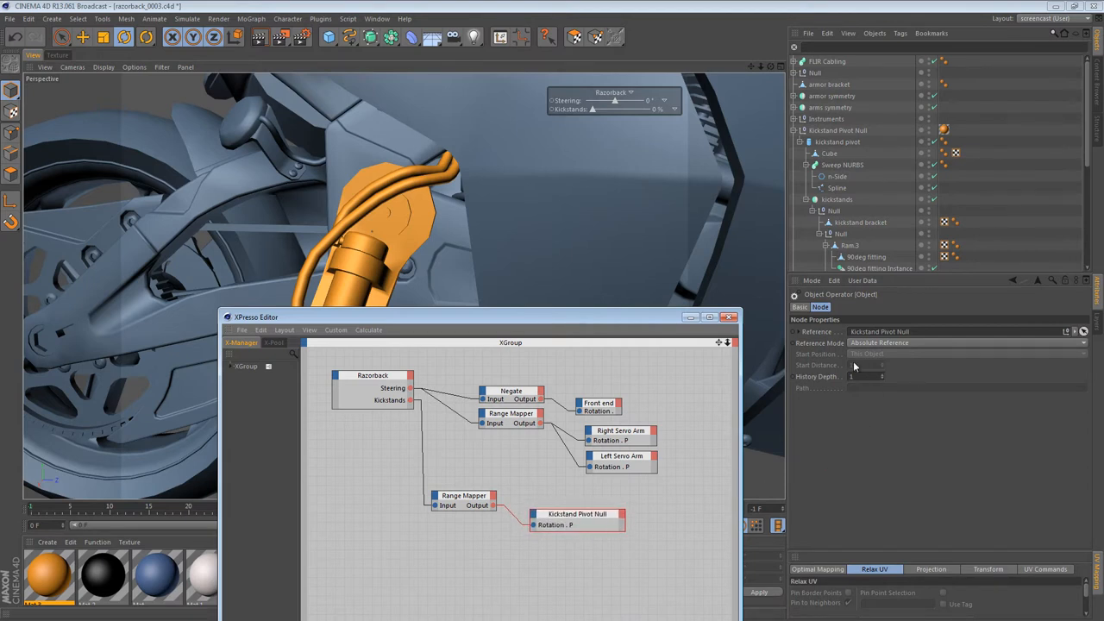
{"action": "left_click_drag", "start_coordinate": [593, 109], "coordinate": [619, 110]}
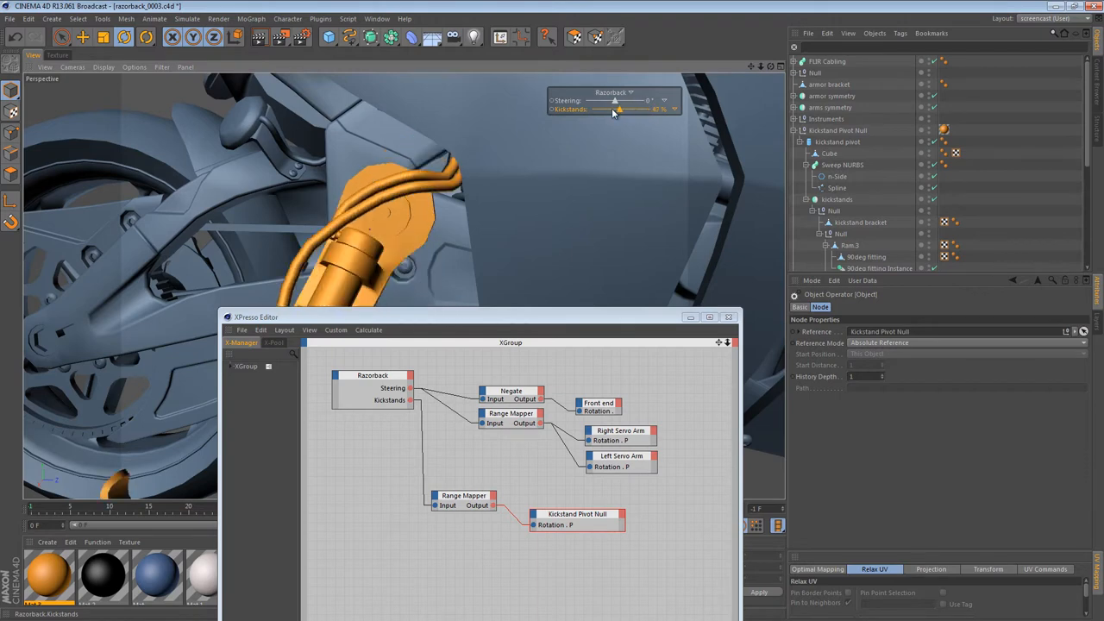
{"action": "left_click_drag", "start_coordinate": [620, 110], "coordinate": [593, 110]}
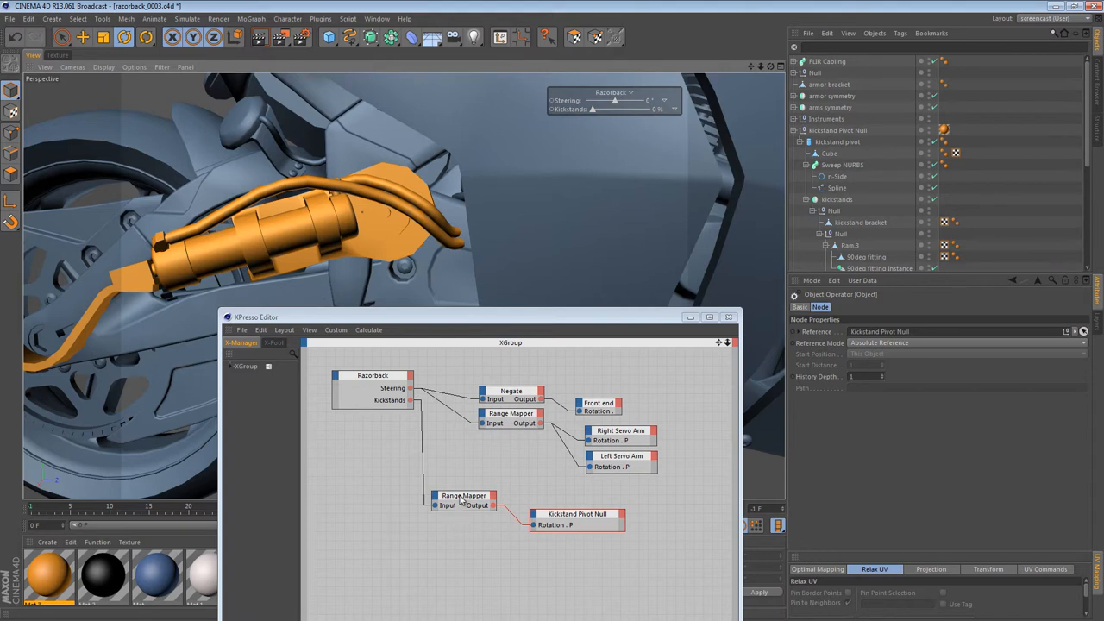
Set the kickstand mapper's output range to 0°–70° and preview the swing, ending at 0%.
{"action": "left_click", "coordinate": [463, 496]}
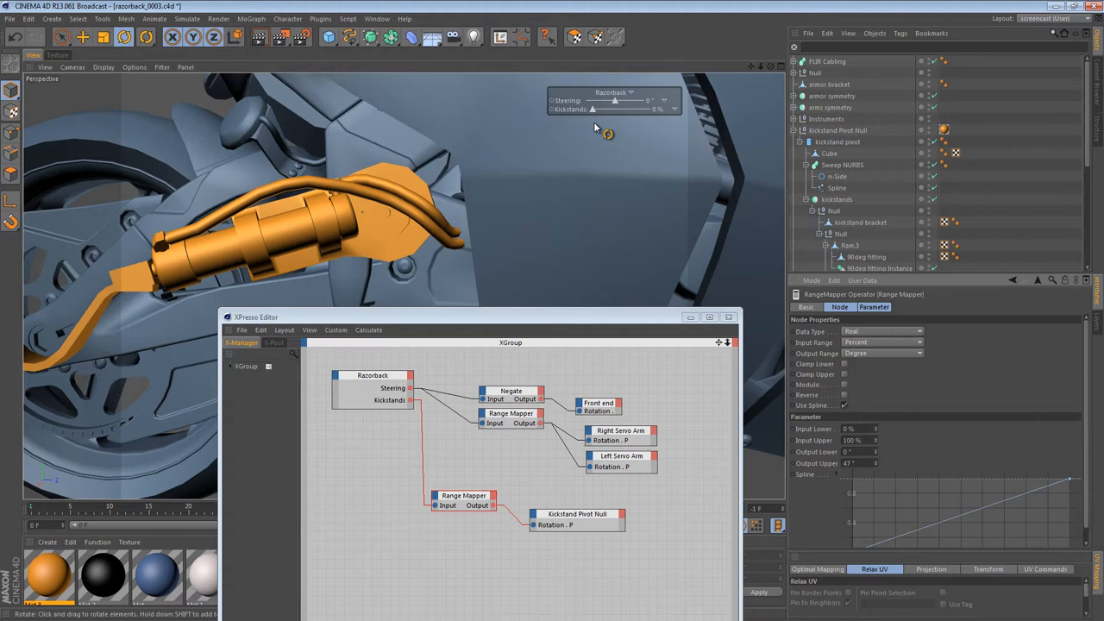
{"action": "left_click_drag", "start_coordinate": [607, 134], "coordinate": [607, 201]}
{"action": "type", "text": "46"}
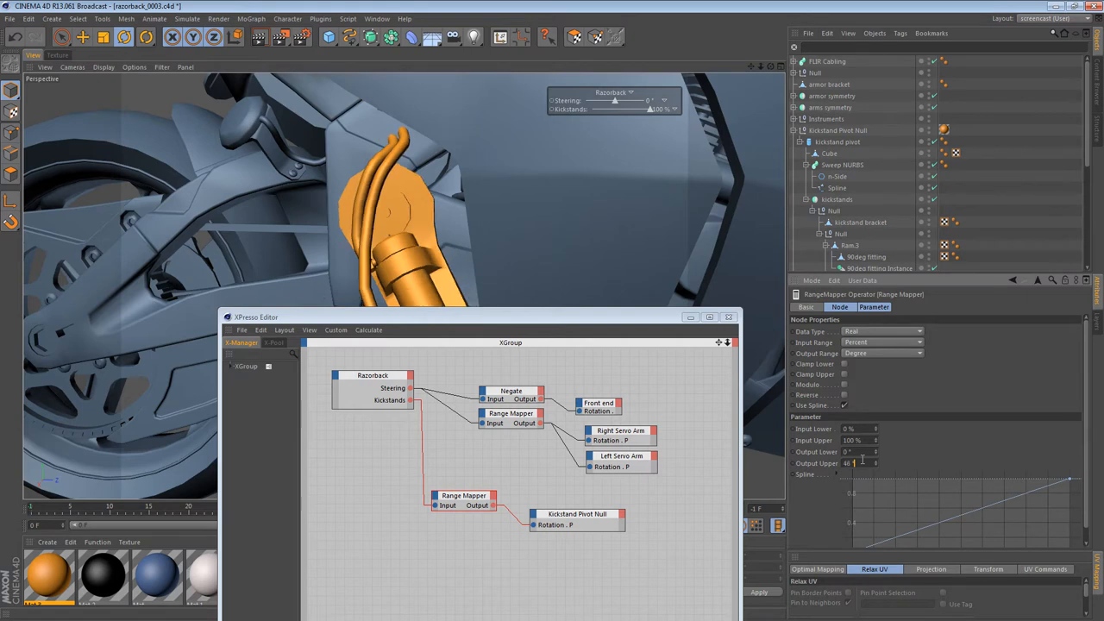
{"action": "type", "text": "70"}
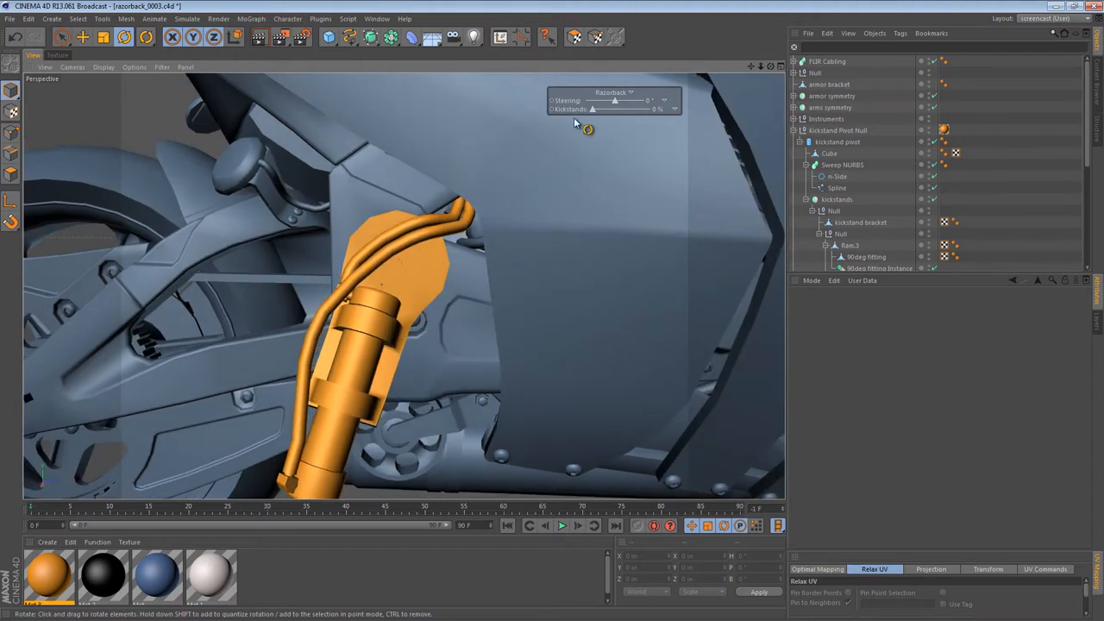
{"action": "left_click_drag", "start_coordinate": [594, 110], "coordinate": [623, 109]}
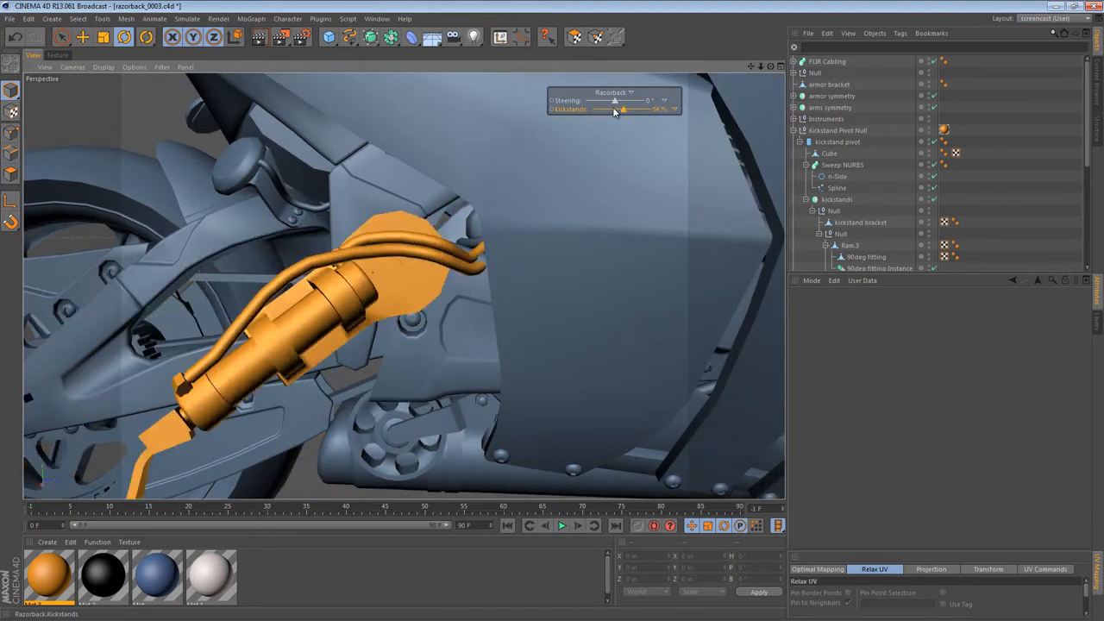
{"action": "left_click_drag", "start_coordinate": [623, 109], "coordinate": [596, 110]}
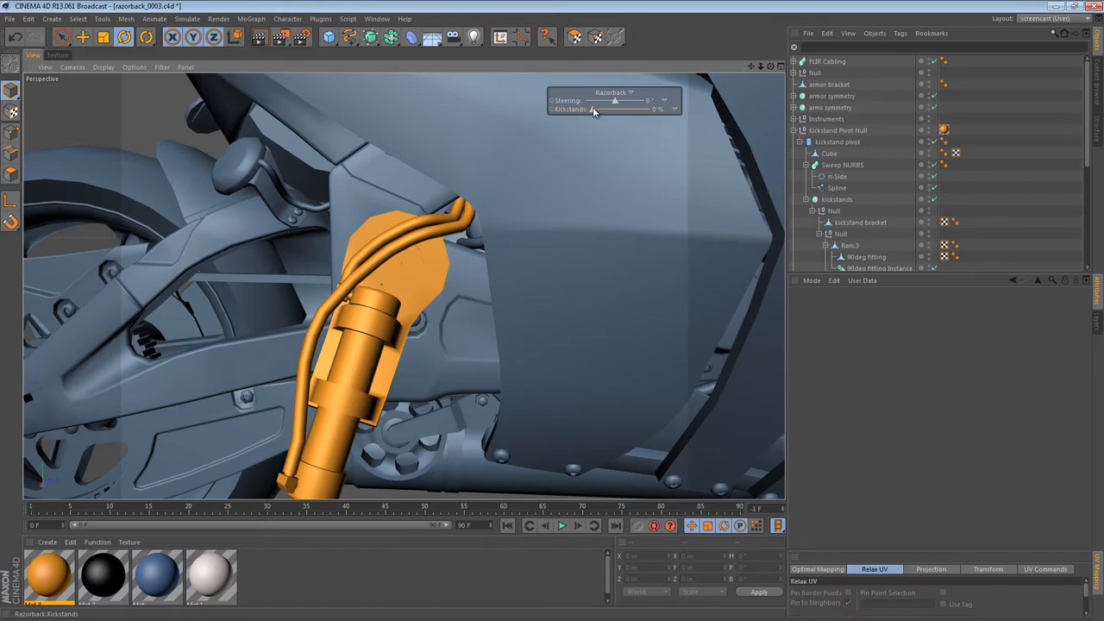
Rename the hose sweep 'kickstand lines' and move it into the kickstands null above kickstand bracket.
{"action": "left_click", "coordinate": [837, 142]}
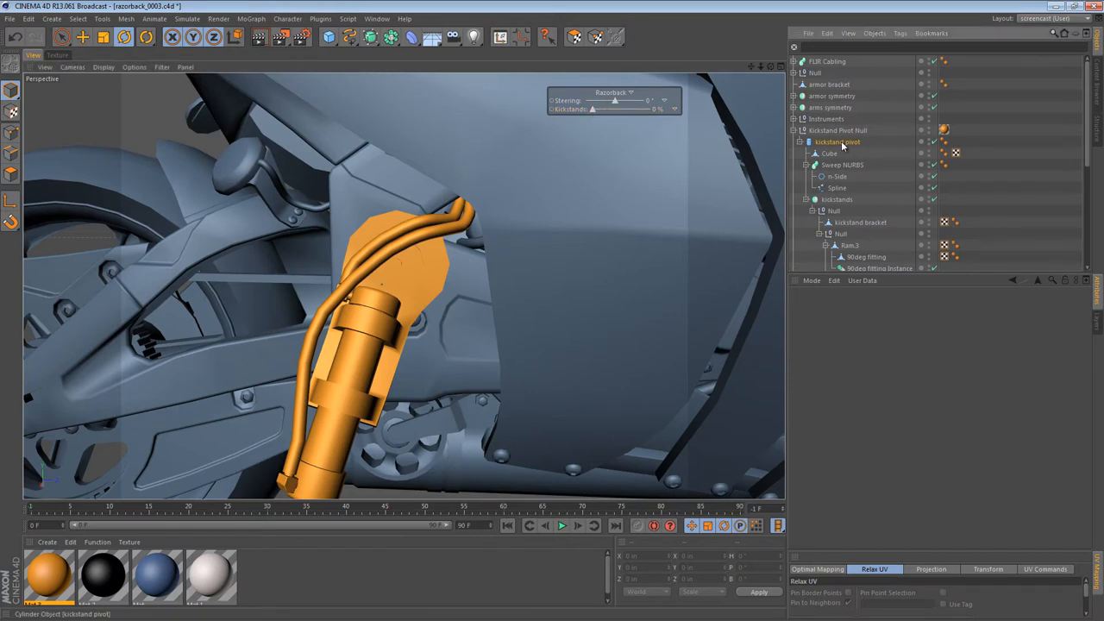
{"action": "left_click", "coordinate": [842, 164]}
{"action": "type", "text": "kickstand lines"}
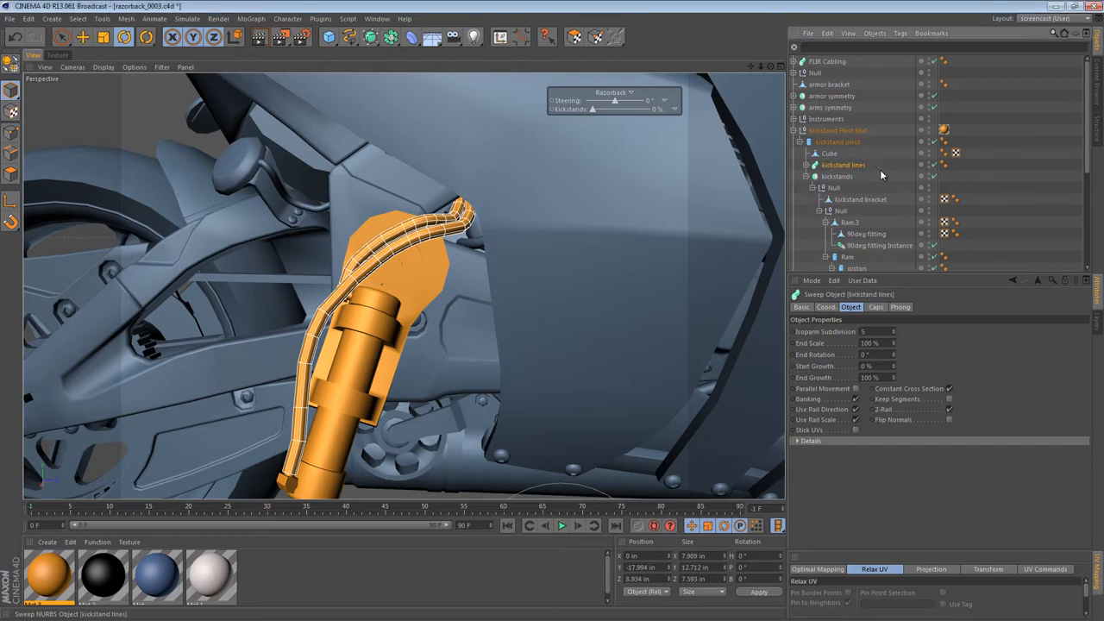
{"action": "left_click", "coordinate": [836, 176]}
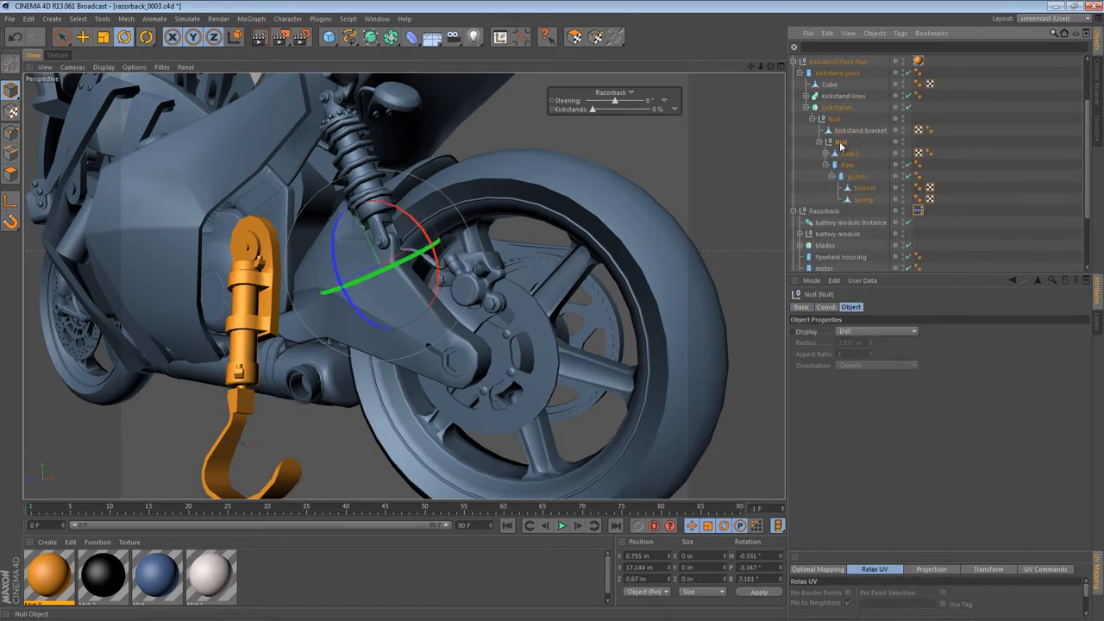
{"action": "left_click", "coordinate": [859, 130]}
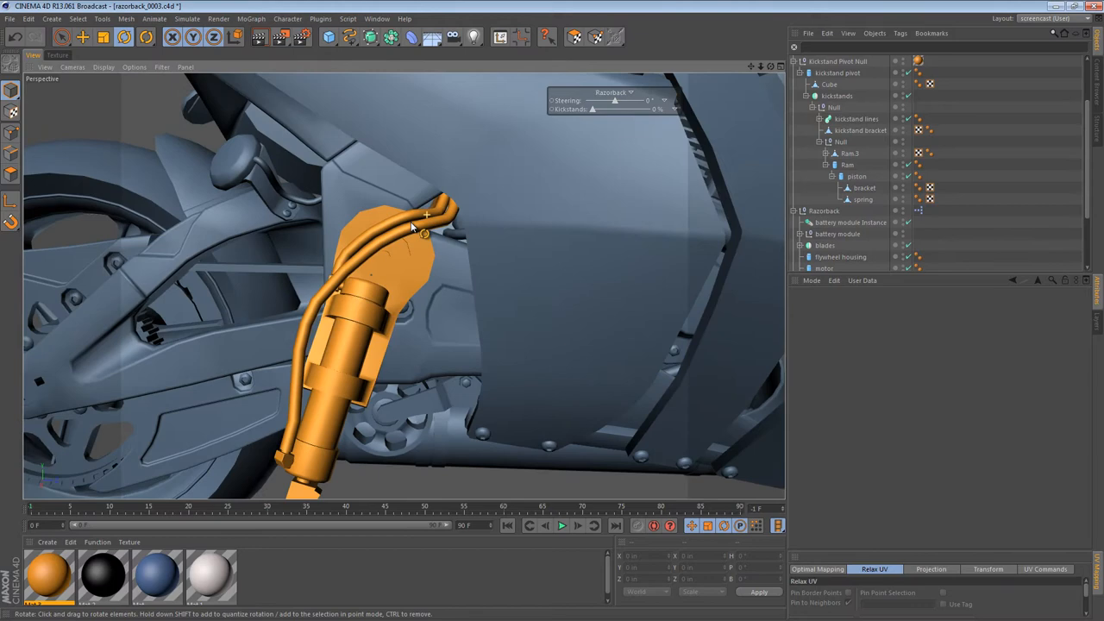
{"action": "left_click_drag", "start_coordinate": [412, 226], "coordinate": [395, 97]}
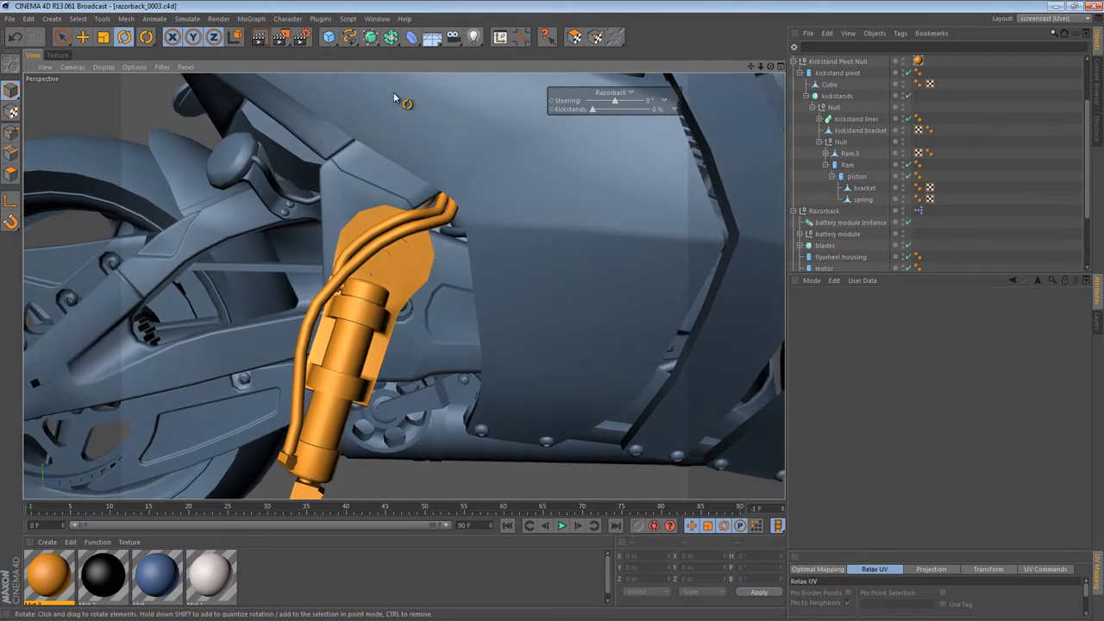
Shrink the Bend deformer to about 2.2 in, then rotate and move it onto the hose curve.
{"action": "left_click", "coordinate": [411, 36]}
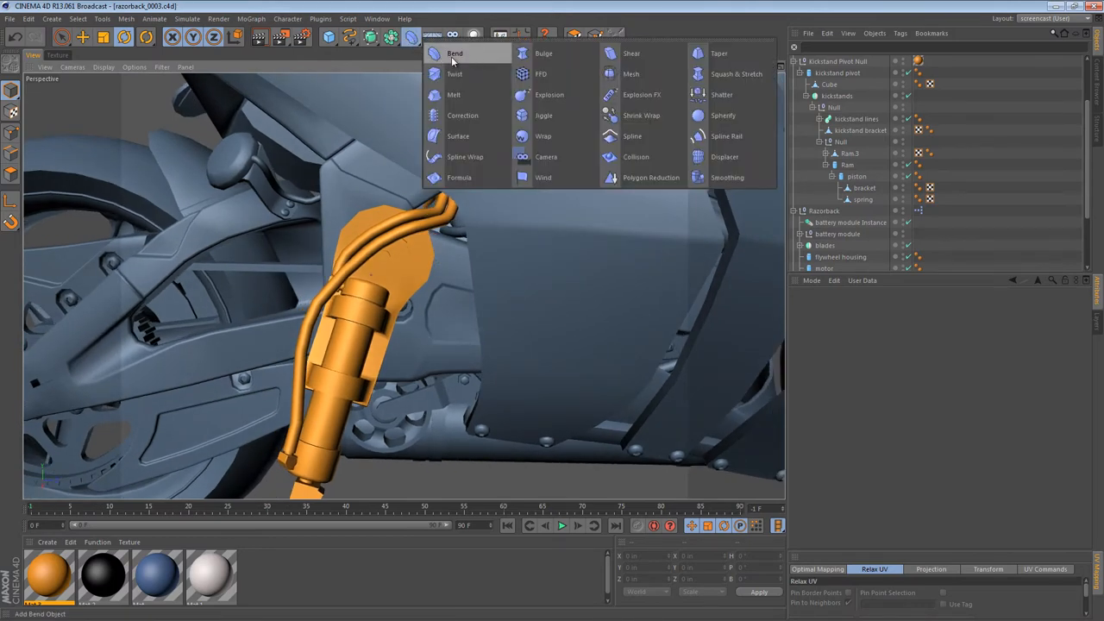
{"action": "left_click", "coordinate": [455, 53]}
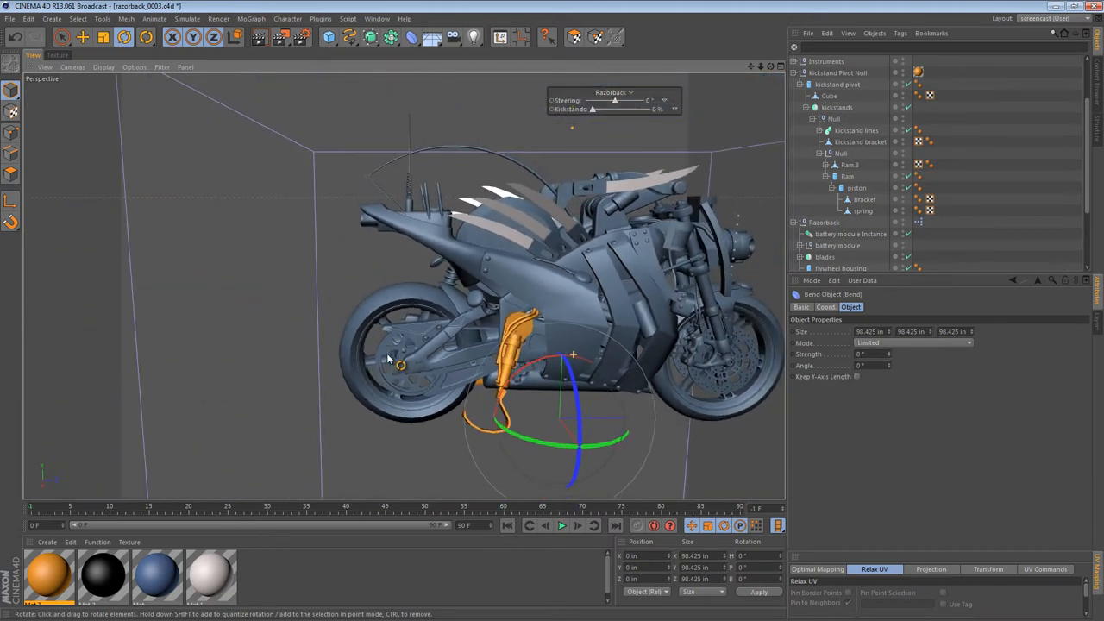
{"action": "left_click_drag", "start_coordinate": [389, 358], "coordinate": [483, 372]}
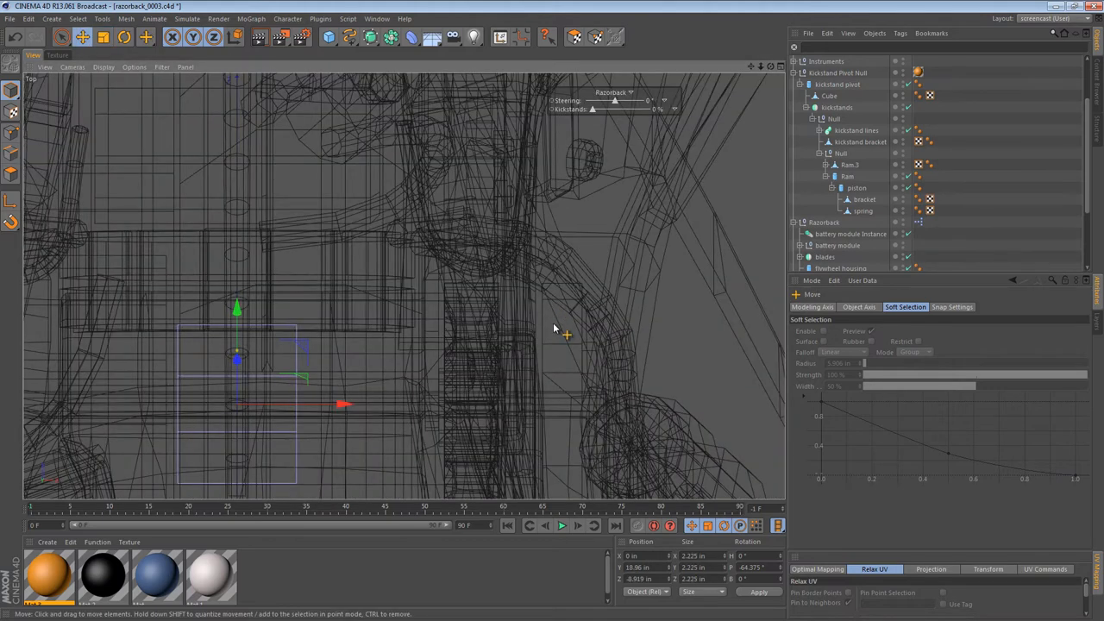
{"action": "left_click_drag", "start_coordinate": [343, 404], "coordinate": [608, 271]}
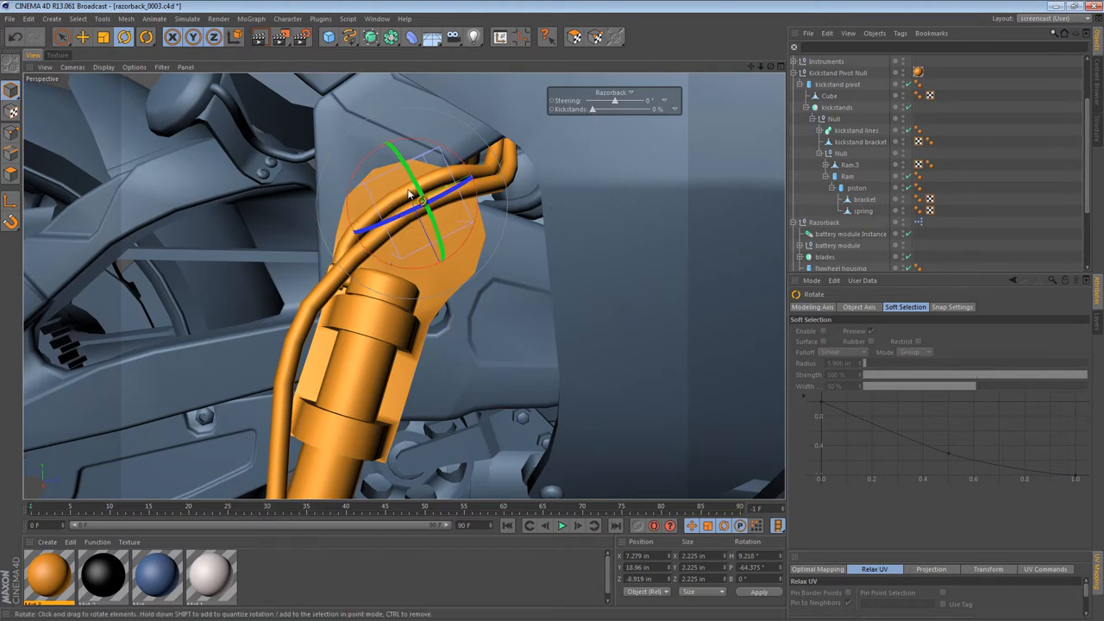
{"action": "mouse_move", "coordinate": [349, 310]}
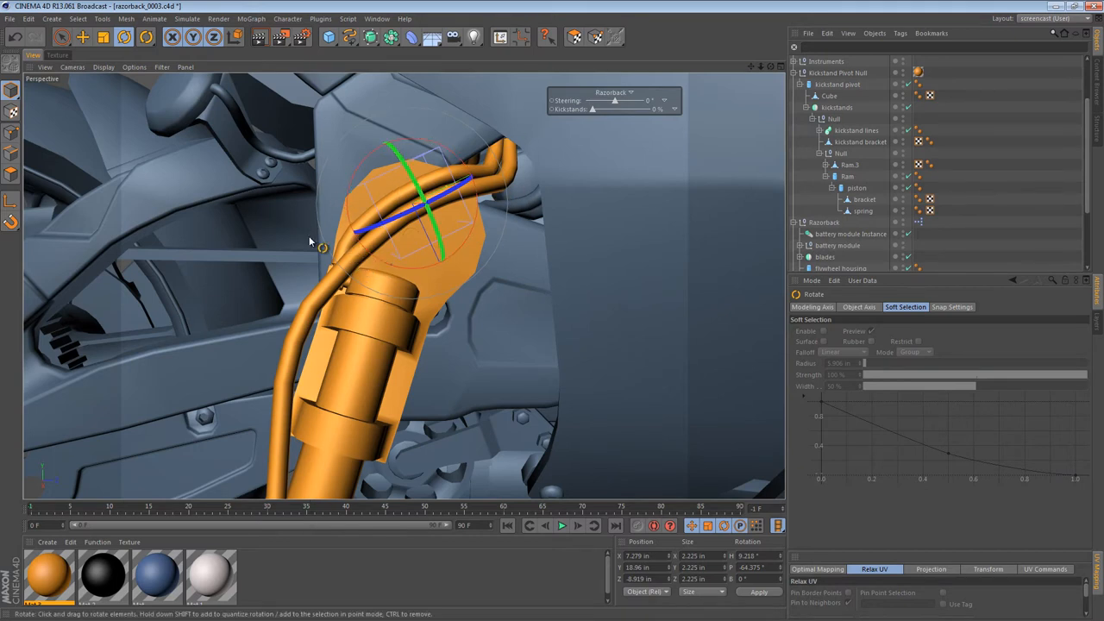
{"action": "mouse_move", "coordinate": [321, 278]}
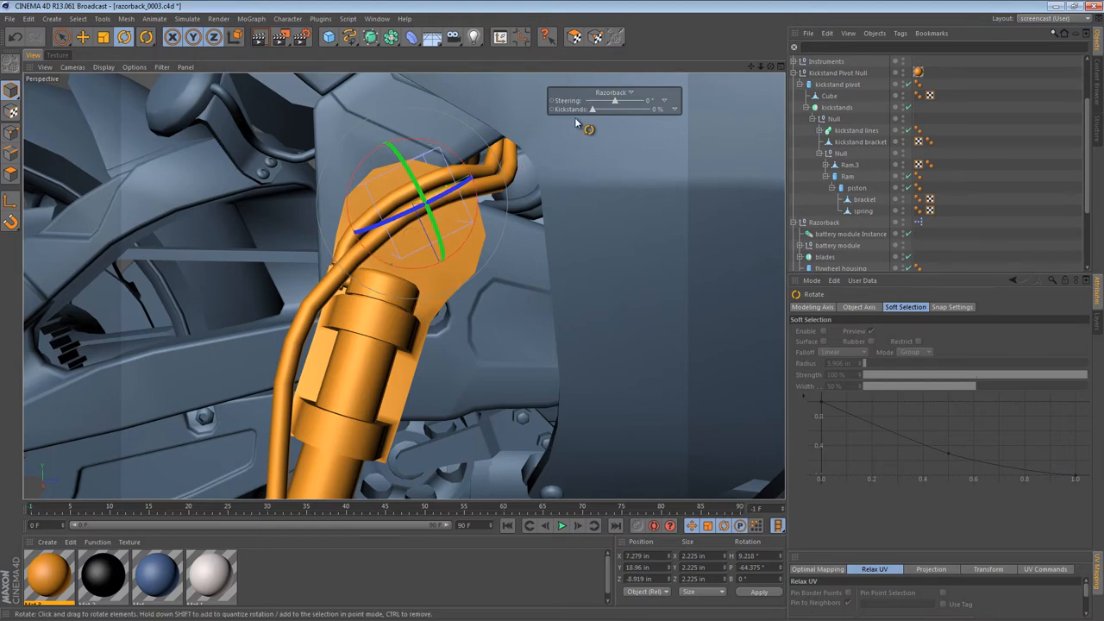
Test the Kickstands slider, then group Bend and the kickstand lines into null 'lines bender'.
{"action": "left_click_drag", "start_coordinate": [595, 109], "coordinate": [652, 110]}
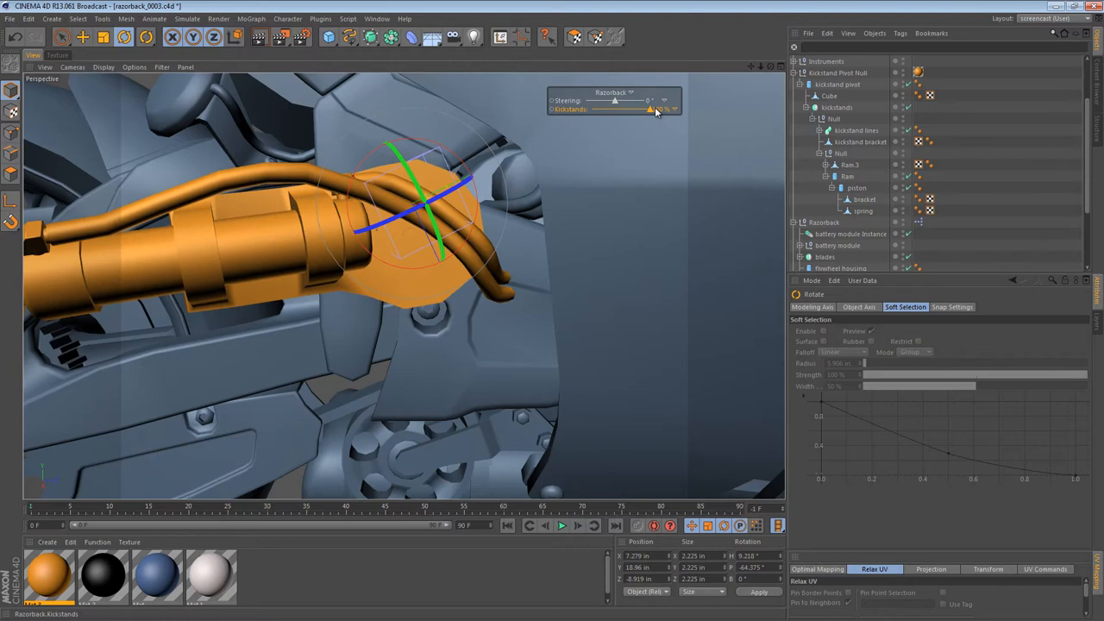
{"action": "left_click_drag", "start_coordinate": [649, 110], "coordinate": [640, 109]}
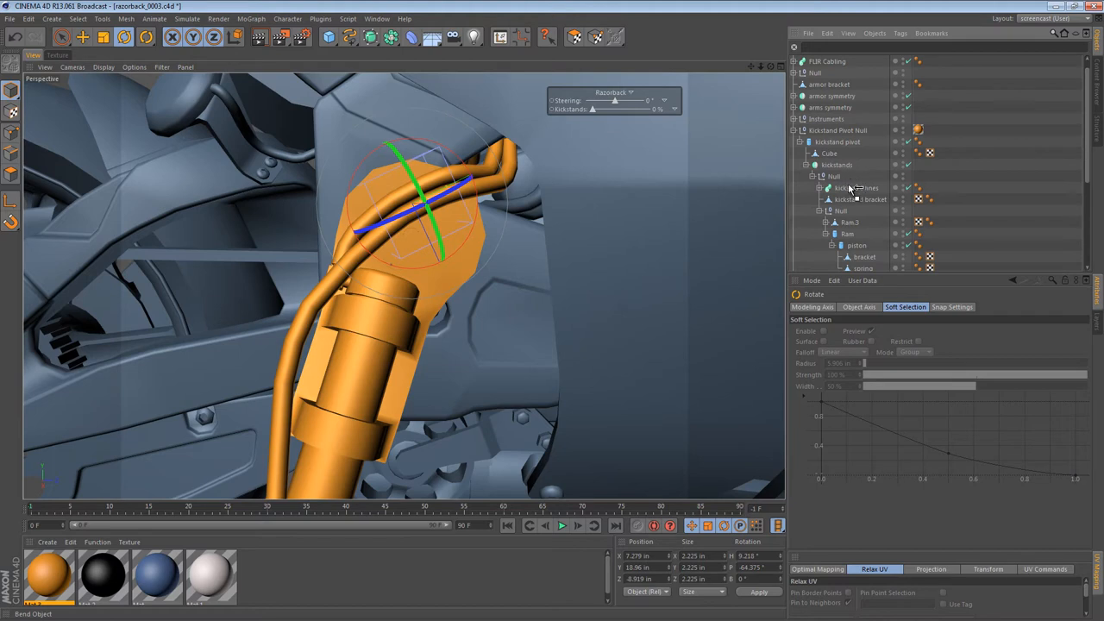
{"action": "left_click", "coordinate": [842, 176]}
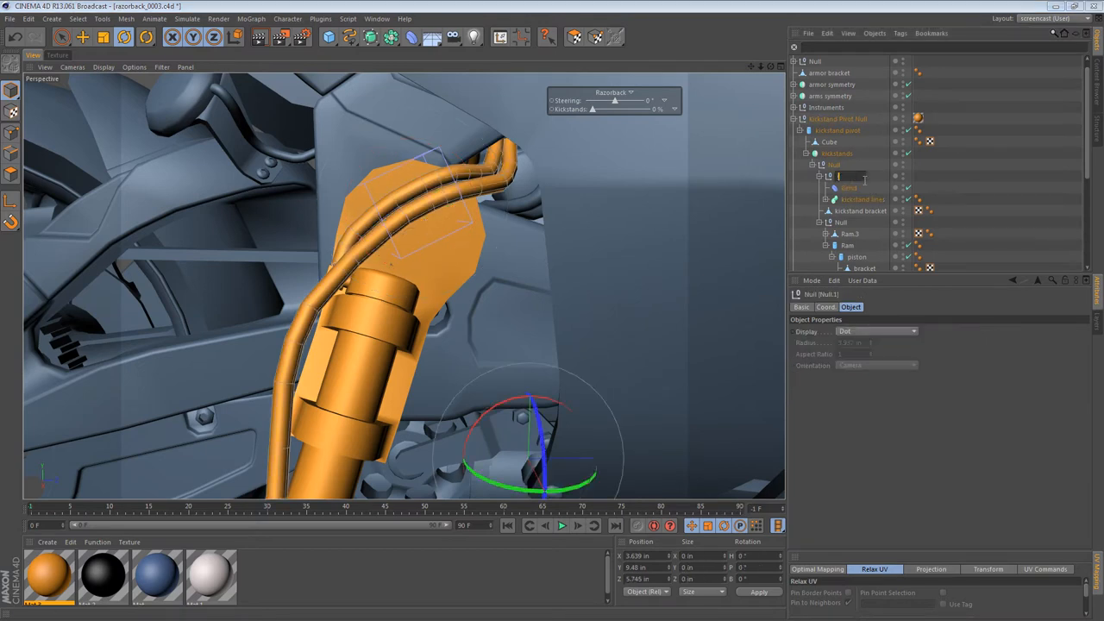
{"action": "type", "text": "lines bender"}
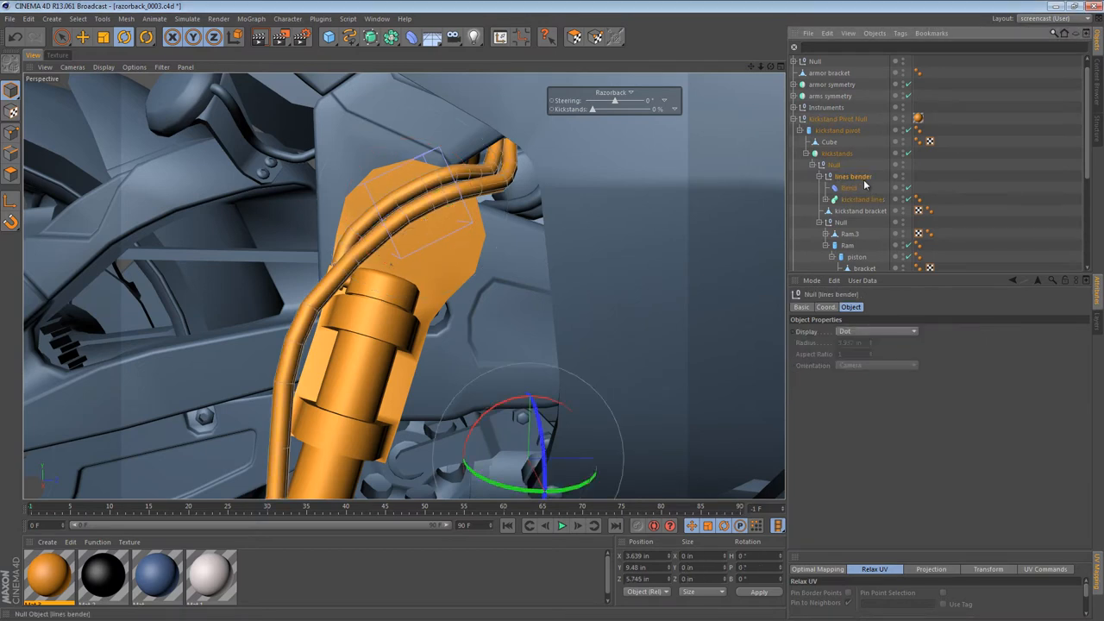
{"action": "left_click", "coordinate": [849, 188]}
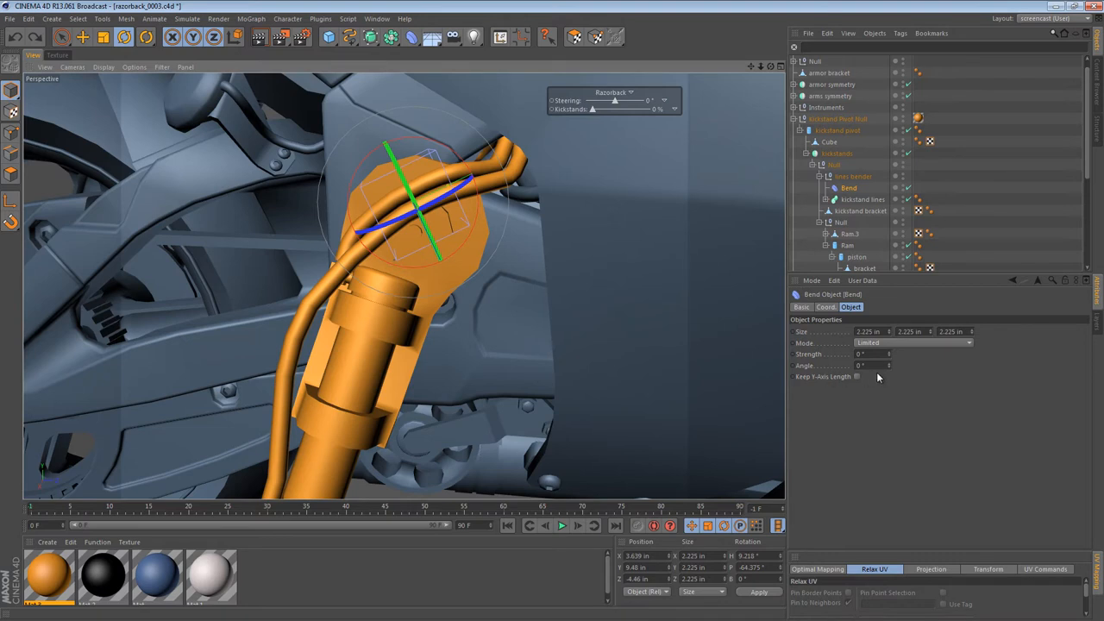
With Kickstands at 100%, keep Bend mode Limited and set Strength 112°, Angle −90°.
{"action": "left_click", "coordinate": [914, 342]}
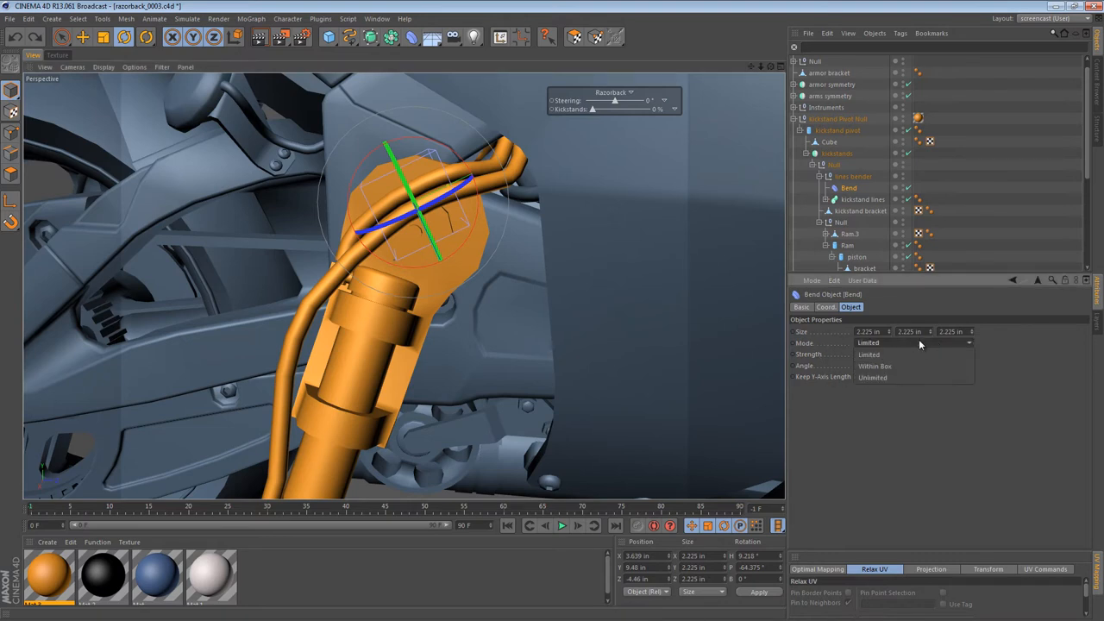
{"action": "left_click", "coordinate": [868, 355]}
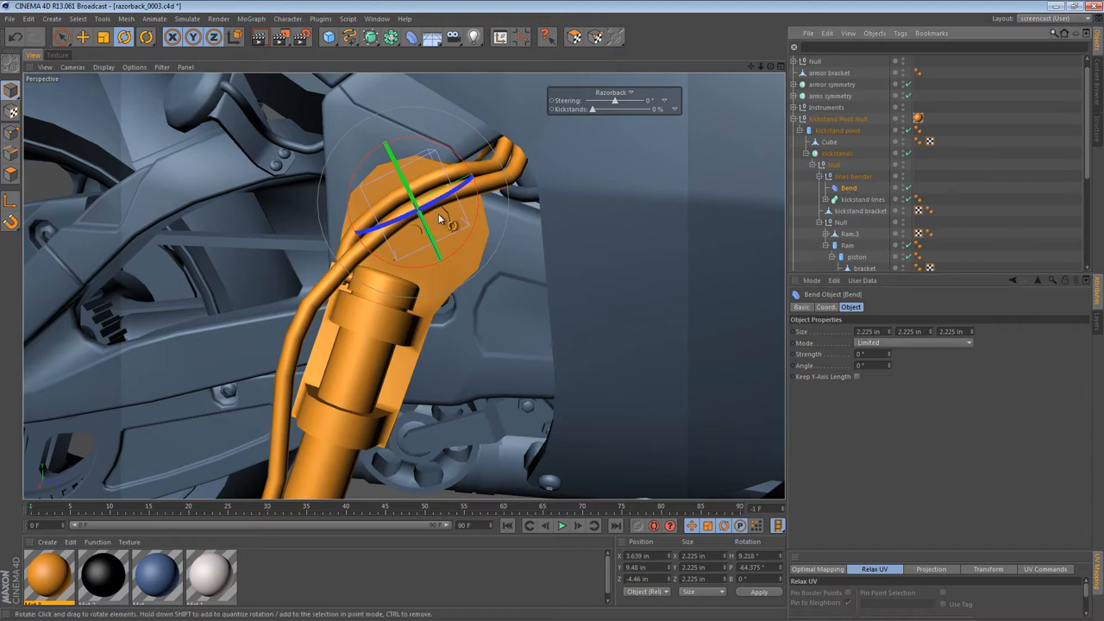
{"action": "left_click_drag", "start_coordinate": [593, 109], "coordinate": [611, 109]}
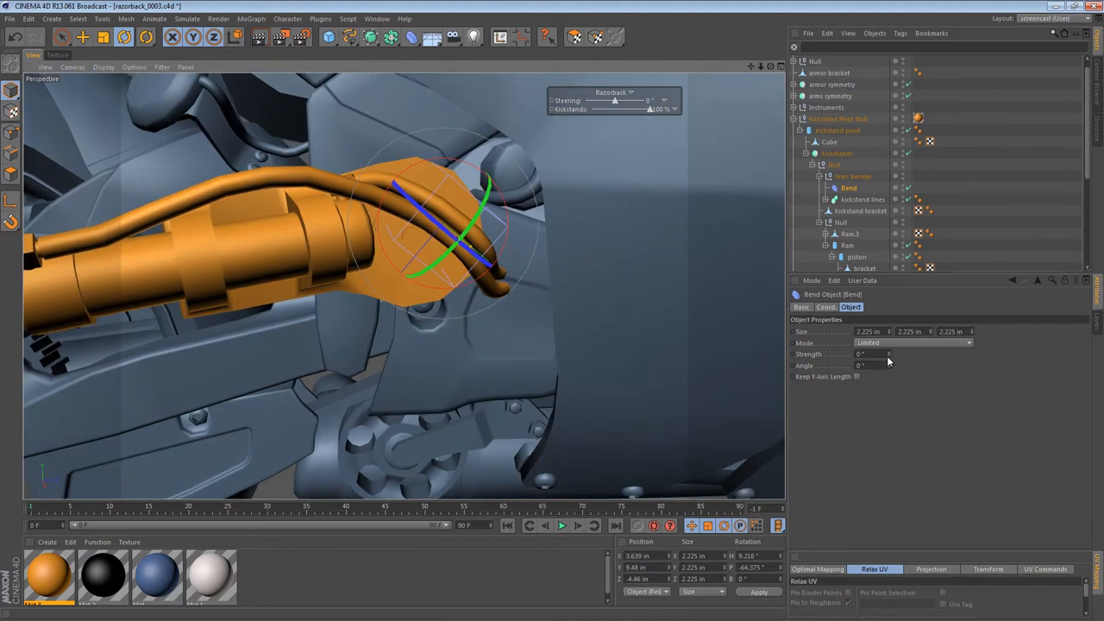
{"action": "left_click_drag", "start_coordinate": [871, 353], "coordinate": [890, 354]}
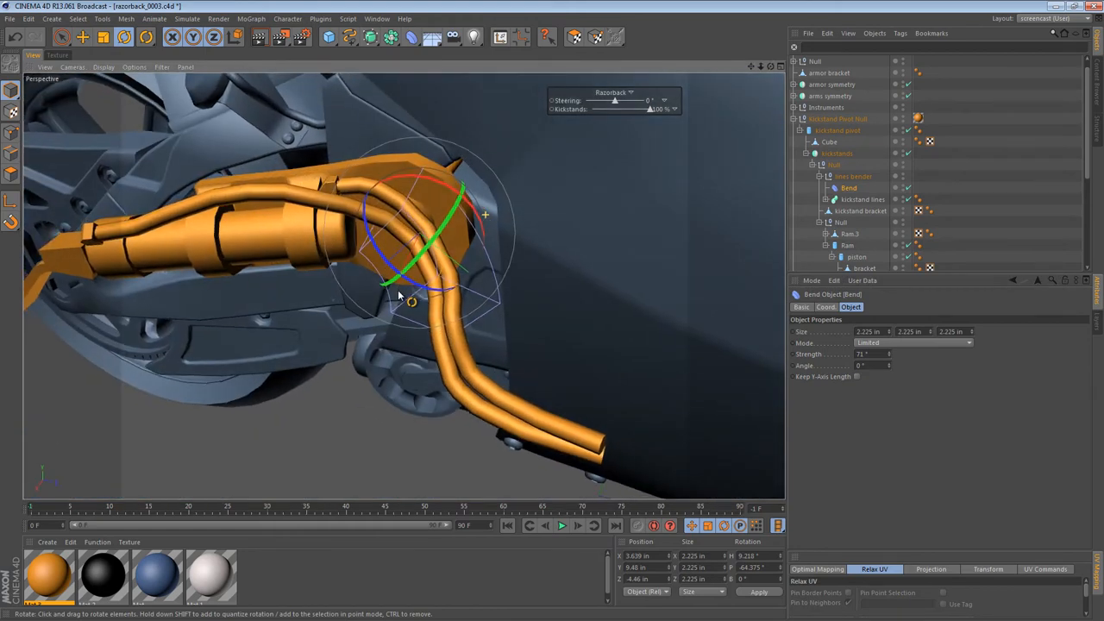
{"action": "left_click_drag", "start_coordinate": [871, 364], "coordinate": [863, 364]}
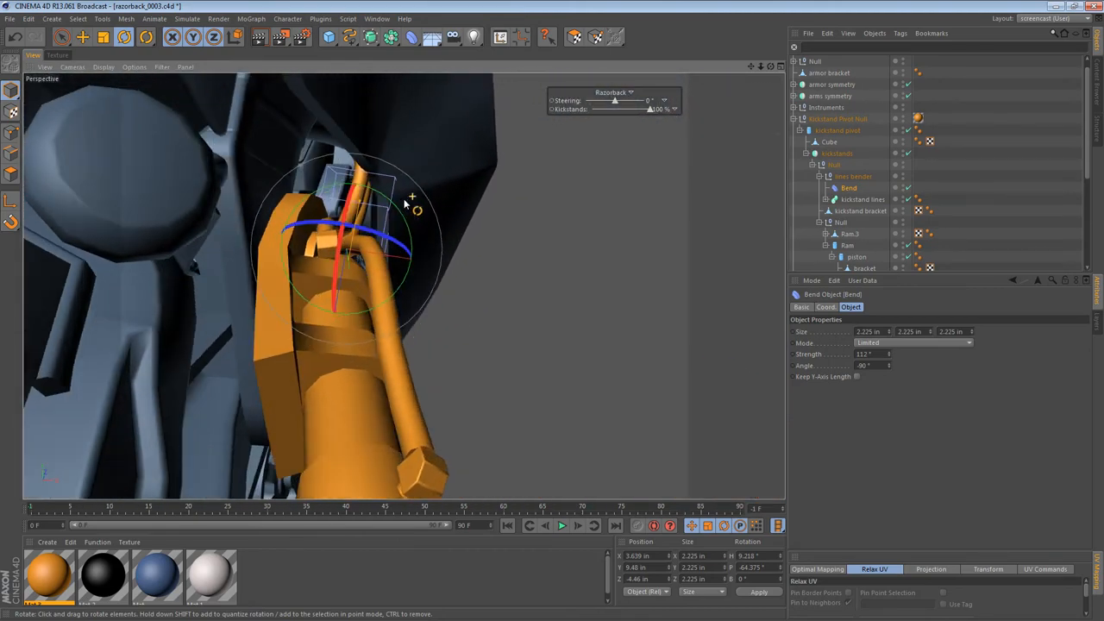
Rotate and move the Bend deformer to align it with the hoses along the bracket.
{"action": "left_click_drag", "start_coordinate": [405, 207], "coordinate": [431, 241]}
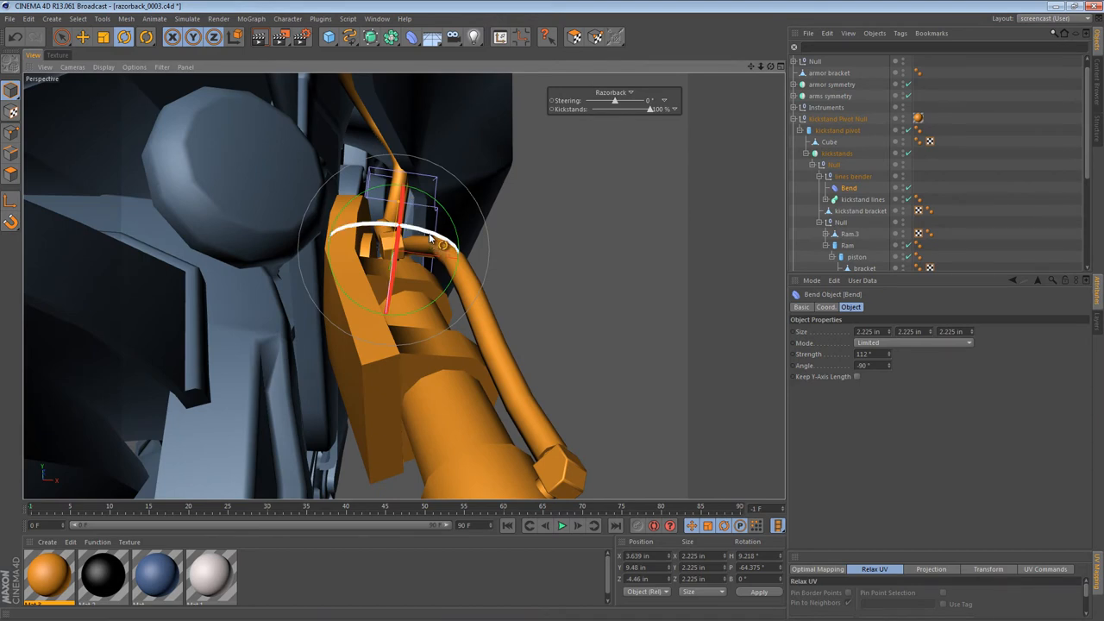
{"action": "left_click_drag", "start_coordinate": [440, 246], "coordinate": [405, 233]}
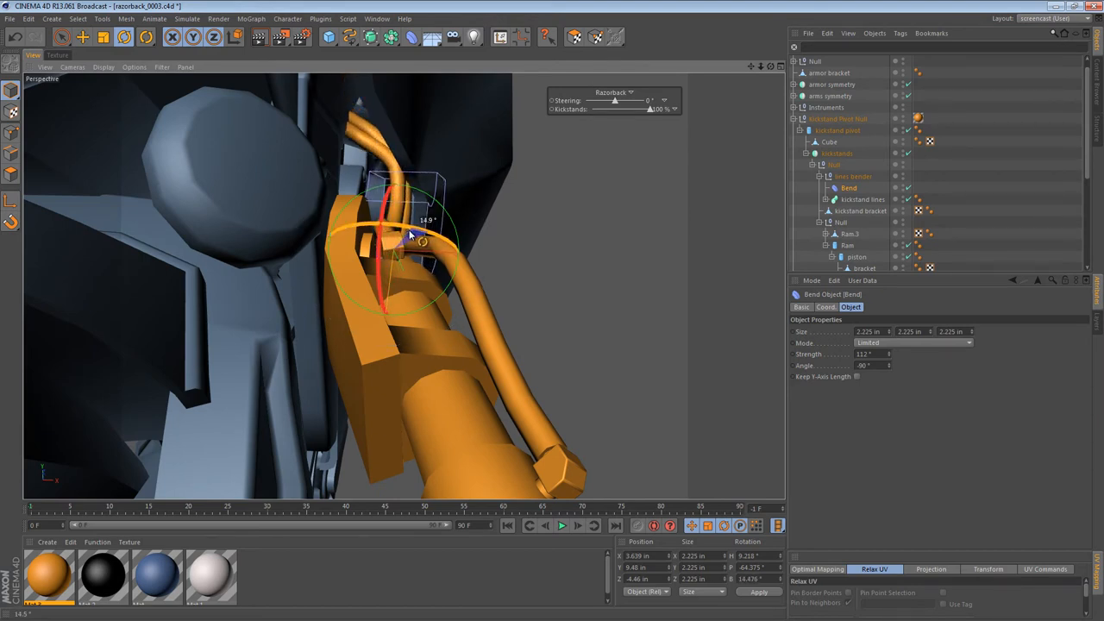
{"action": "left_click_drag", "start_coordinate": [410, 237], "coordinate": [478, 310]}
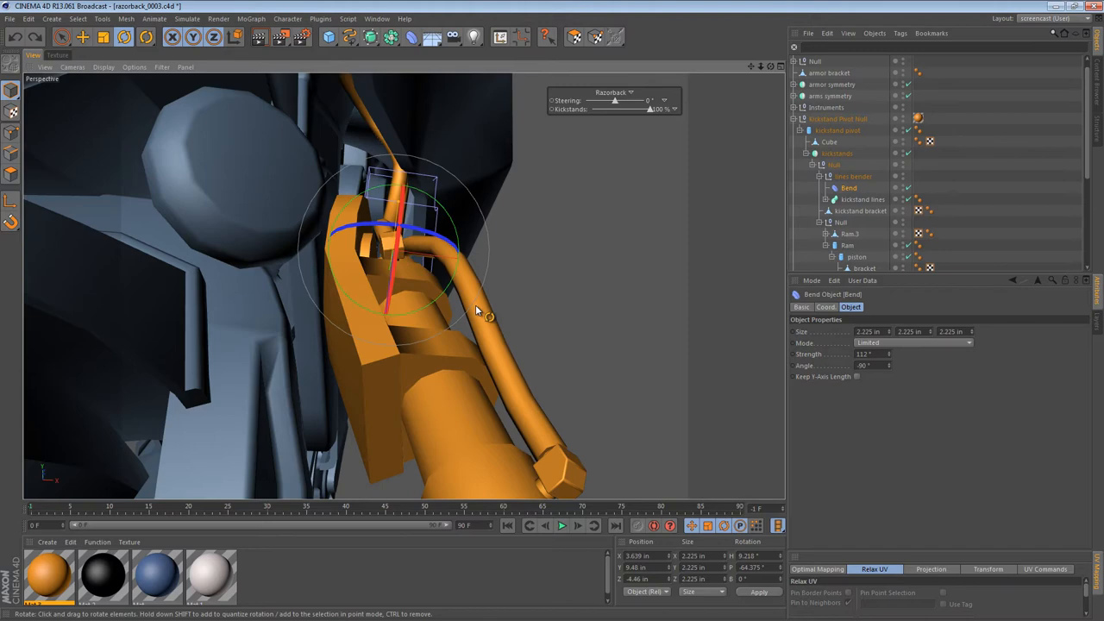
{"action": "left_click_drag", "start_coordinate": [474, 310], "coordinate": [414, 215]}
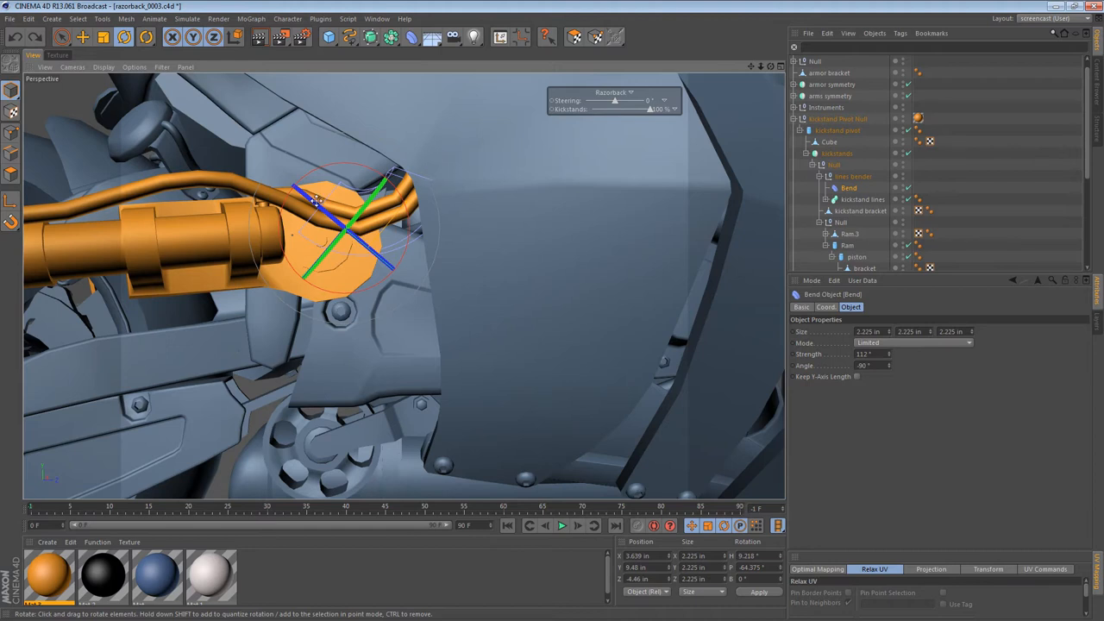
{"action": "left_click", "coordinate": [82, 36]}
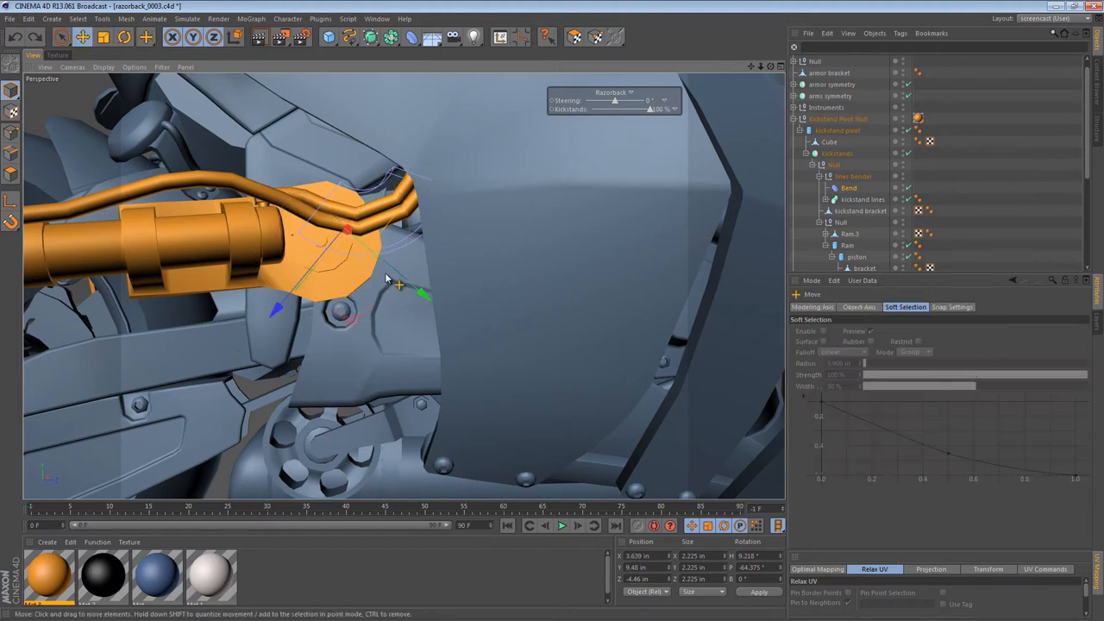
{"action": "left_click_drag", "start_coordinate": [388, 281], "coordinate": [388, 302]}
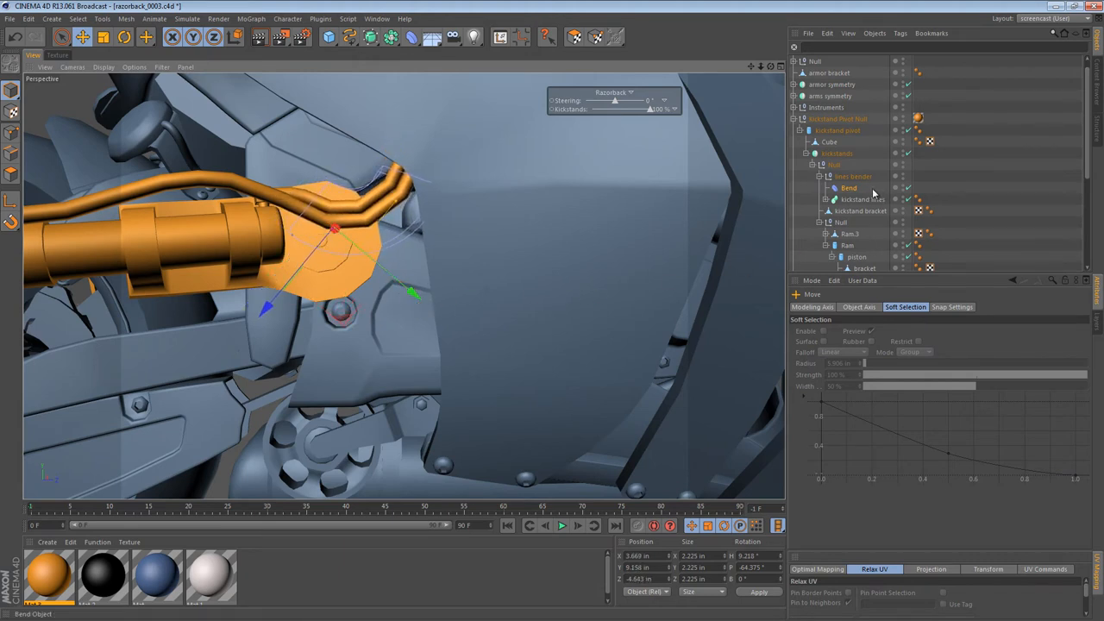
Enable Keep Y-Axis Length, lower Bend Strength to about 36°, and set Size Y to 3 in.
{"action": "left_click", "coordinate": [849, 187]}
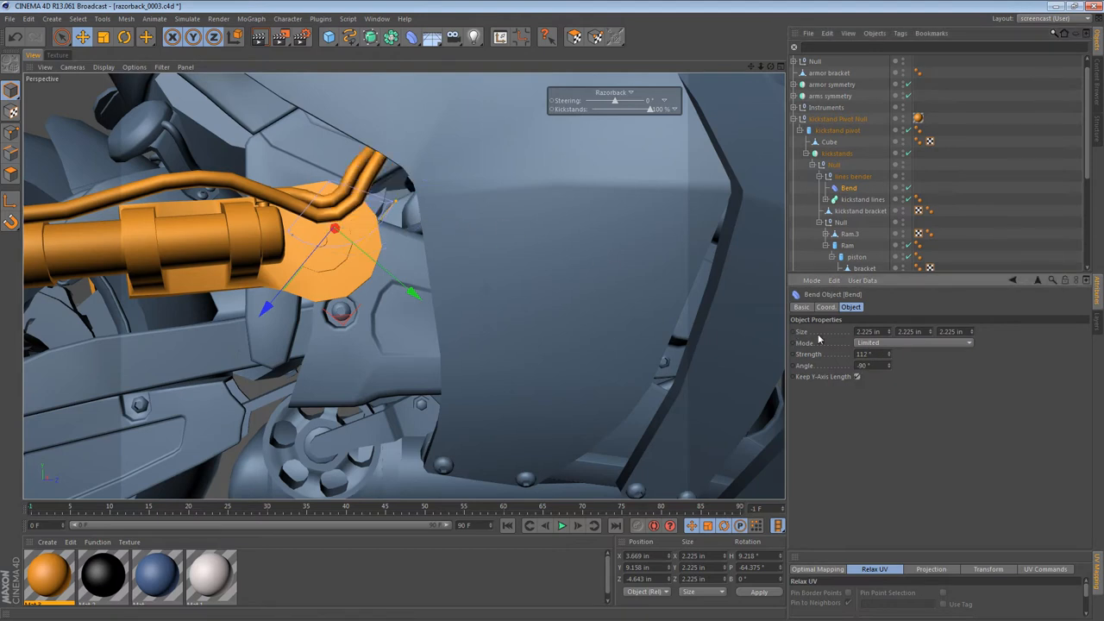
{"action": "left_click_drag", "start_coordinate": [871, 354], "coordinate": [845, 354]}
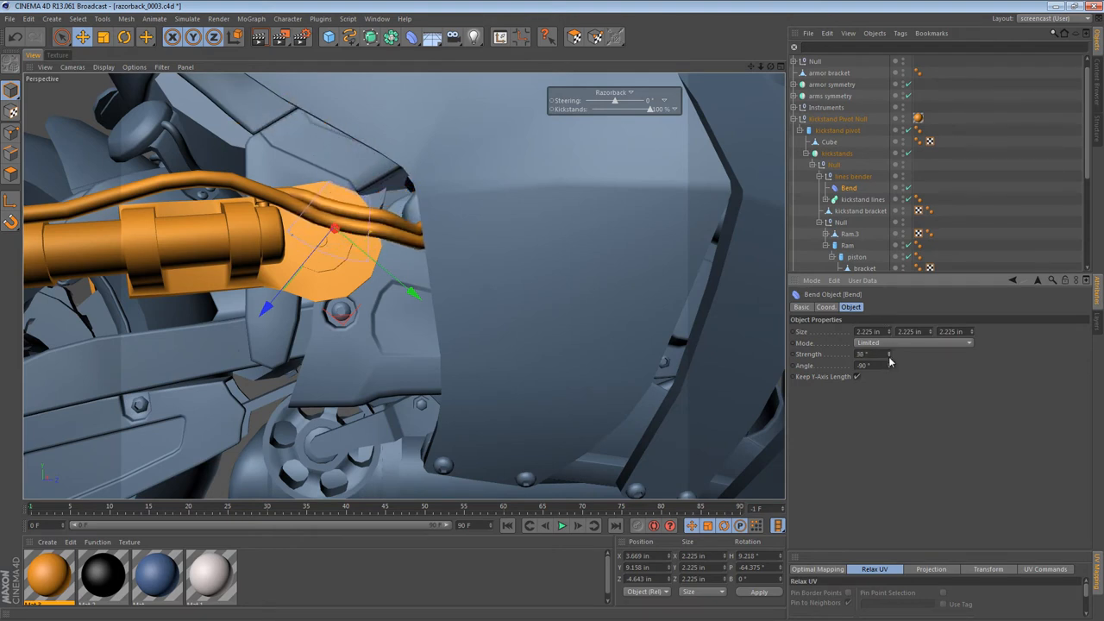
{"action": "left_click_drag", "start_coordinate": [863, 354], "coordinate": [888, 353]}
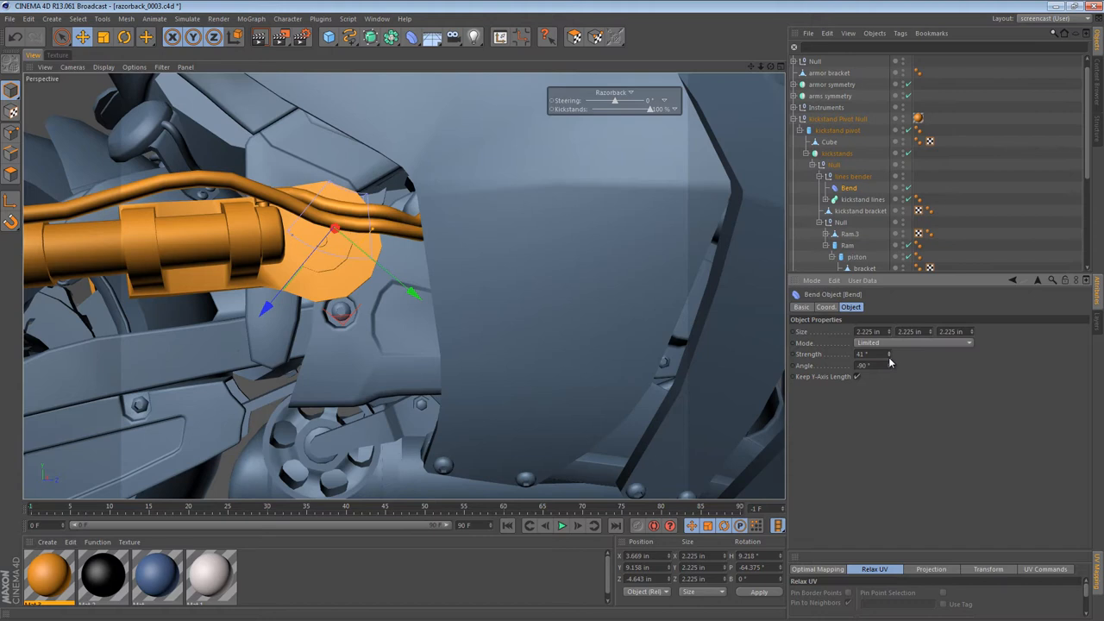
{"action": "left_click_drag", "start_coordinate": [872, 354], "coordinate": [893, 354]}
{"action": "type", "text": "3"}
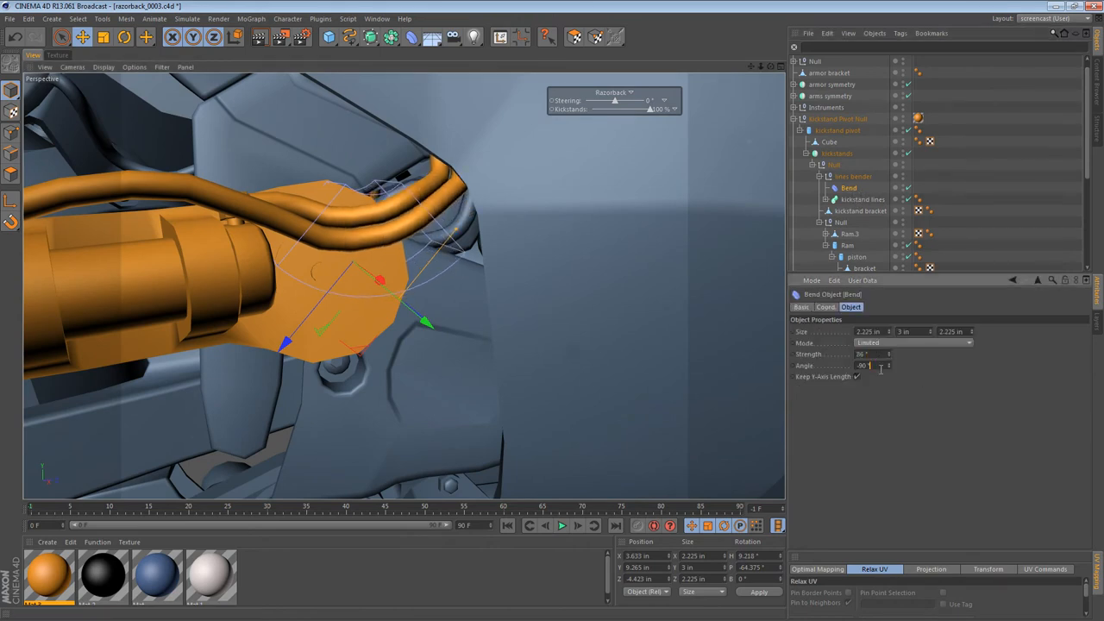
{"action": "left_click_drag", "start_coordinate": [866, 365], "coordinate": [867, 371]}
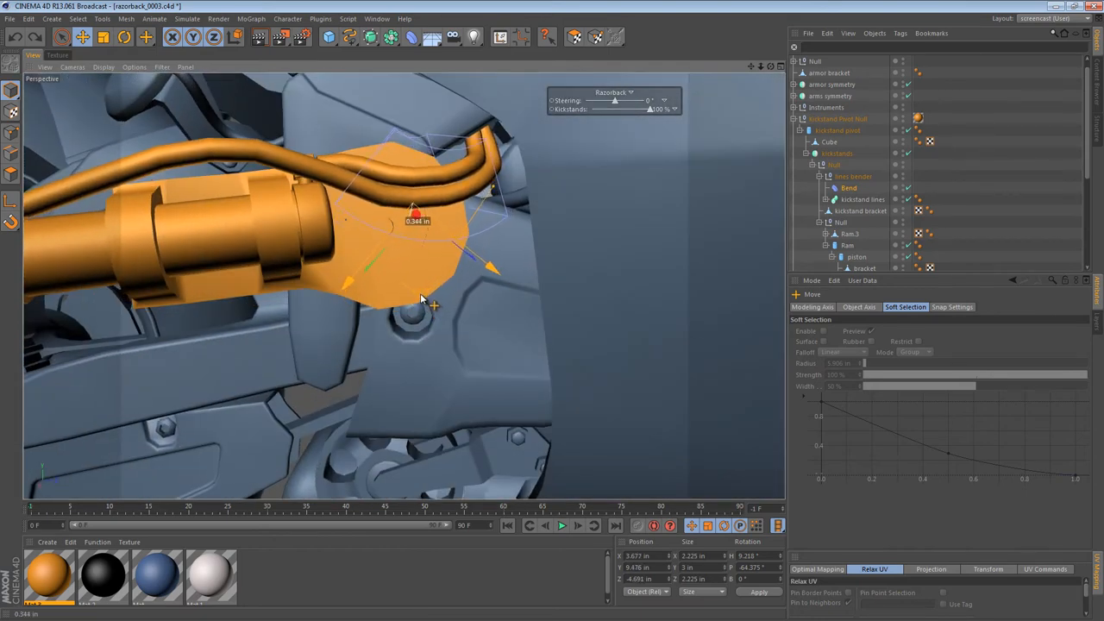
Move the Bend deformer up the bracket and sideways onto the hose curve.
{"action": "left_click_drag", "start_coordinate": [416, 214], "coordinate": [430, 243]}
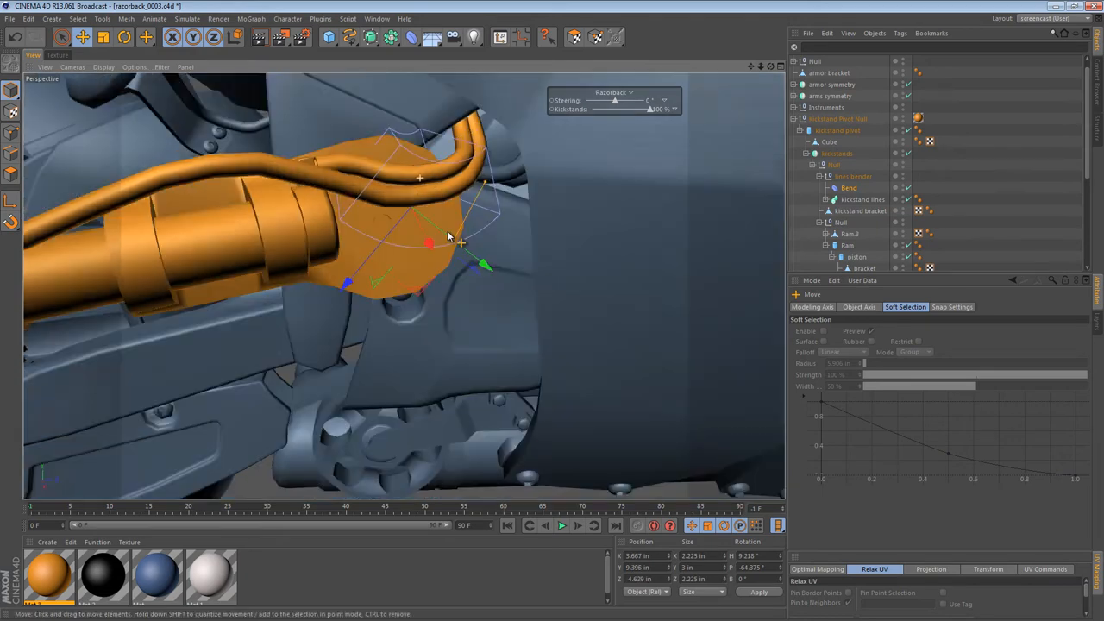
{"action": "left_click_drag", "start_coordinate": [448, 238], "coordinate": [617, 357]}
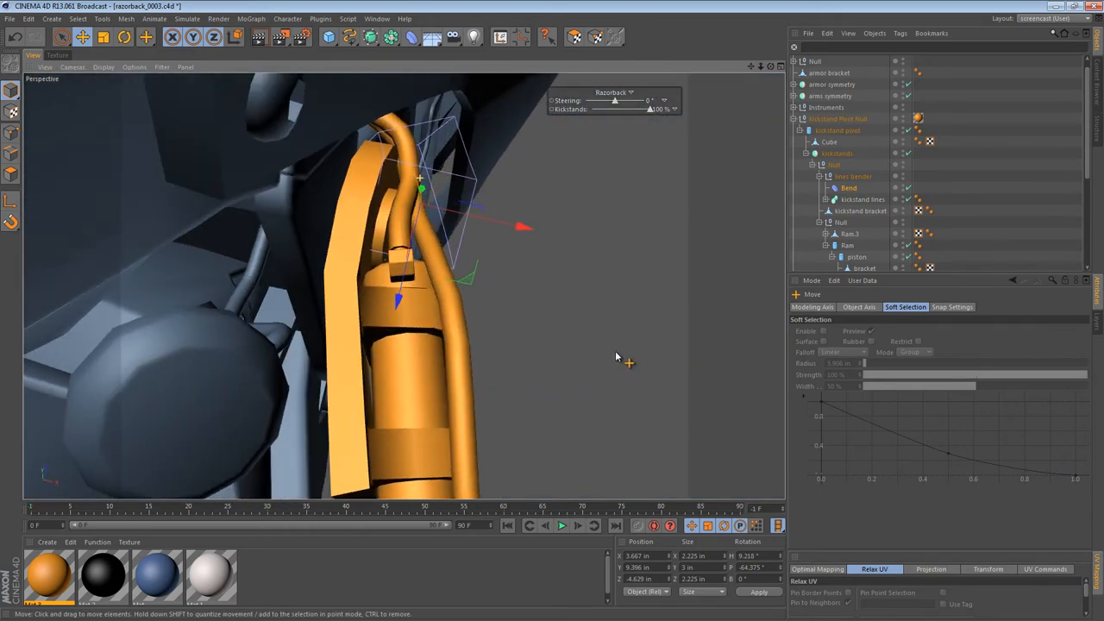
{"action": "left_click_drag", "start_coordinate": [524, 227], "coordinate": [499, 223]}
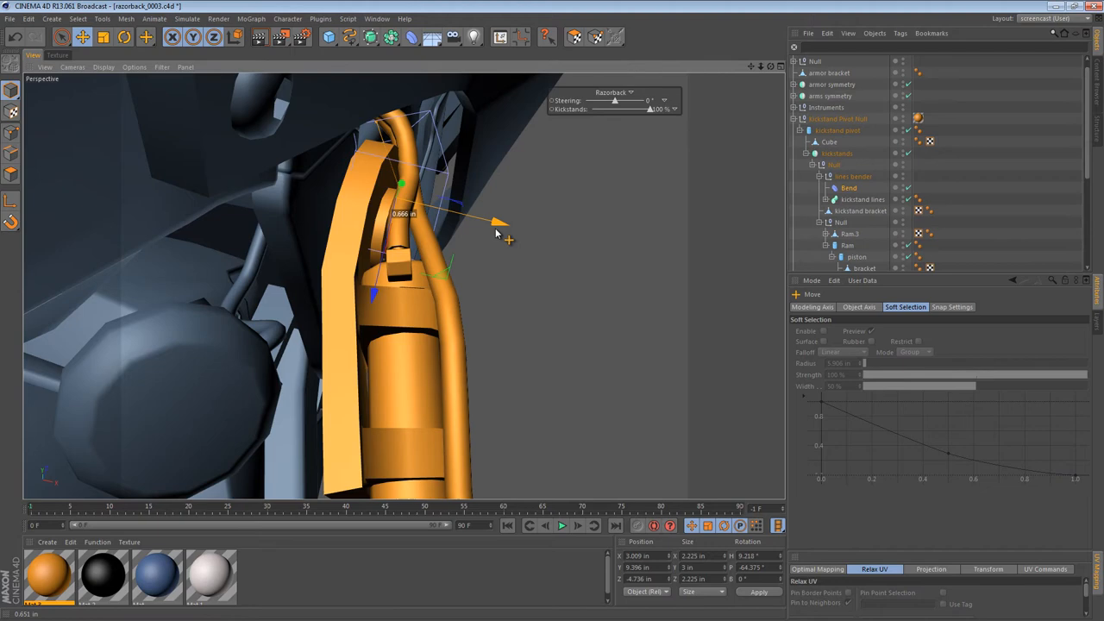
{"action": "left_click_drag", "start_coordinate": [498, 223], "coordinate": [507, 225]}
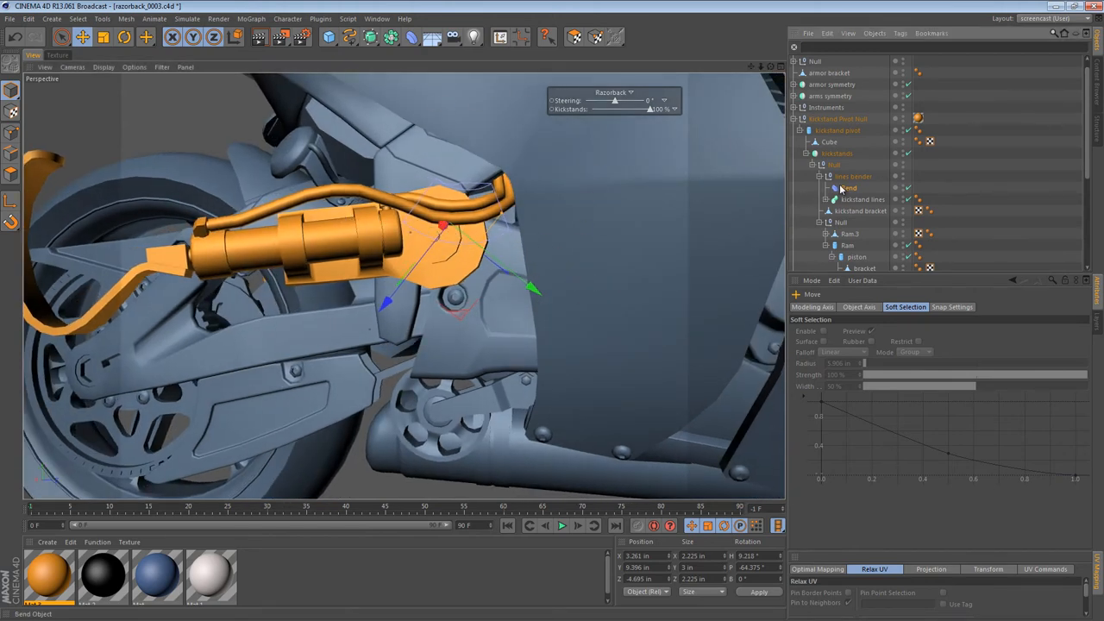
In the rig's XPresso graph, add two Range Mappers fed by the Kickstands output.
{"action": "left_click", "coordinate": [848, 187]}
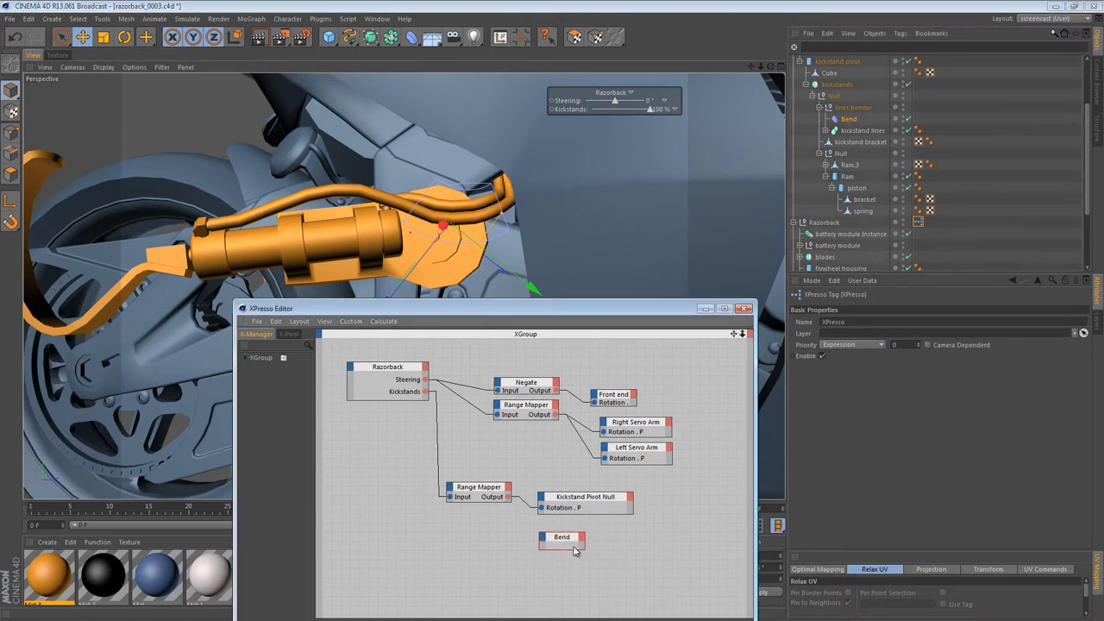
{"action": "left_click", "coordinate": [562, 537]}
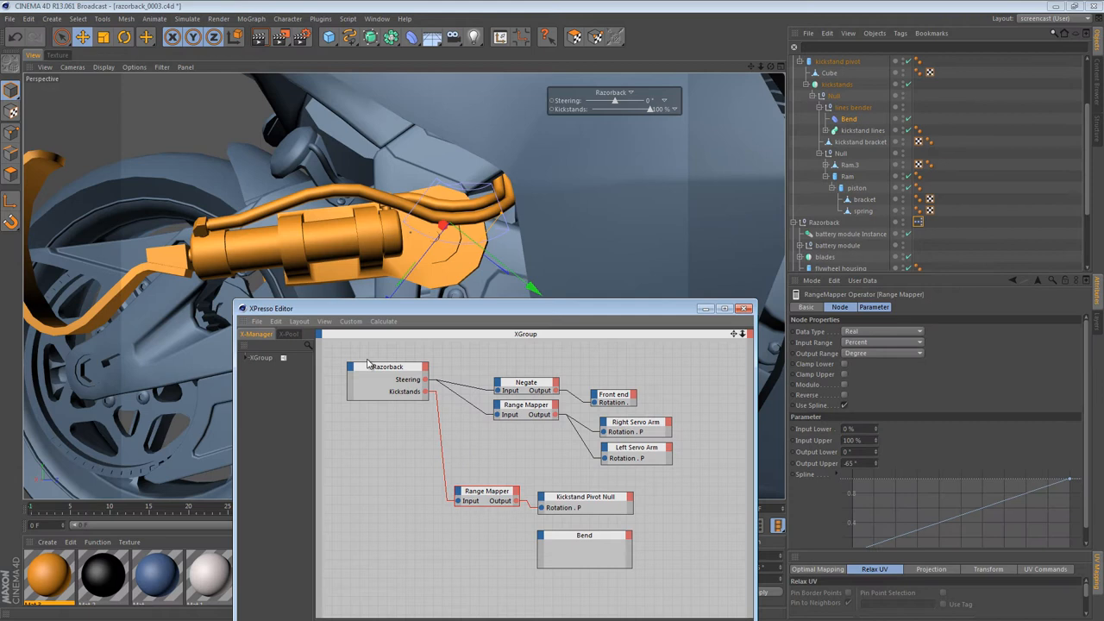
{"action": "left_click", "coordinate": [584, 535]}
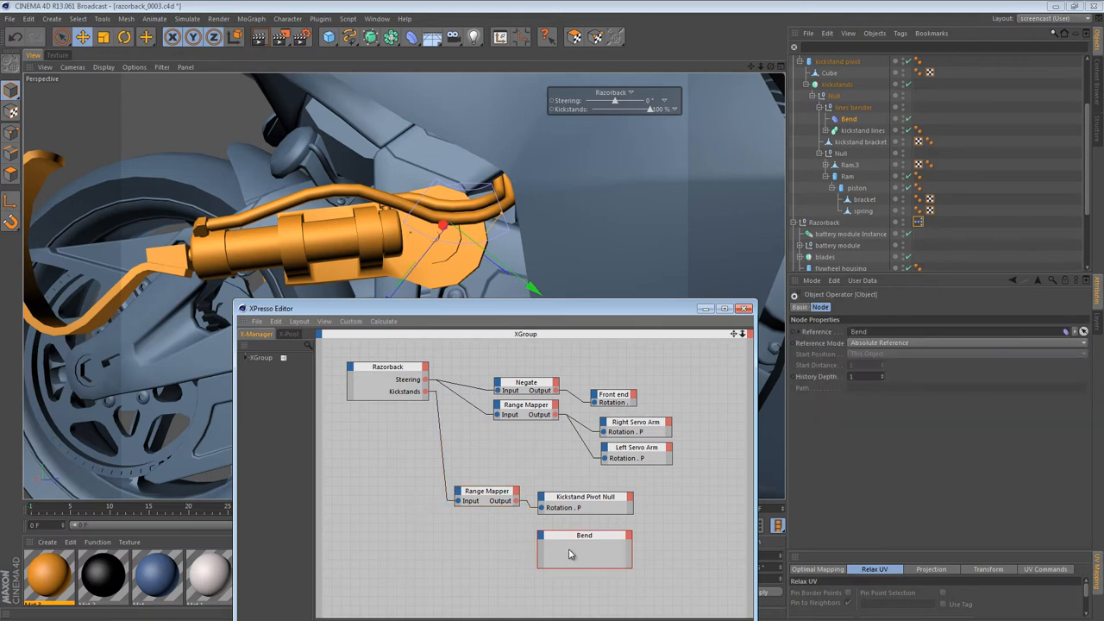
{"action": "left_click", "coordinate": [487, 491]}
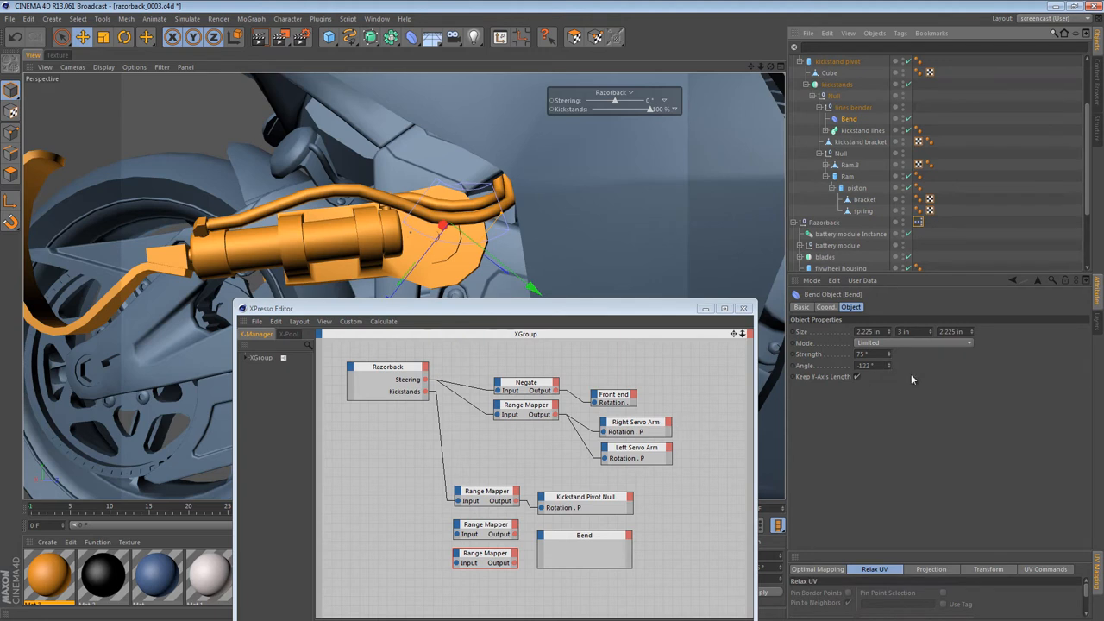
{"action": "mouse_move", "coordinate": [554, 485]}
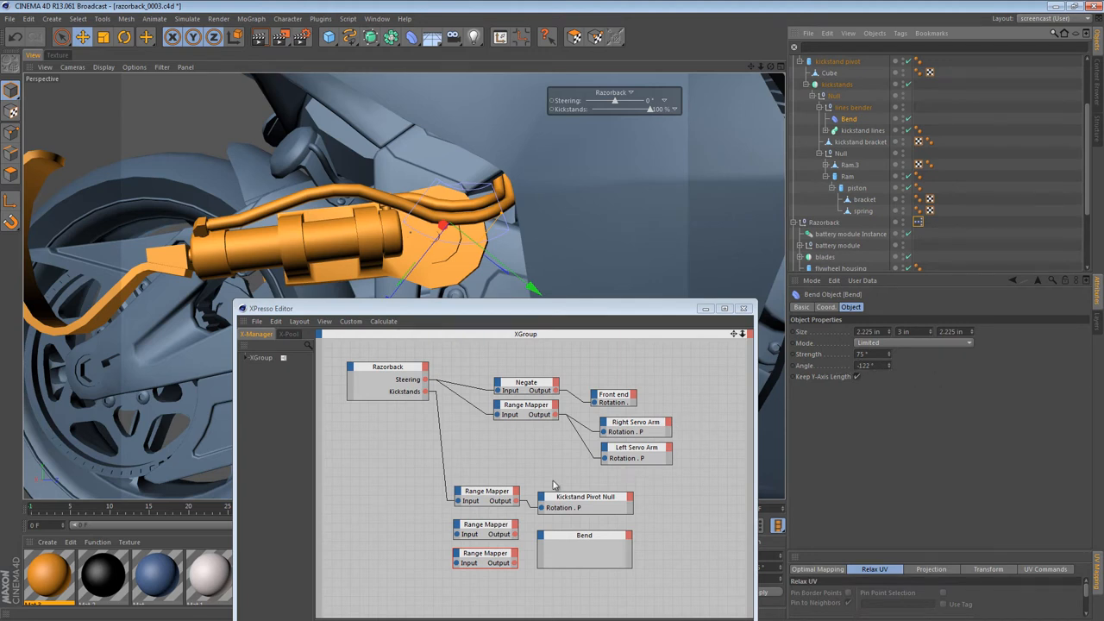
{"action": "mouse_move", "coordinate": [427, 393]}
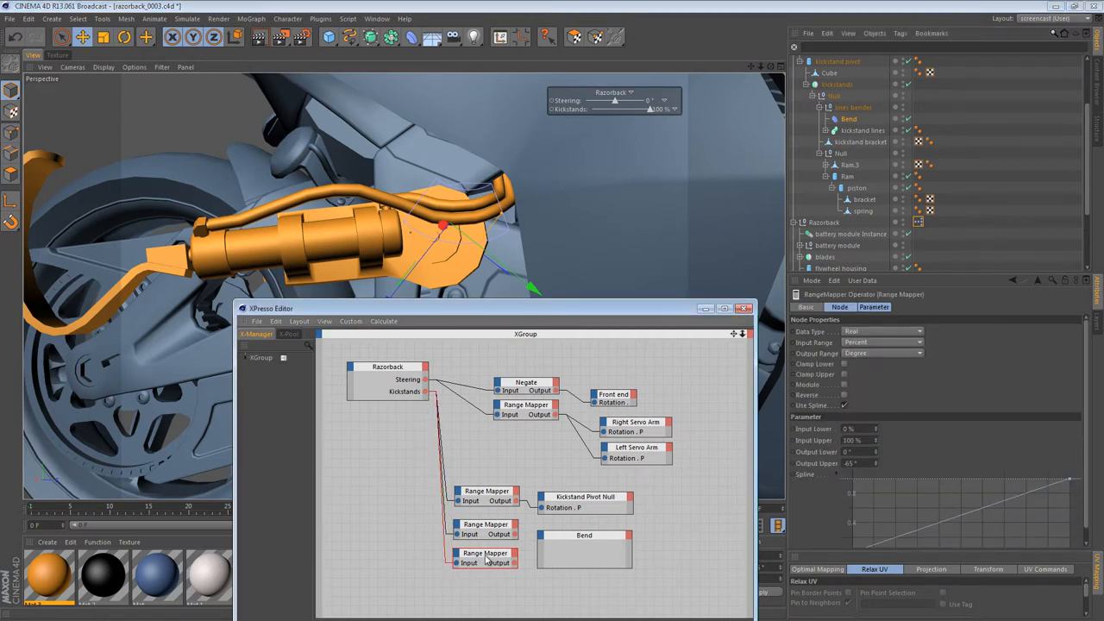
Set the new mappers' Output Upper values to 75° and −122°.
{"action": "left_click", "coordinate": [589, 535]}
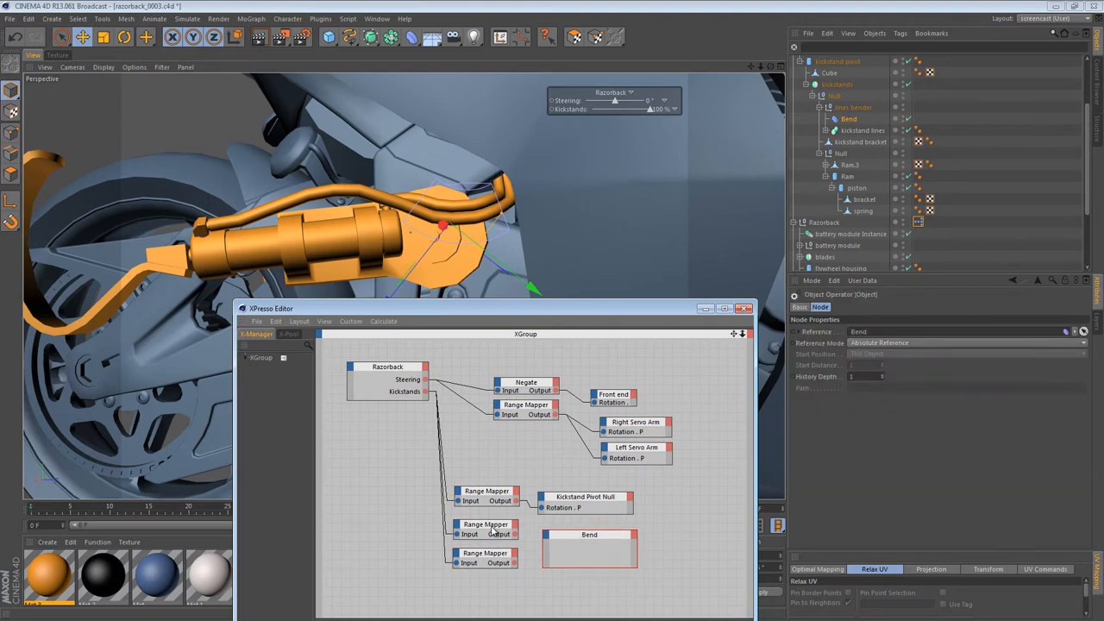
{"action": "left_click", "coordinate": [487, 523]}
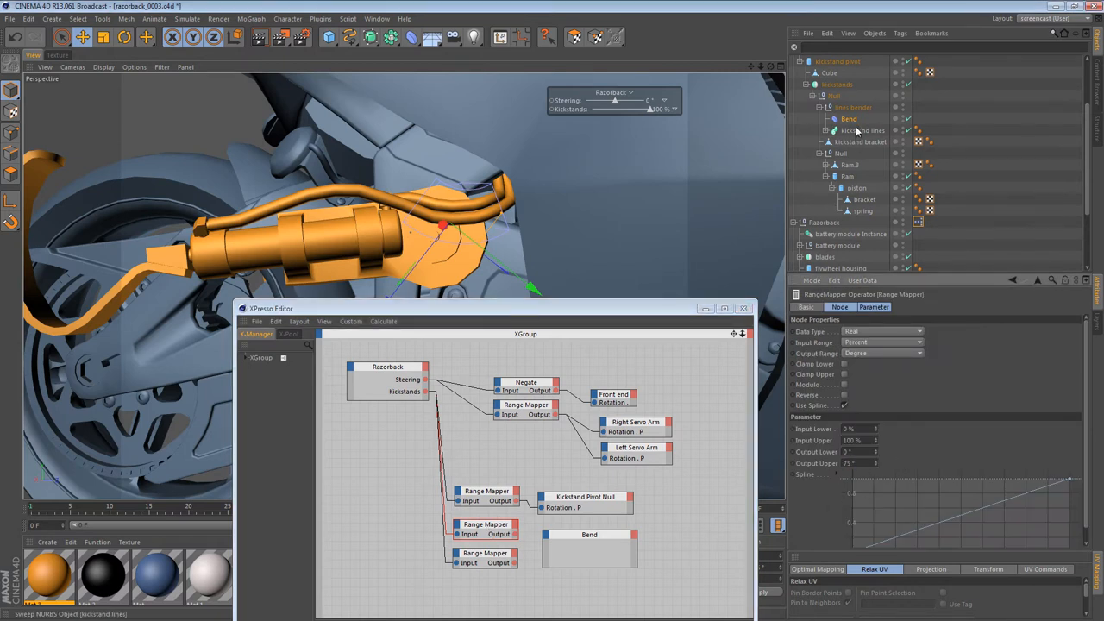
{"action": "left_click", "coordinate": [863, 130]}
{"action": "type", "text": "-65"}
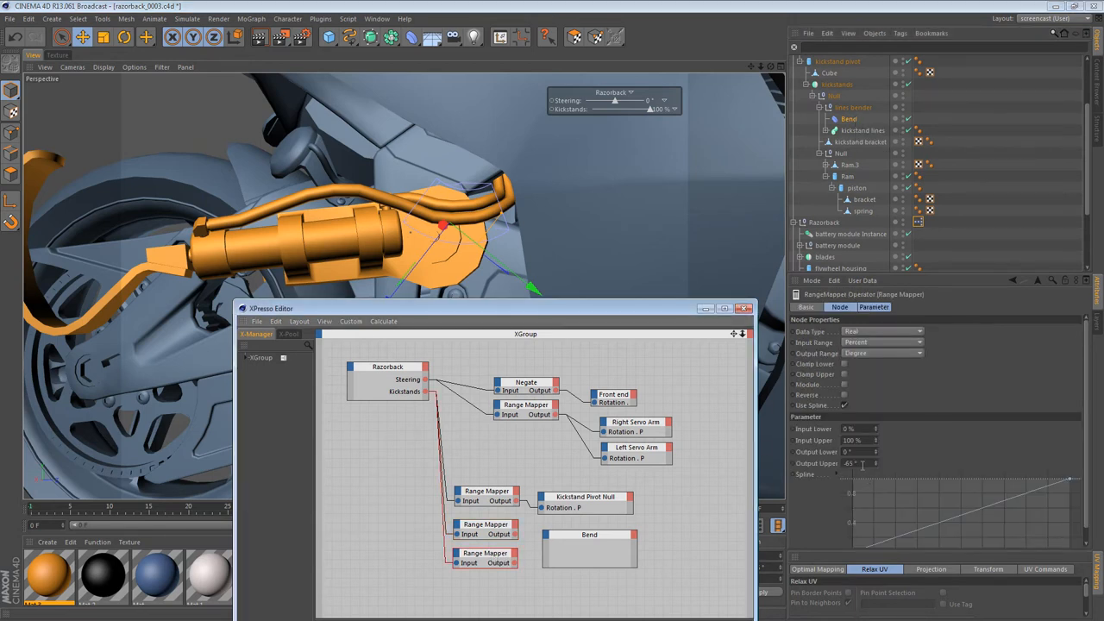
{"action": "type", "text": "-122"}
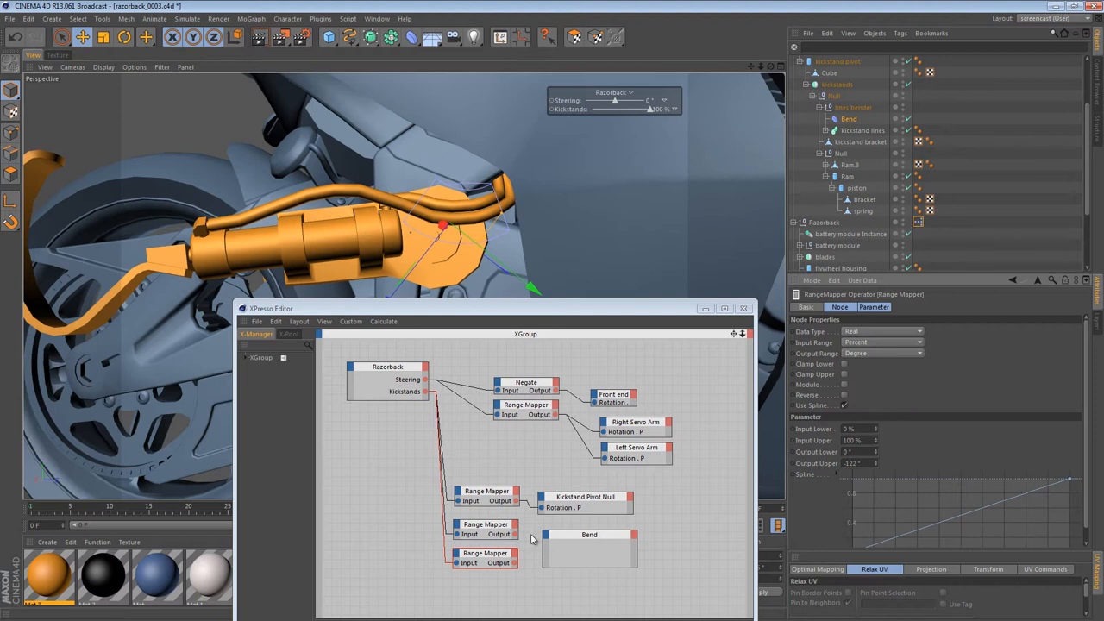
Add Strength and Angle input ports to the Bend node and wire the mappers in.
{"action": "right_click", "coordinate": [589, 534]}
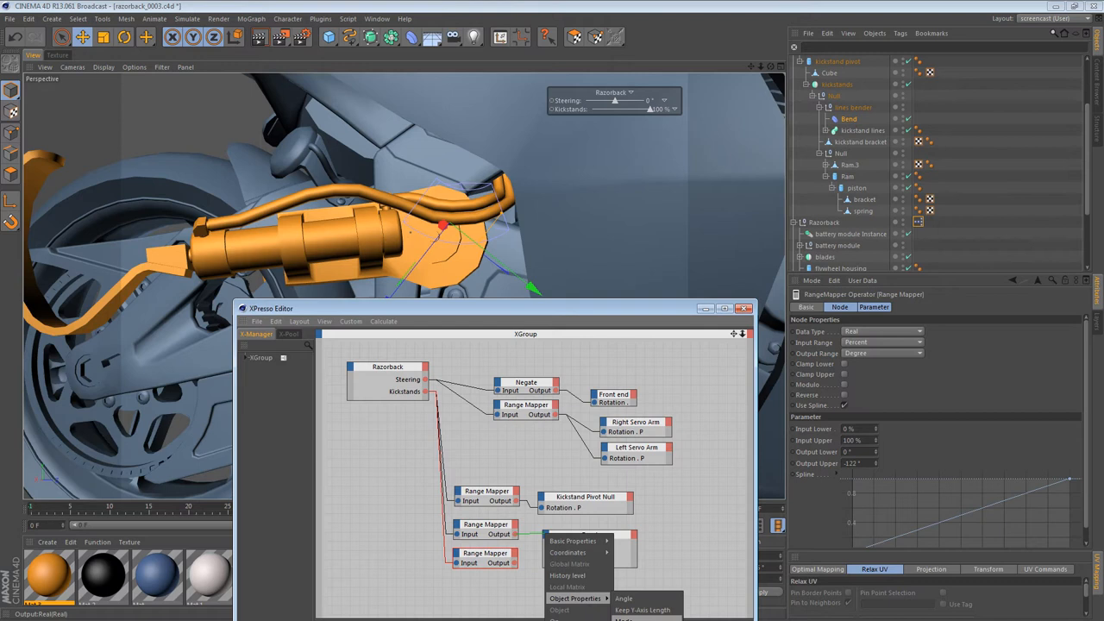
{"action": "left_click", "coordinate": [589, 533]}
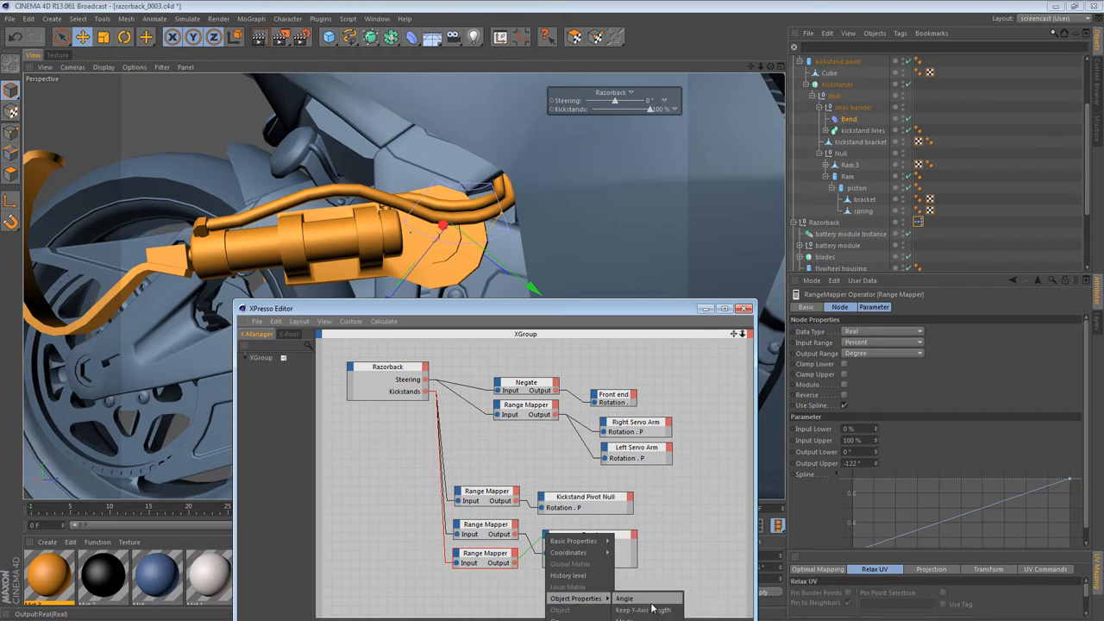
{"action": "left_click", "coordinate": [625, 597]}
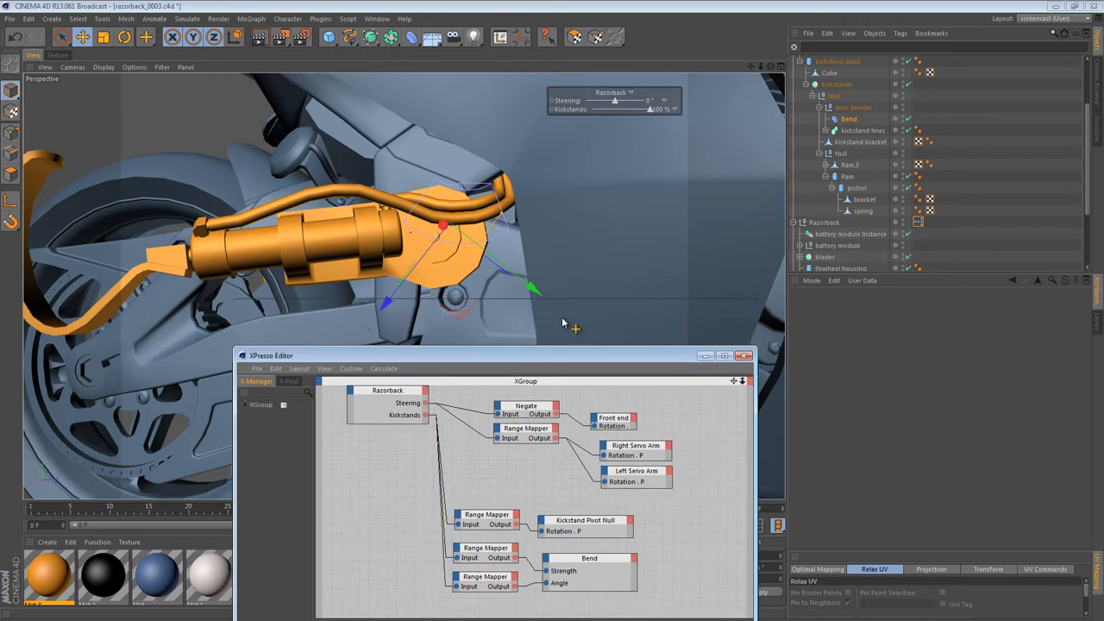
Scrub the Kickstands slider repeatedly between 0% and 100% to check the hose bending.
{"action": "left_click_drag", "start_coordinate": [651, 110], "coordinate": [636, 110]}
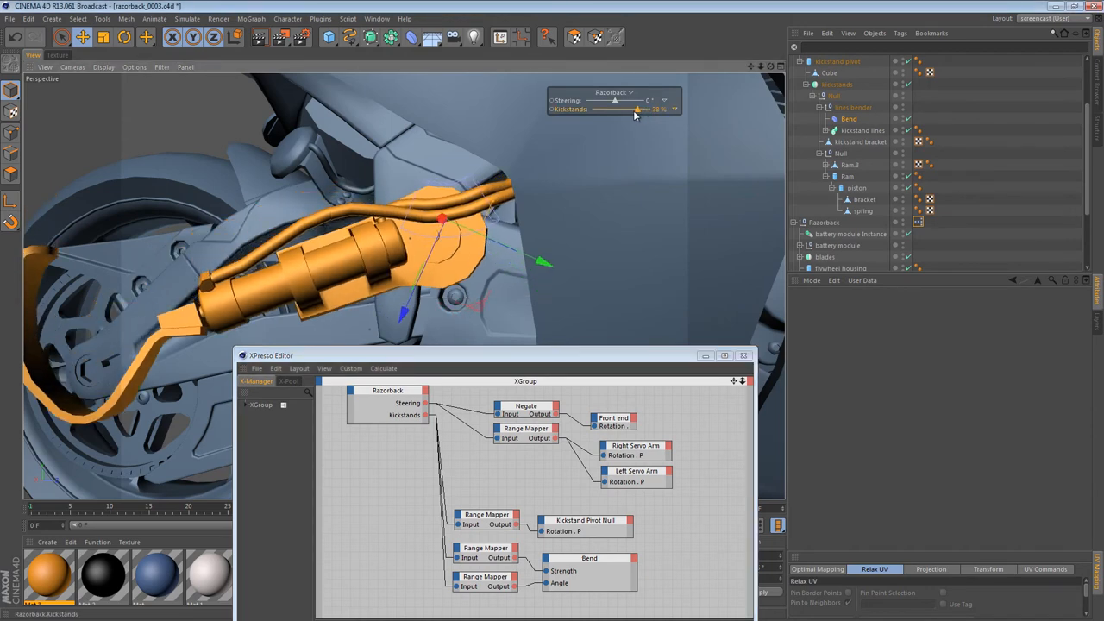
{"action": "left_click_drag", "start_coordinate": [636, 109], "coordinate": [596, 110]}
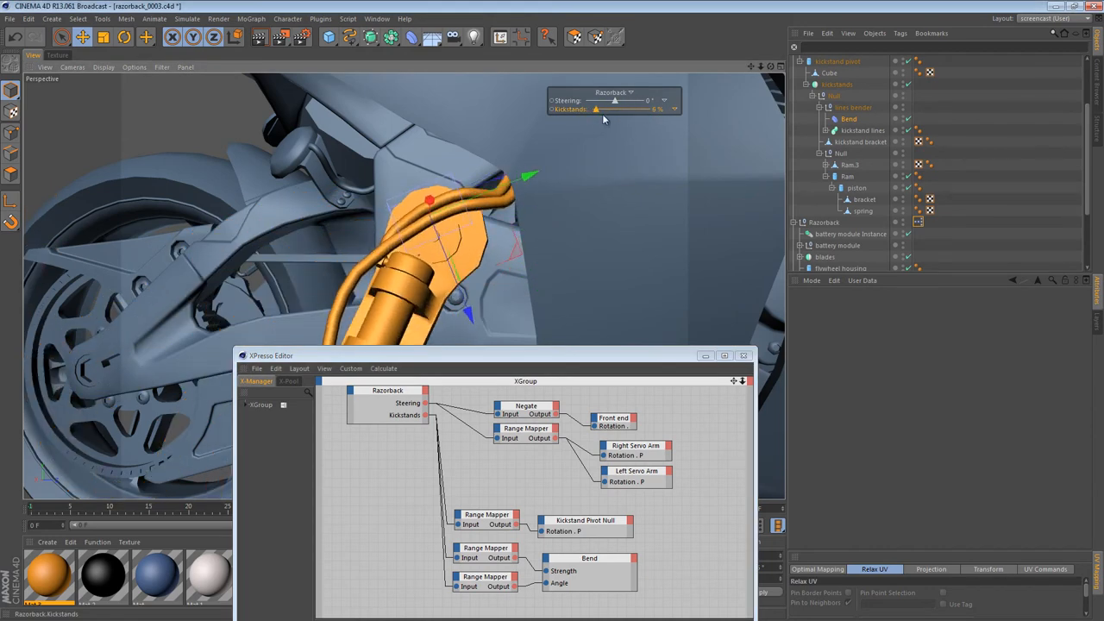
{"action": "left_click_drag", "start_coordinate": [596, 110], "coordinate": [646, 110]}
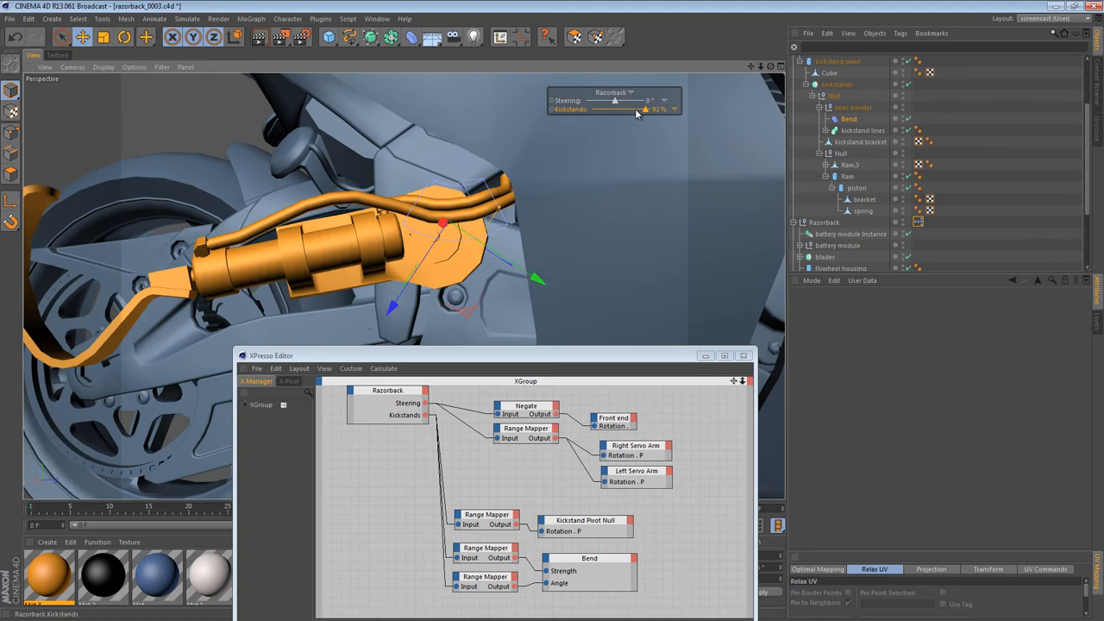
{"action": "left_click_drag", "start_coordinate": [655, 110], "coordinate": [612, 109]}
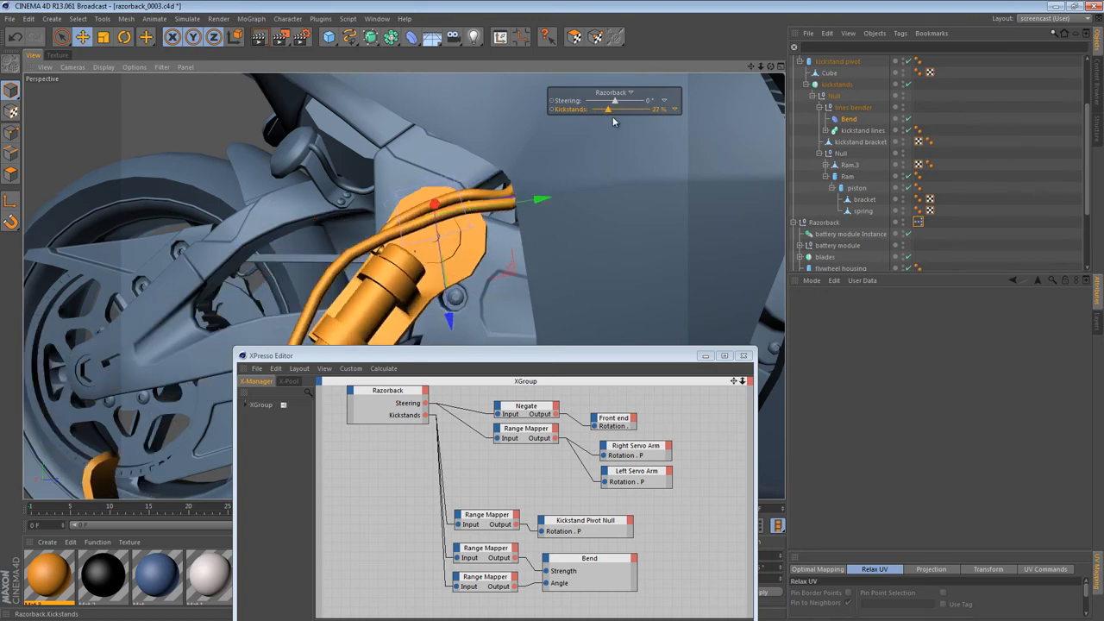
{"action": "left_click_drag", "start_coordinate": [599, 110], "coordinate": [621, 109]}
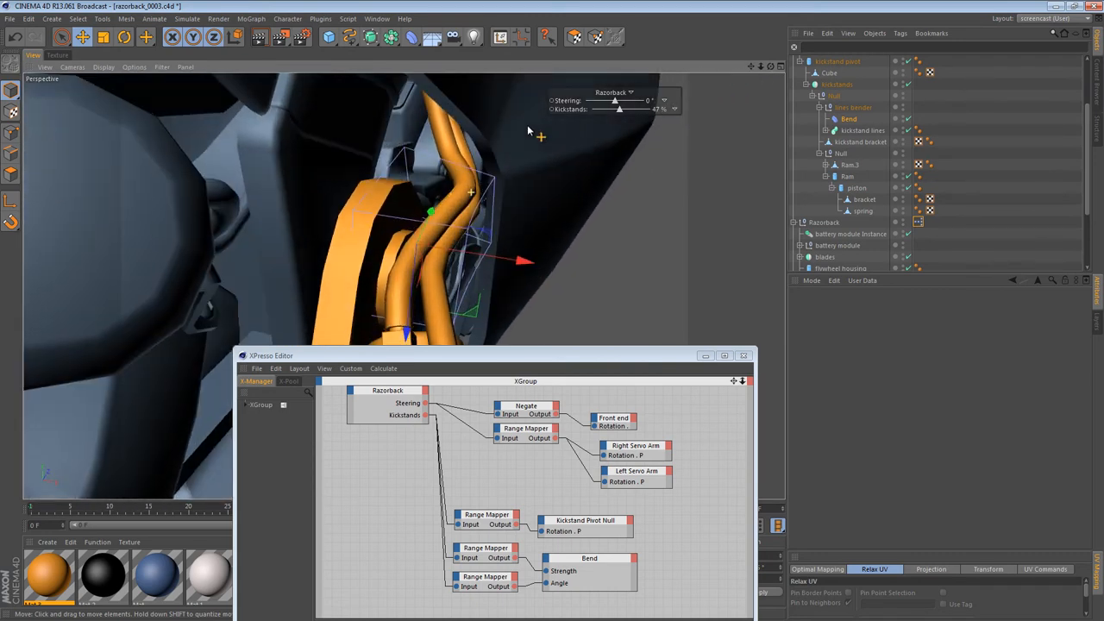
{"action": "left_click_drag", "start_coordinate": [616, 109], "coordinate": [604, 109]}
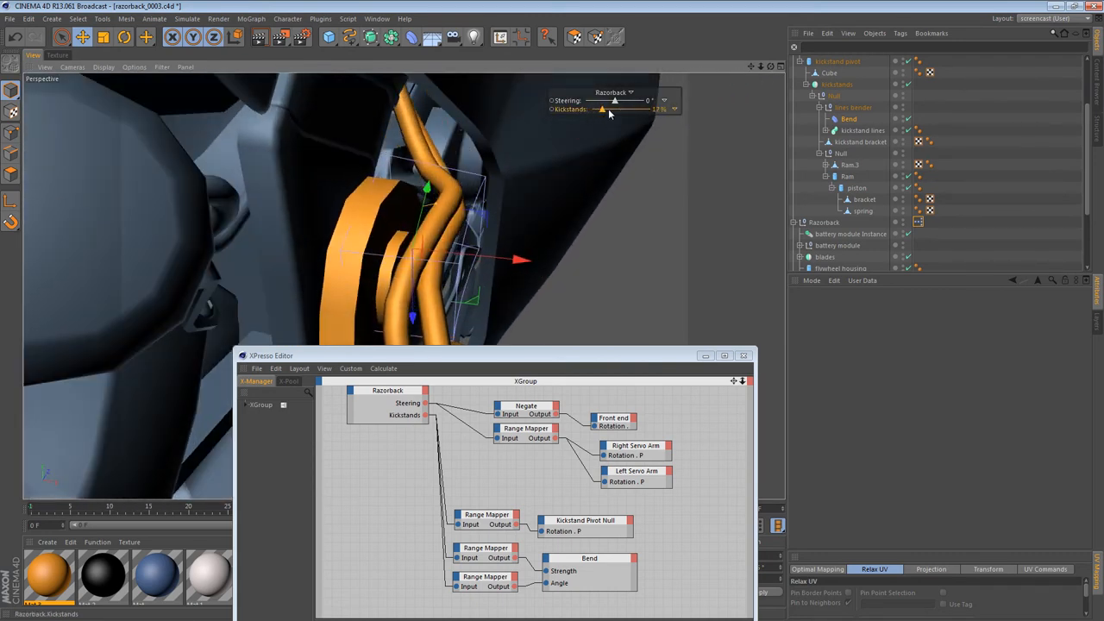
{"action": "left_click_drag", "start_coordinate": [601, 109], "coordinate": [618, 109]}
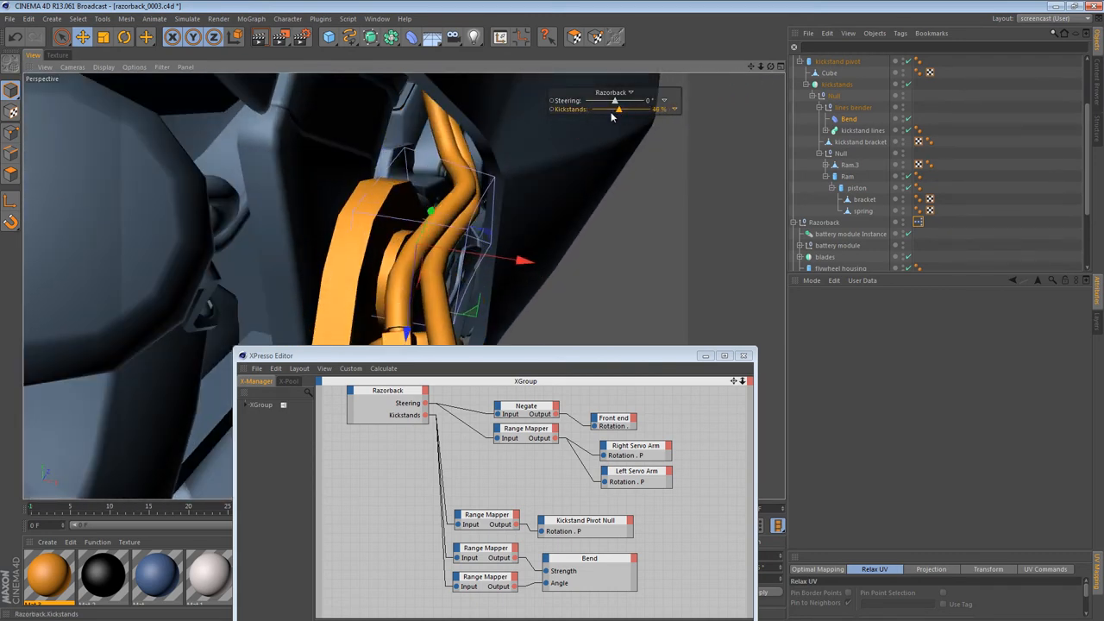
{"action": "left_click_drag", "start_coordinate": [616, 109], "coordinate": [594, 109]}
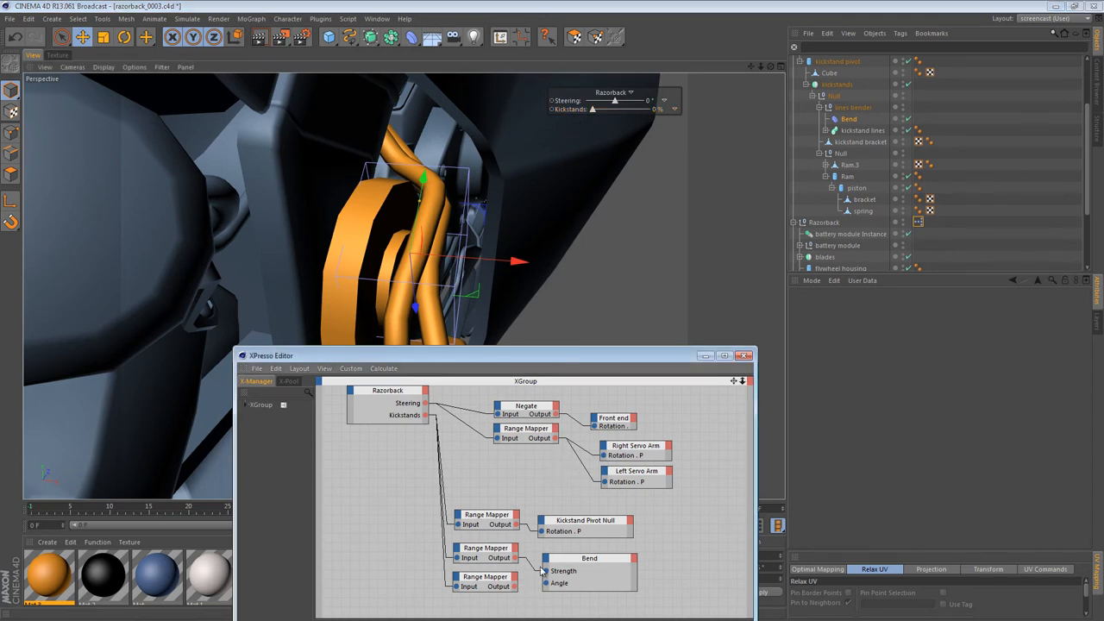
{"action": "left_click_drag", "start_coordinate": [593, 109], "coordinate": [653, 109]}
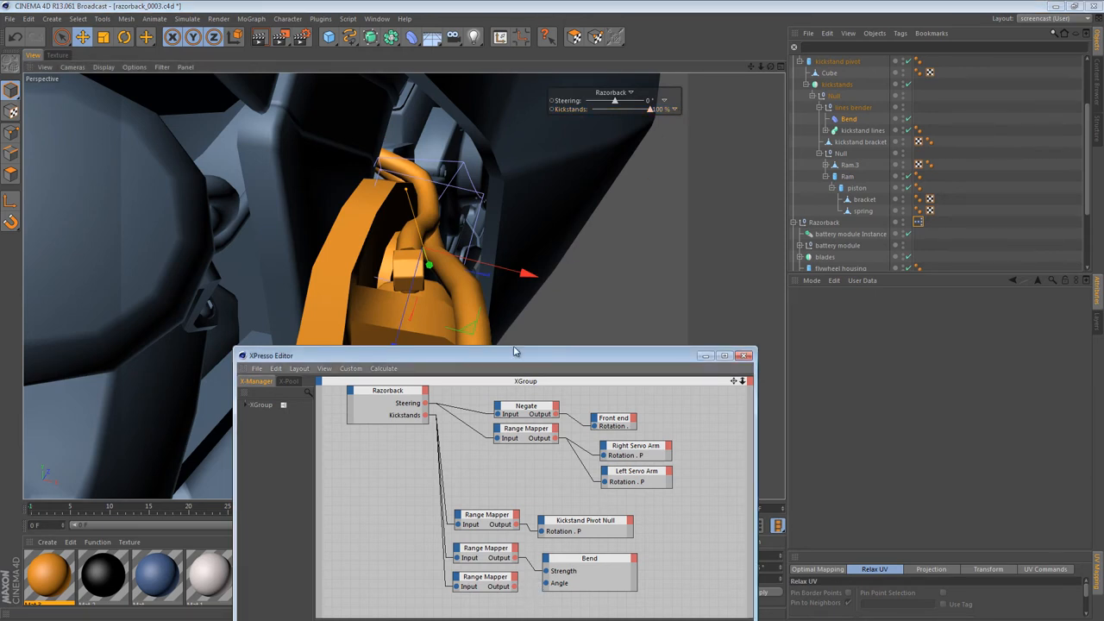
{"action": "left_click_drag", "start_coordinate": [615, 109], "coordinate": [602, 110]}
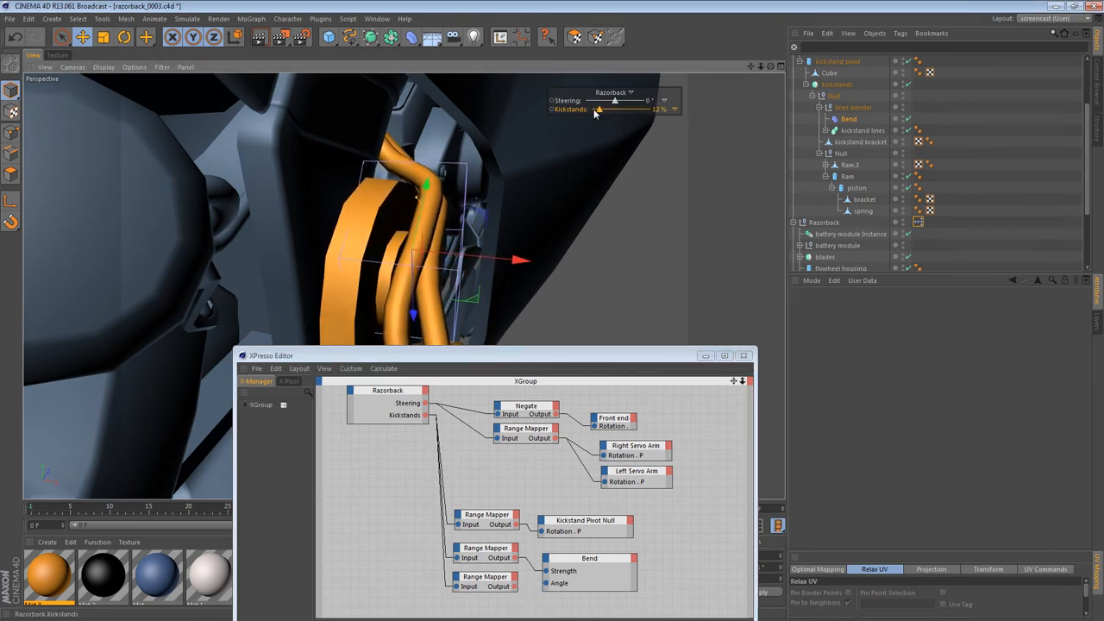
{"action": "left_click_drag", "start_coordinate": [595, 109], "coordinate": [625, 109]}
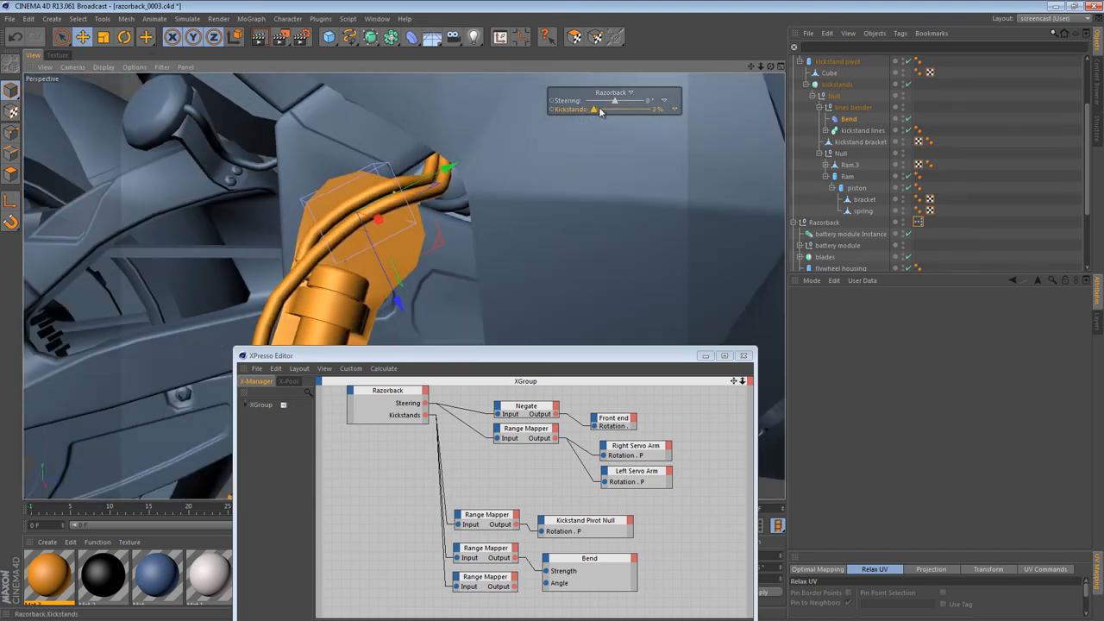
{"action": "left_click_drag", "start_coordinate": [595, 110], "coordinate": [628, 109]}
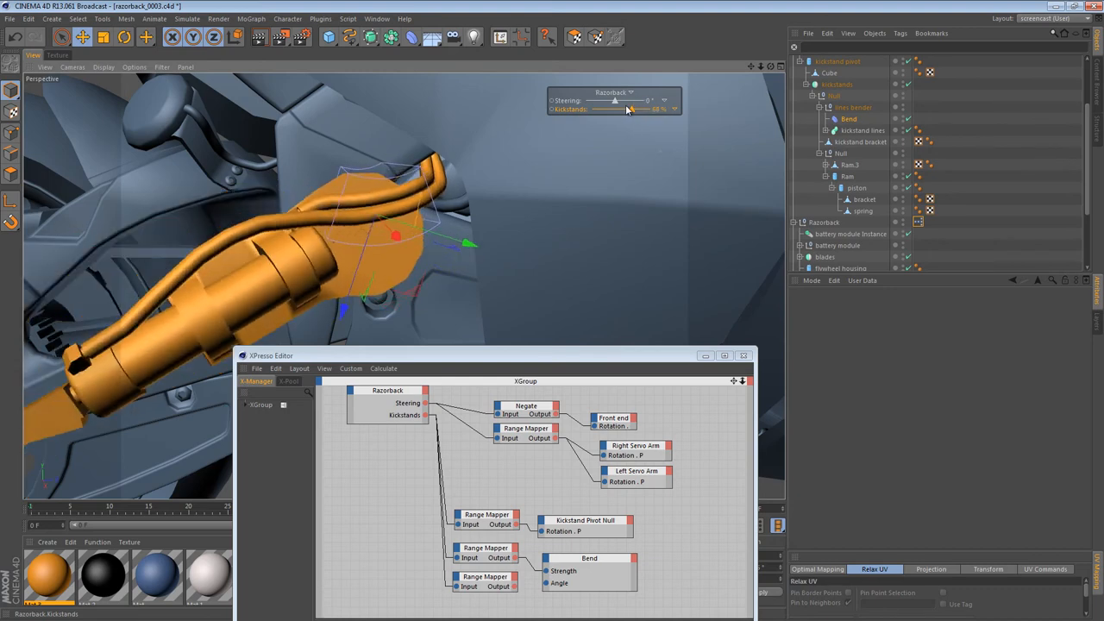
{"action": "left_click_drag", "start_coordinate": [614, 110], "coordinate": [622, 110]}
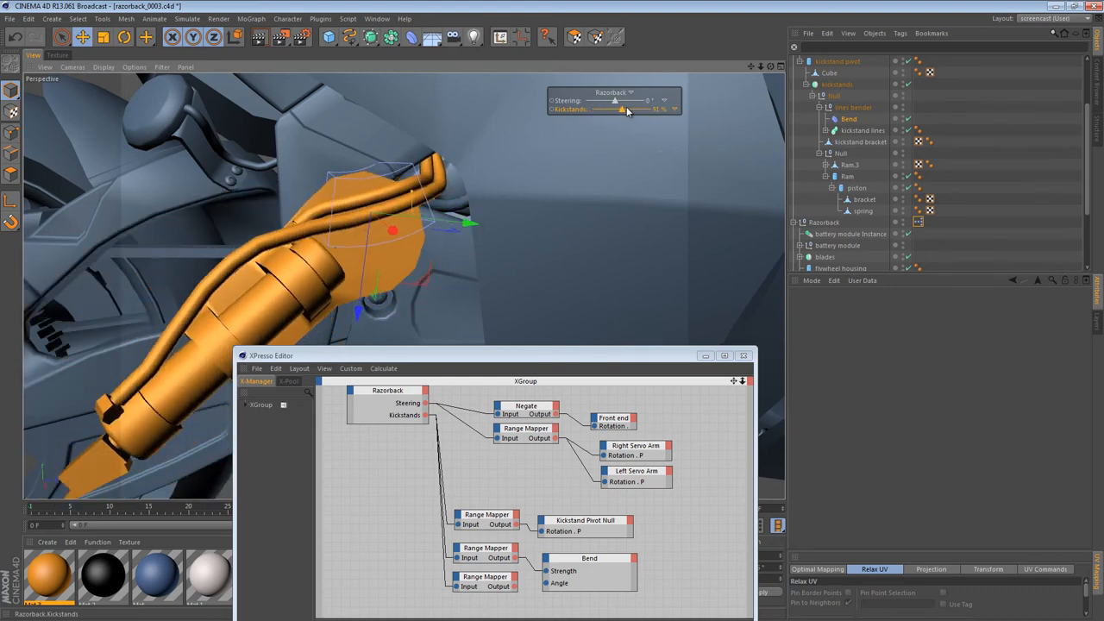
{"action": "left_click_drag", "start_coordinate": [623, 110], "coordinate": [615, 110]}
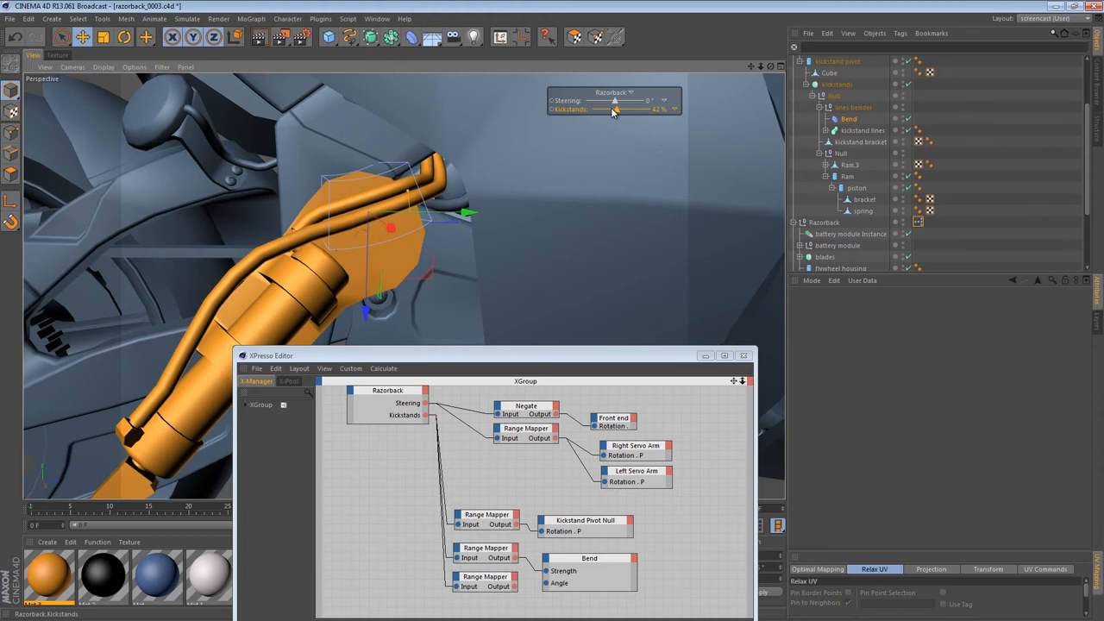
{"action": "left_click_drag", "start_coordinate": [615, 110], "coordinate": [677, 109]}
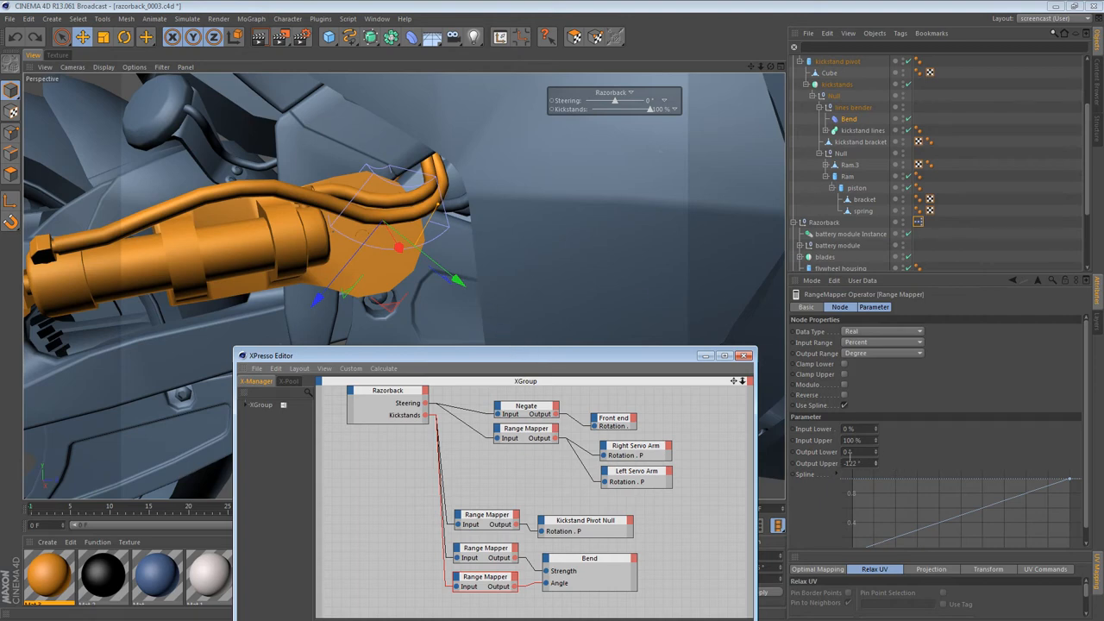
{"action": "left_click_drag", "start_coordinate": [651, 109], "coordinate": [638, 108]}
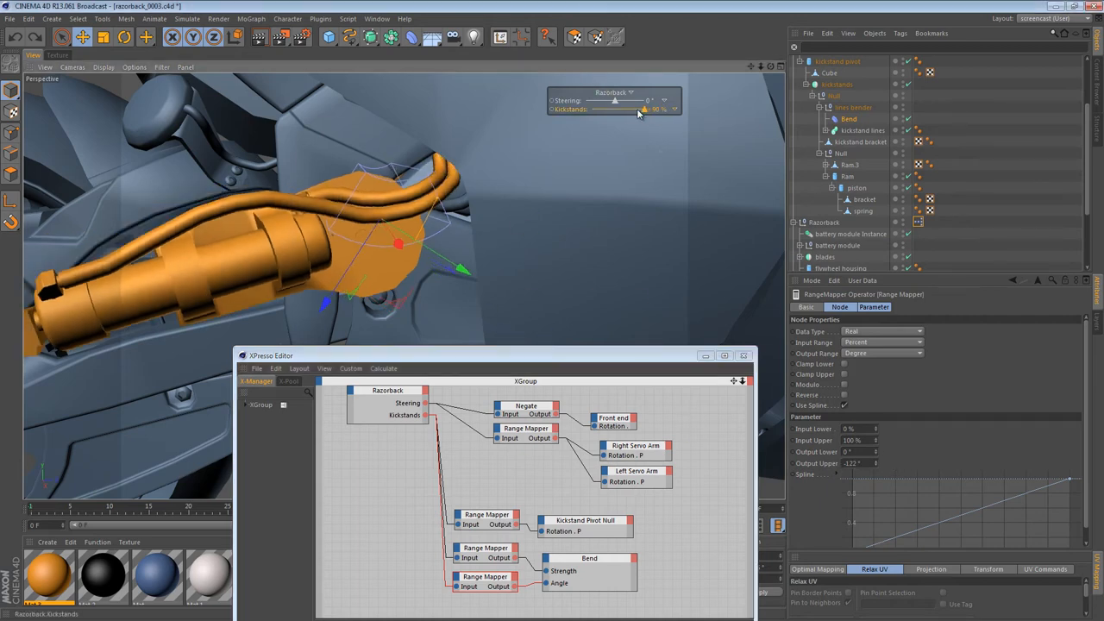
{"action": "left_click_drag", "start_coordinate": [645, 110], "coordinate": [615, 109]}
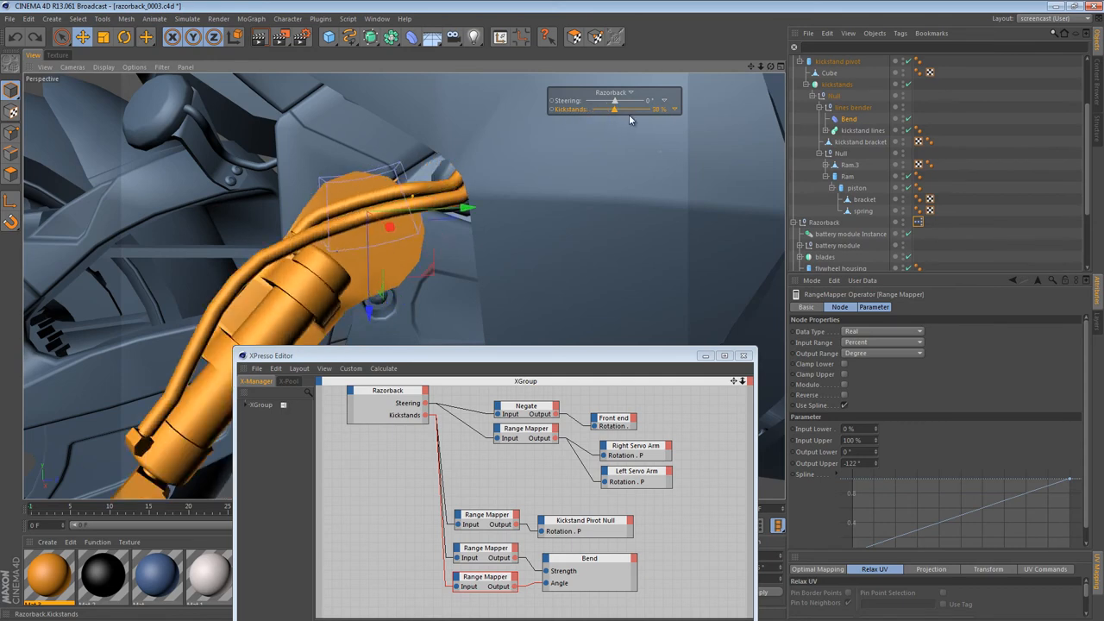
{"action": "left_click_drag", "start_coordinate": [614, 110], "coordinate": [668, 109]}
{"action": "type", "text": "-100"}
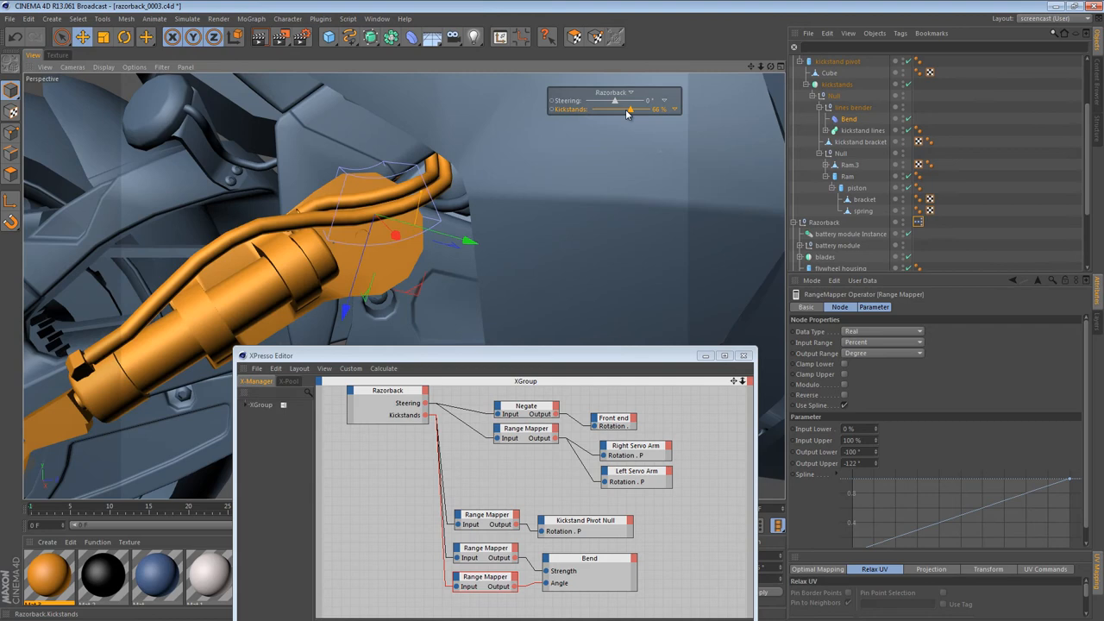
{"action": "left_click_drag", "start_coordinate": [628, 109], "coordinate": [614, 109]}
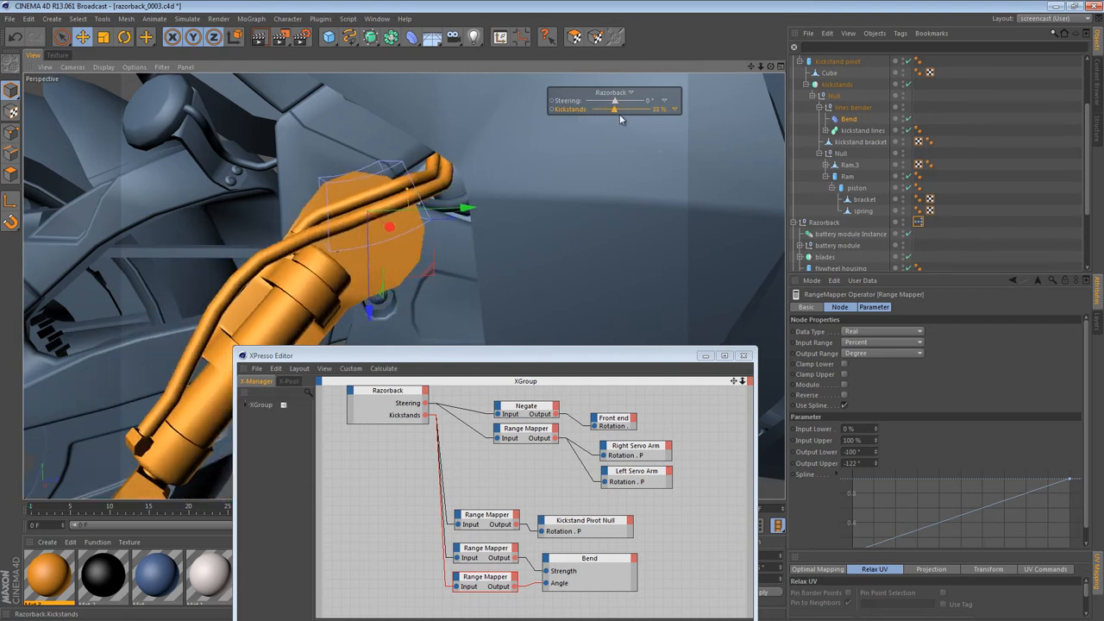
{"action": "left_click_drag", "start_coordinate": [612, 109], "coordinate": [593, 110]}
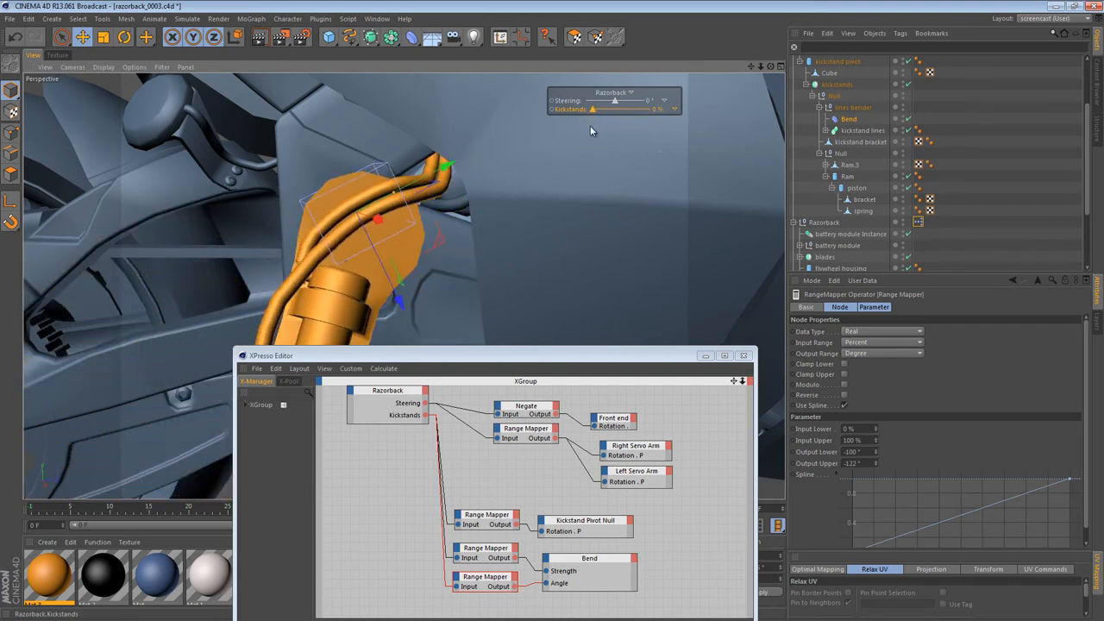
{"action": "left_click_drag", "start_coordinate": [593, 109], "coordinate": [649, 109]}
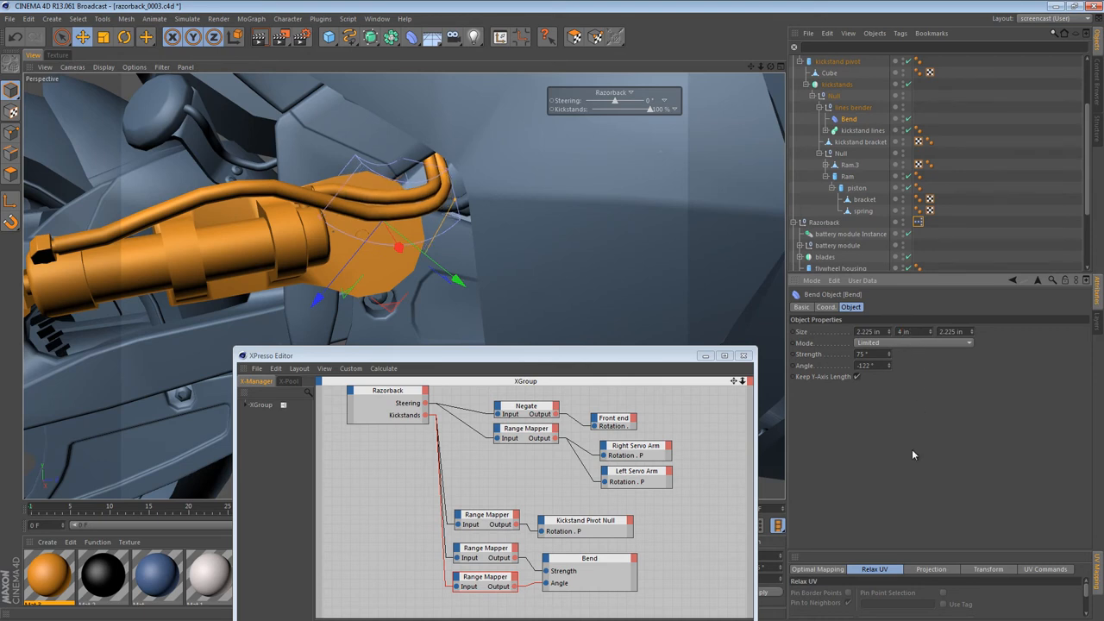
Sweep the Kickstands slider from about 96% down to 13%, then retract fully to 0%.
{"action": "left_click_drag", "start_coordinate": [614, 110], "coordinate": [639, 110]}
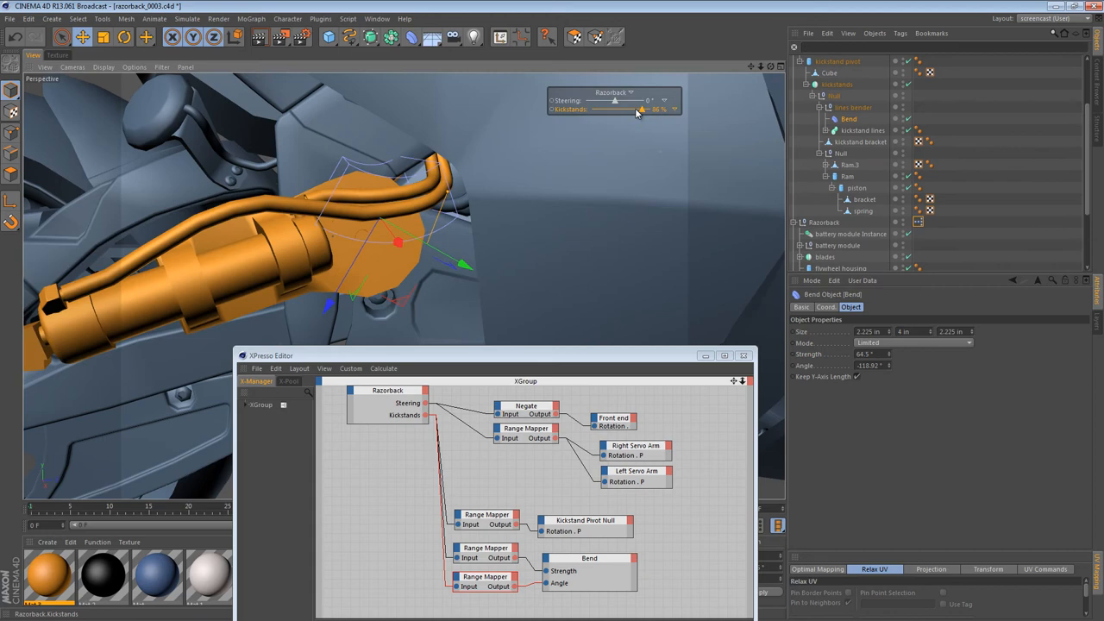
{"action": "left_click_drag", "start_coordinate": [641, 109], "coordinate": [628, 109]}
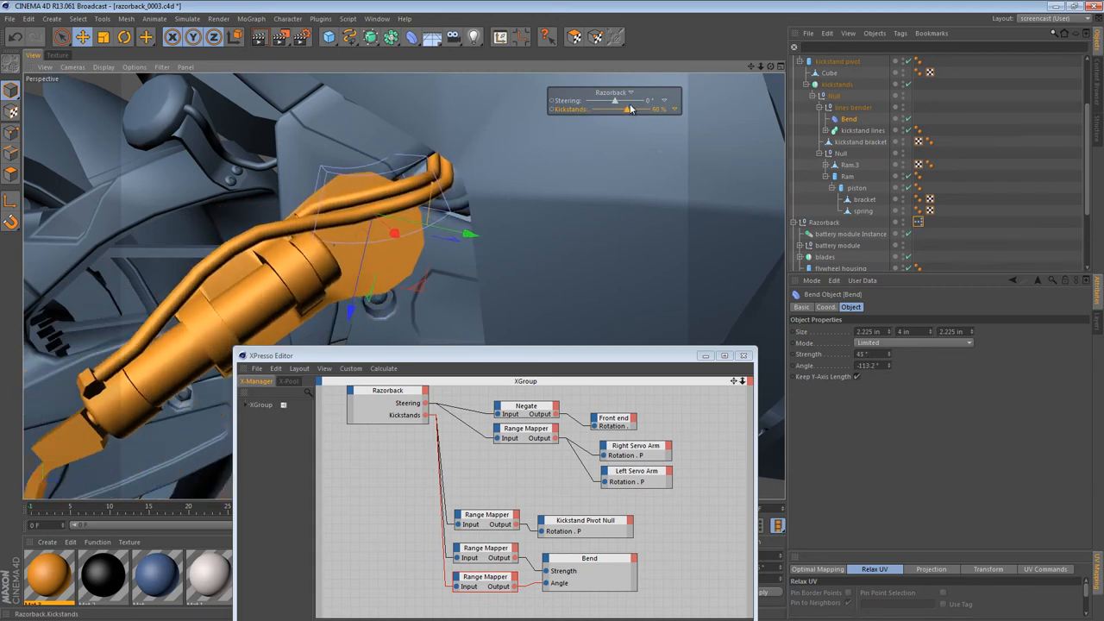
{"action": "left_click_drag", "start_coordinate": [627, 109], "coordinate": [653, 109]}
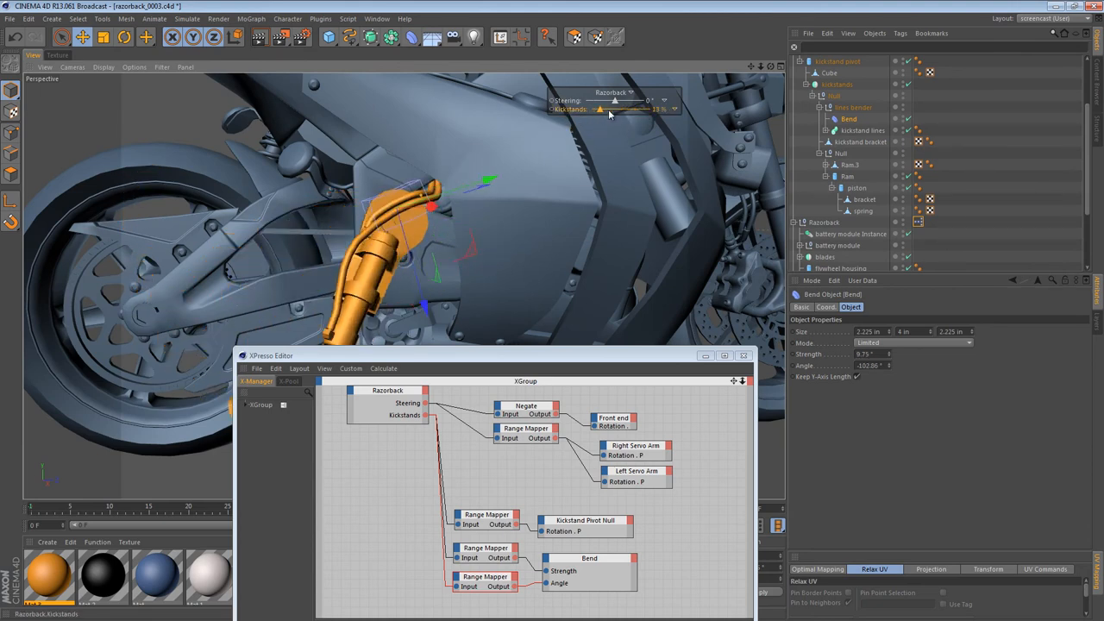
{"action": "left_click_drag", "start_coordinate": [601, 109], "coordinate": [606, 108]}
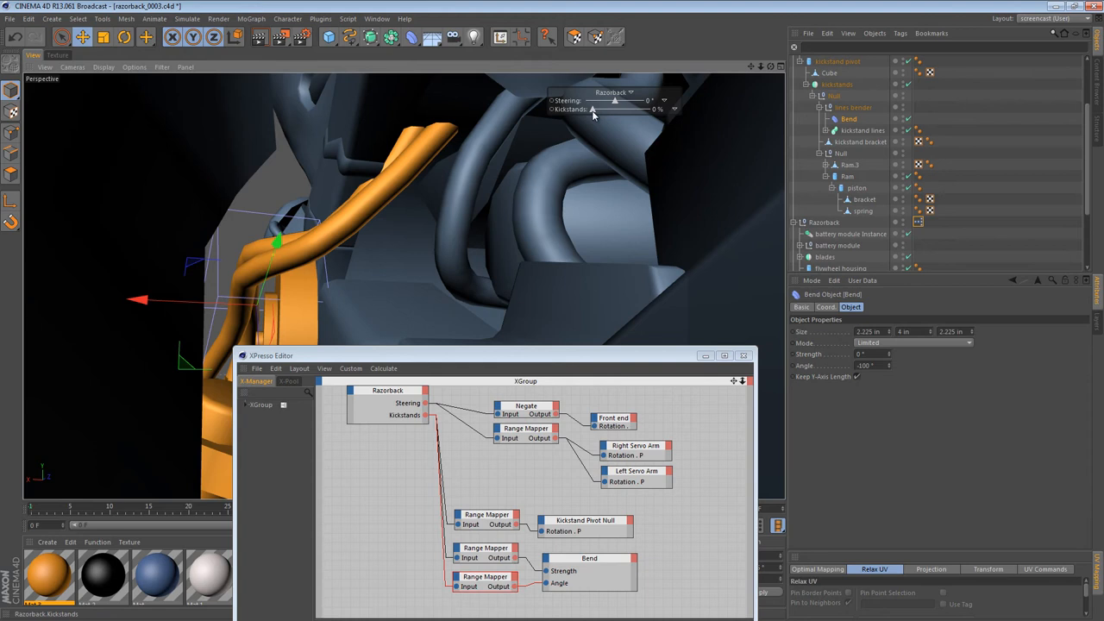
In a hose close-up, slide Kickstands from 0% to 82%, back to 40%, then 100%.
{"action": "left_click_drag", "start_coordinate": [593, 109], "coordinate": [655, 110]}
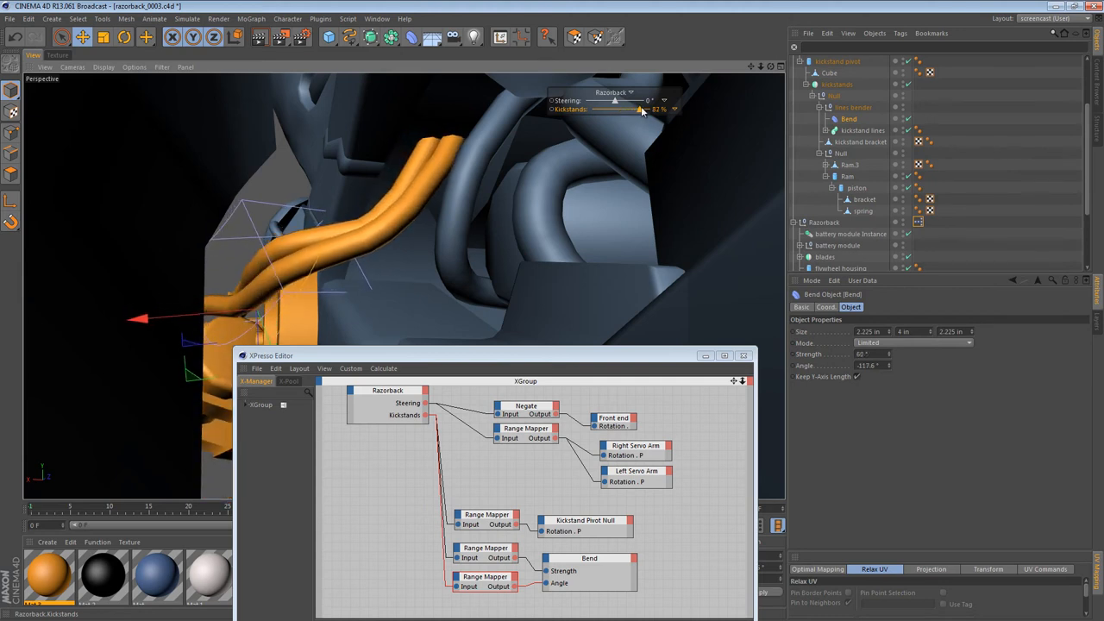
{"action": "left_click_drag", "start_coordinate": [640, 109], "coordinate": [614, 110]}
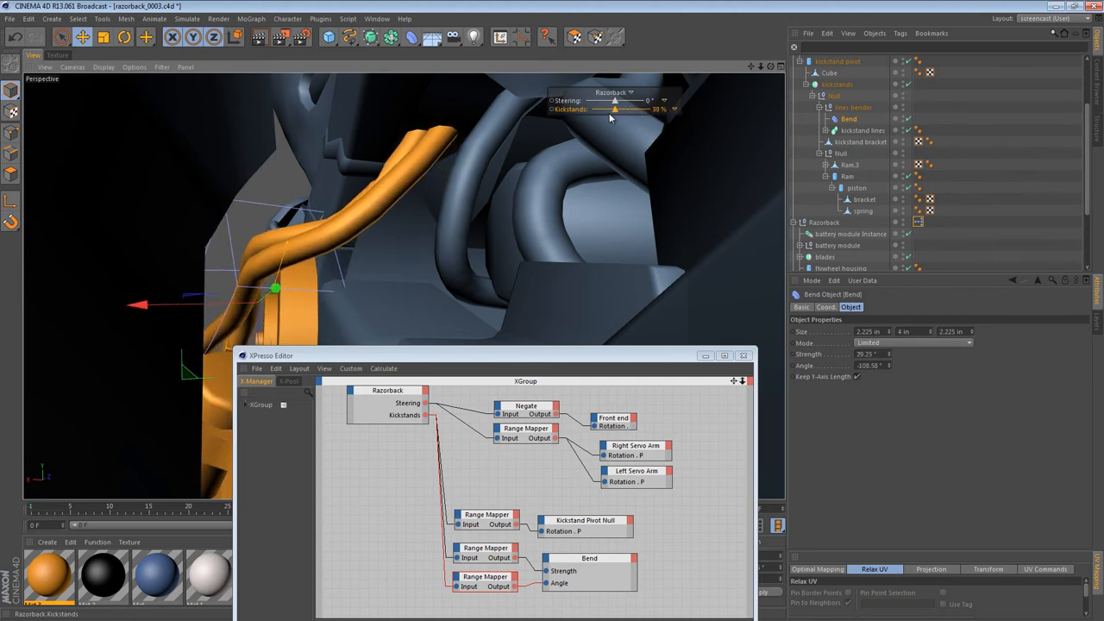
{"action": "left_click_drag", "start_coordinate": [615, 109], "coordinate": [660, 109]}
{"action": "type", "text": "-111"}
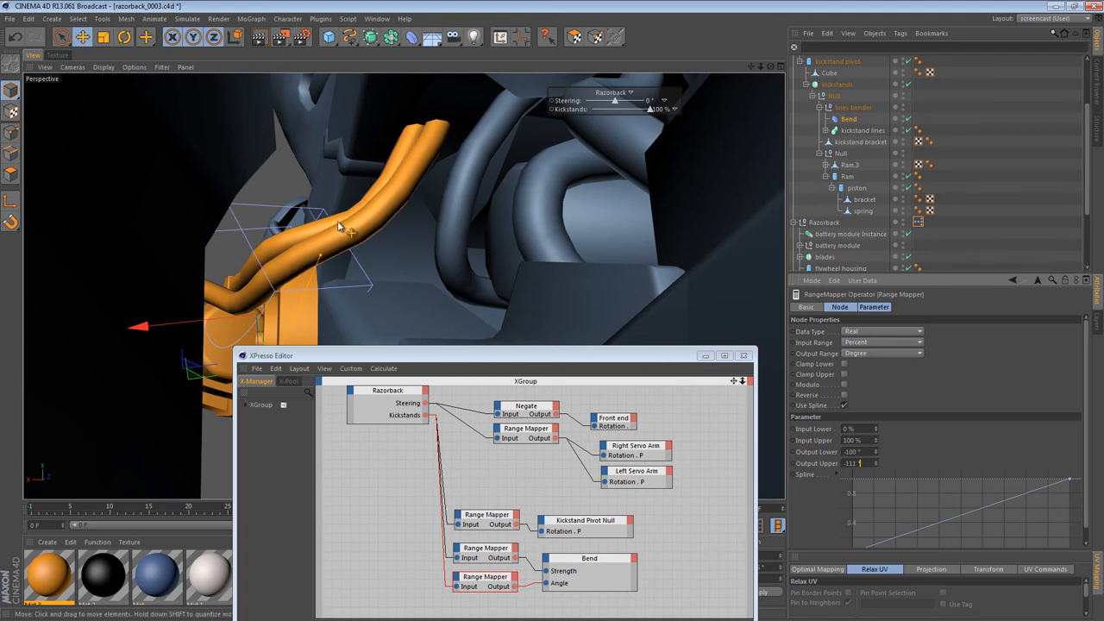
{"action": "mouse_move", "coordinate": [280, 266]}
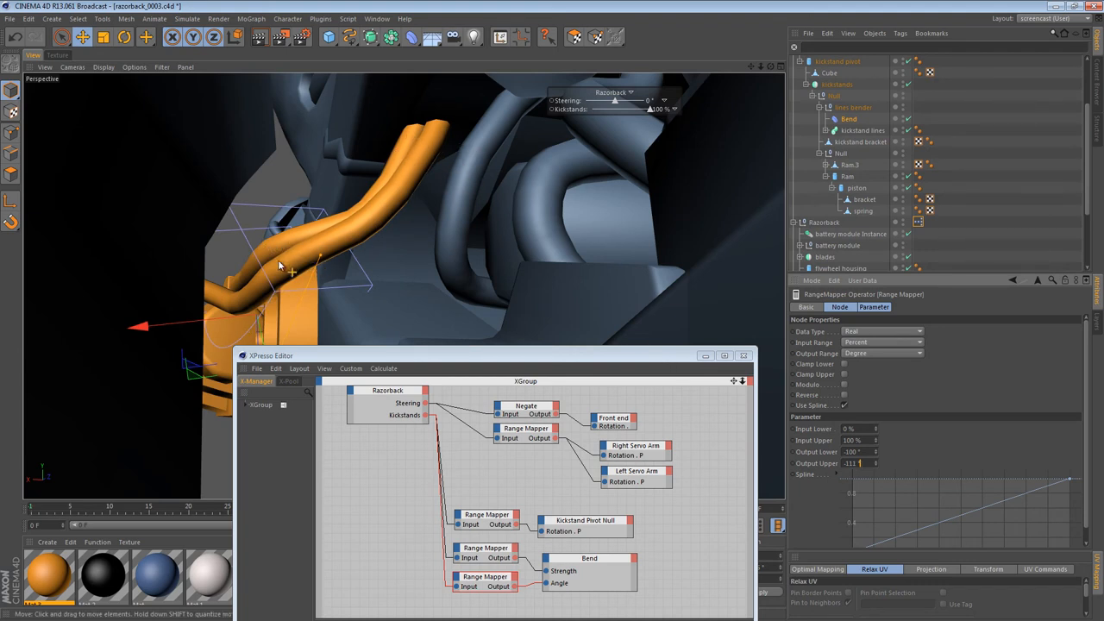
Sweep Kickstands from 100% down to 0%, then back up to about halfway.
{"action": "left_click_drag", "start_coordinate": [656, 110], "coordinate": [634, 110]}
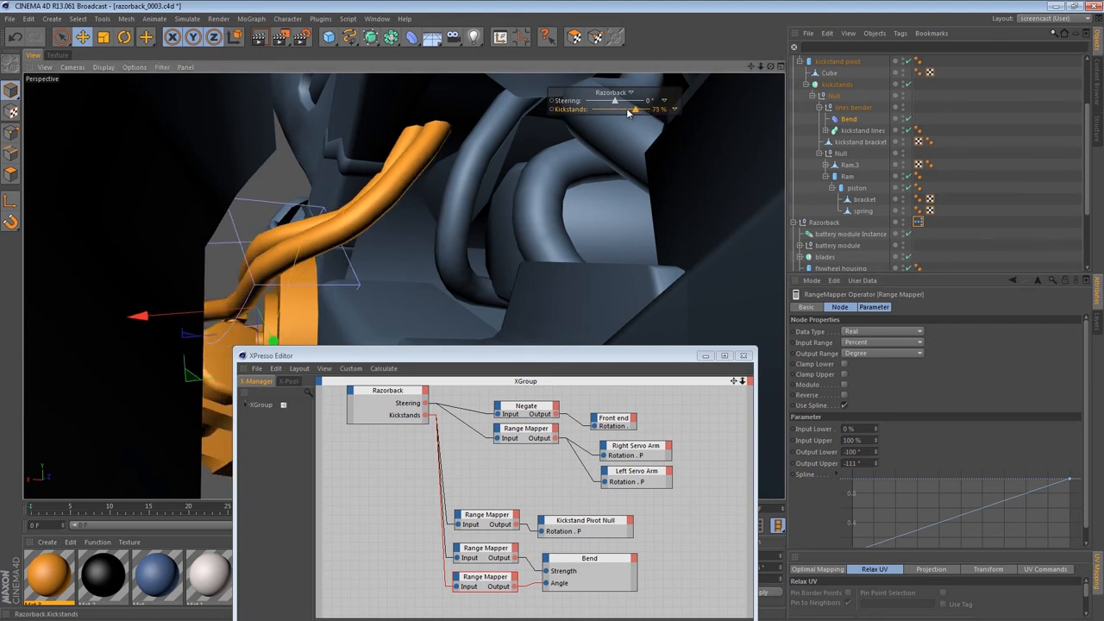
{"action": "left_click_drag", "start_coordinate": [634, 109], "coordinate": [647, 109]}
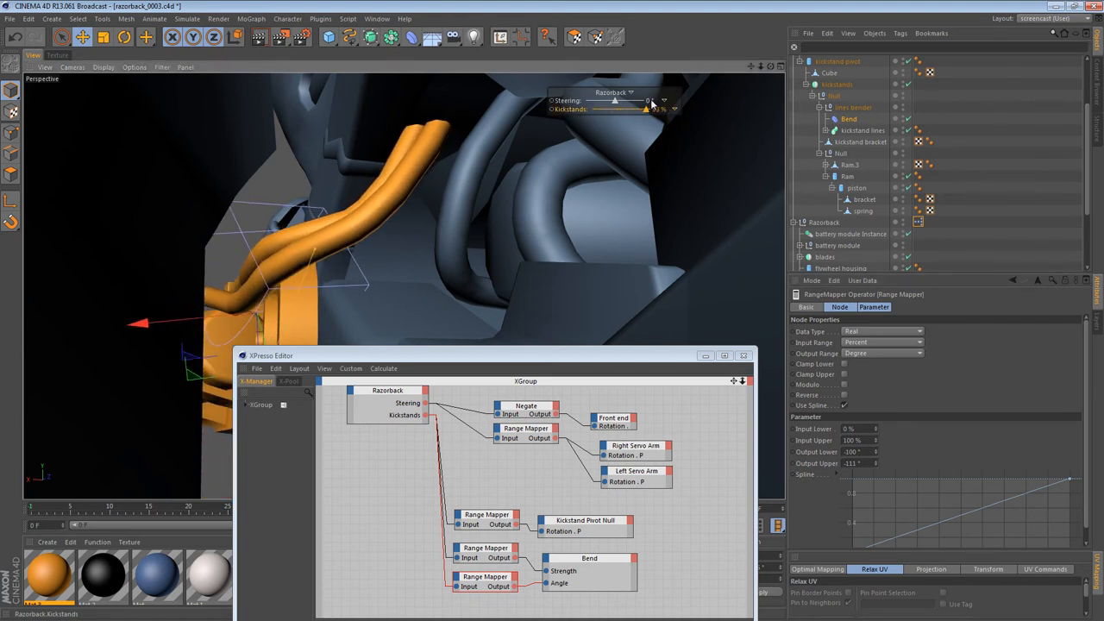
{"action": "left_click_drag", "start_coordinate": [646, 109], "coordinate": [593, 109]}
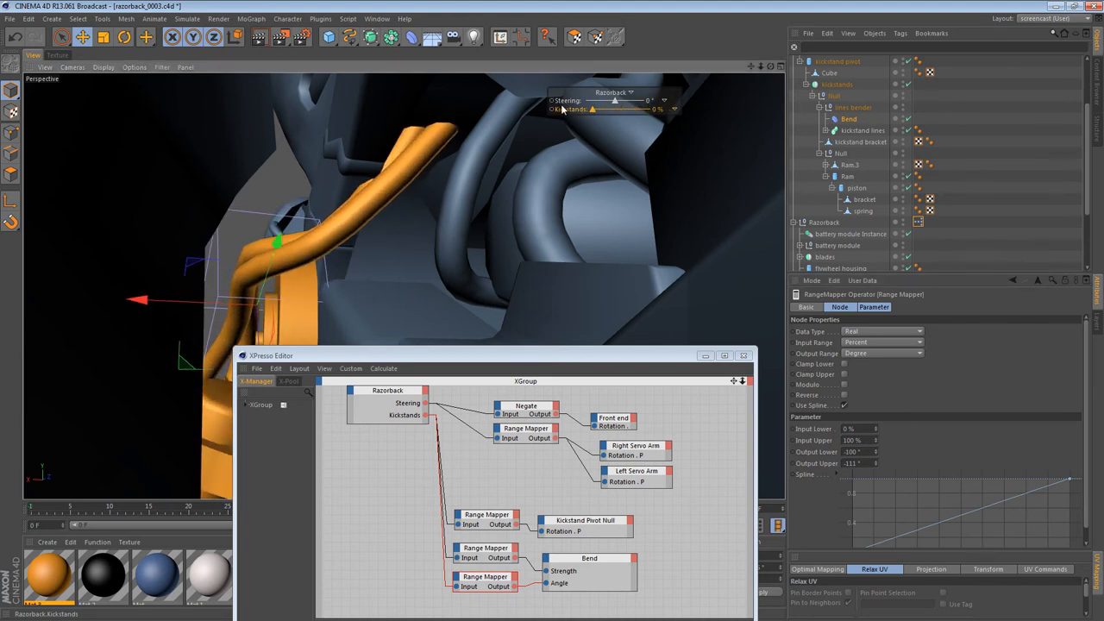
{"action": "left_click_drag", "start_coordinate": [594, 110], "coordinate": [604, 109]}
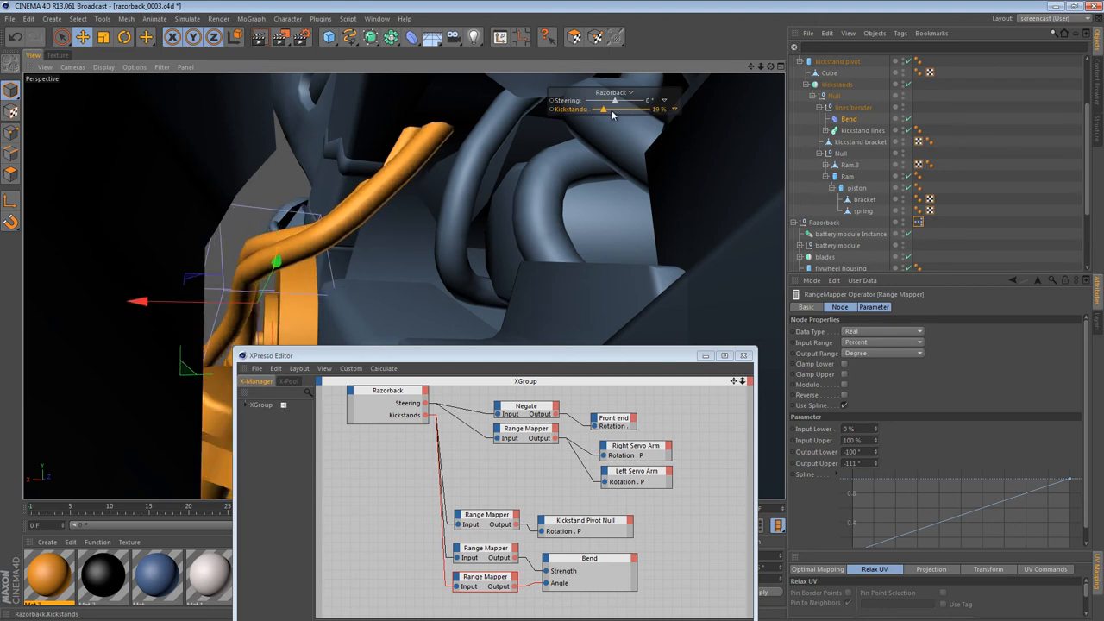
{"action": "left_click_drag", "start_coordinate": [604, 109], "coordinate": [622, 110]}
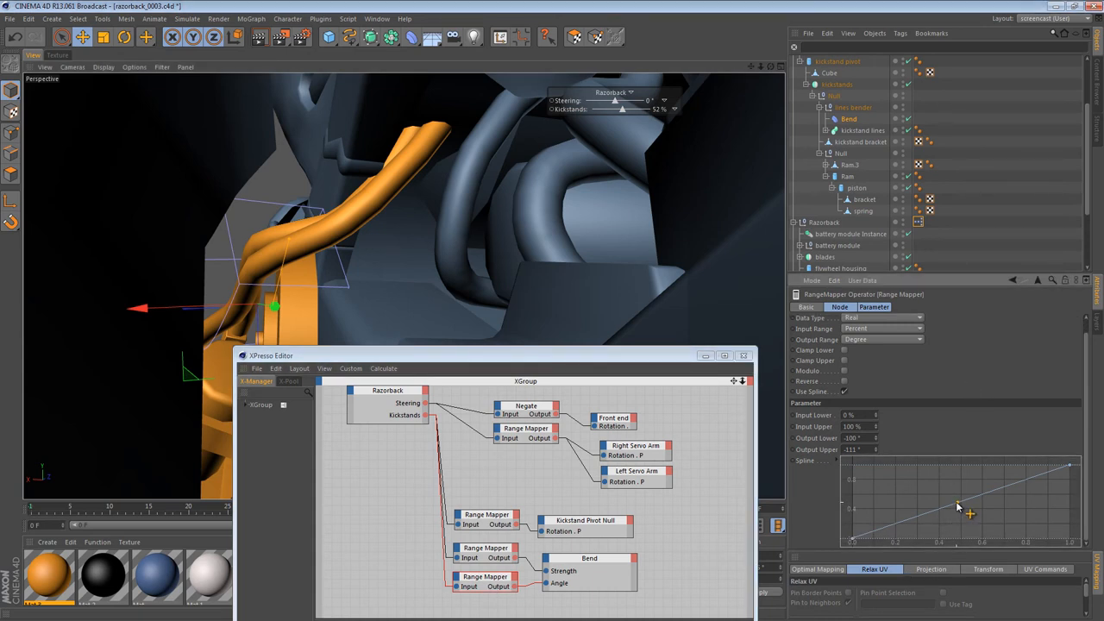
Add a midpoint to the angle mapper's spline and pull it upward into position.
{"action": "left_click_drag", "start_coordinate": [957, 507], "coordinate": [964, 472]}
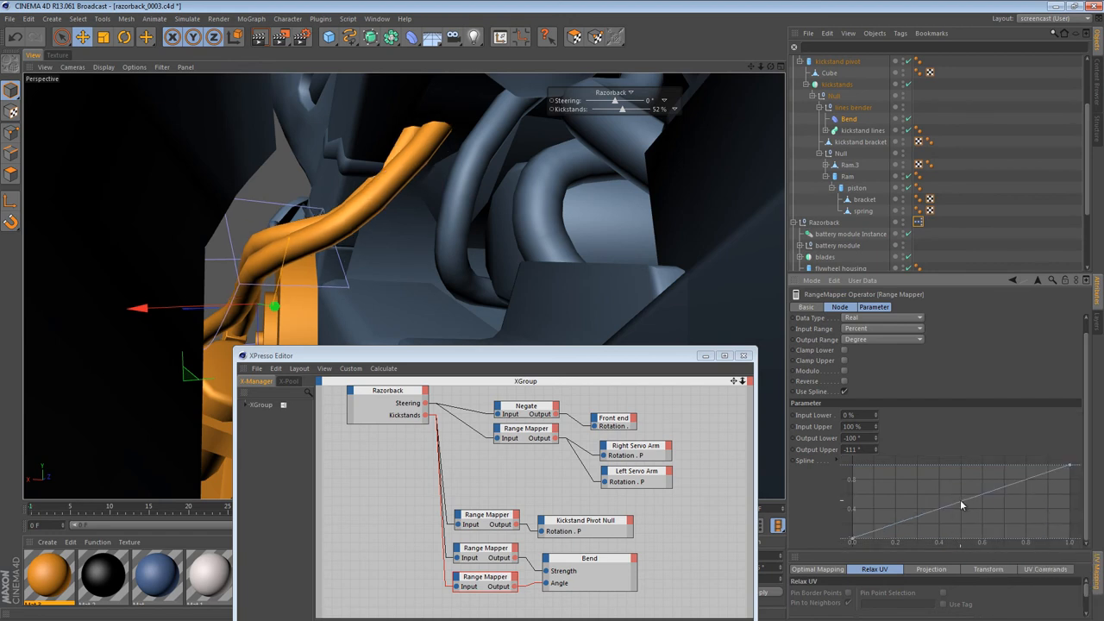
{"action": "right_click", "coordinate": [957, 504]}
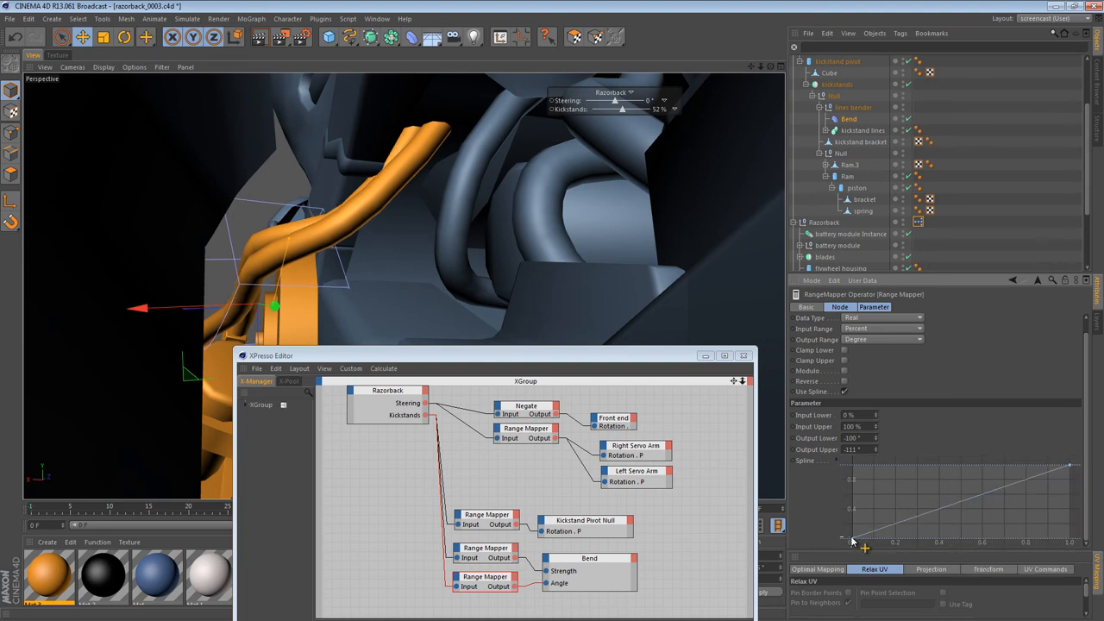
{"action": "left_click_drag", "start_coordinate": [862, 542], "coordinate": [1065, 470]}
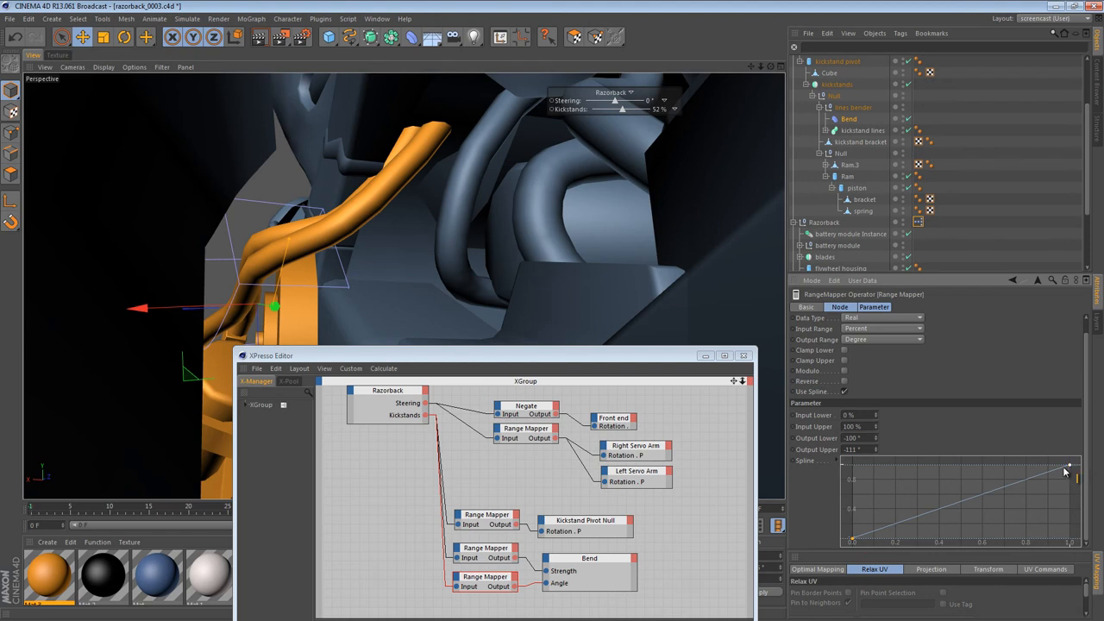
{"action": "left_click_drag", "start_coordinate": [1066, 471], "coordinate": [966, 492]}
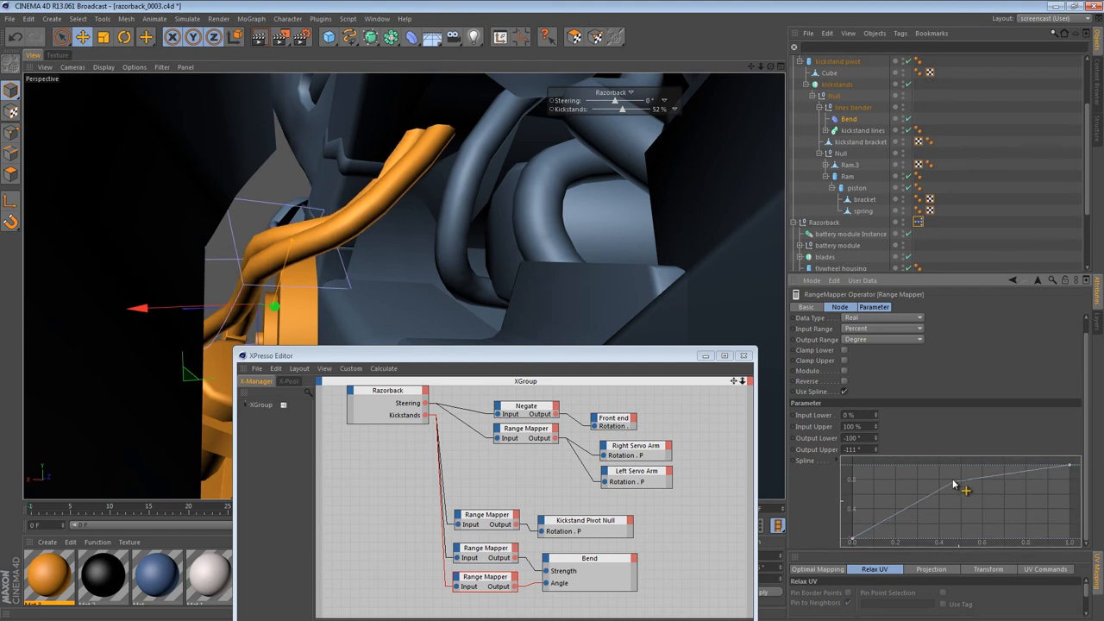
{"action": "left_click_drag", "start_coordinate": [964, 491], "coordinate": [971, 499]}
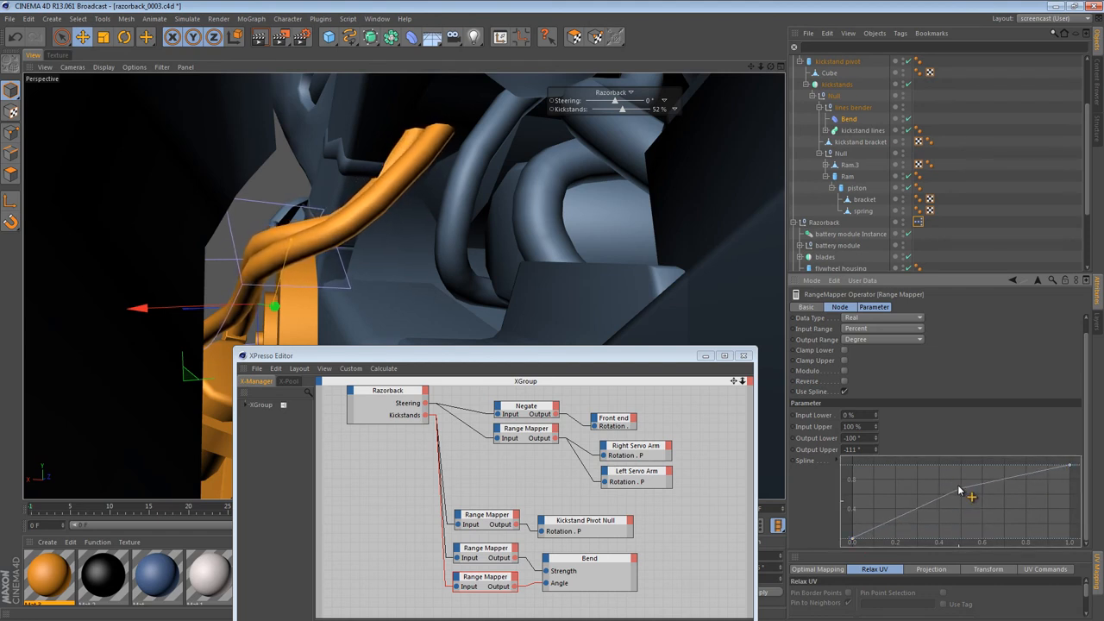
{"action": "left_click_drag", "start_coordinate": [971, 496], "coordinate": [961, 485]}
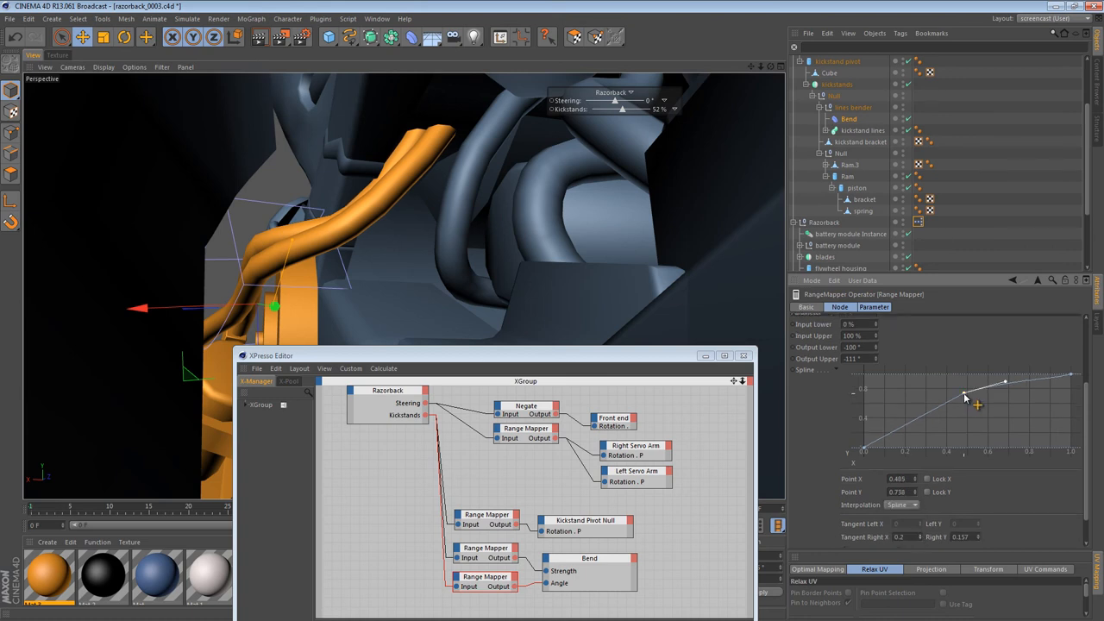
Ease the curve's start tangents and switch its points to spline interpolation.
{"action": "left_click_drag", "start_coordinate": [965, 396], "coordinate": [1004, 393]}
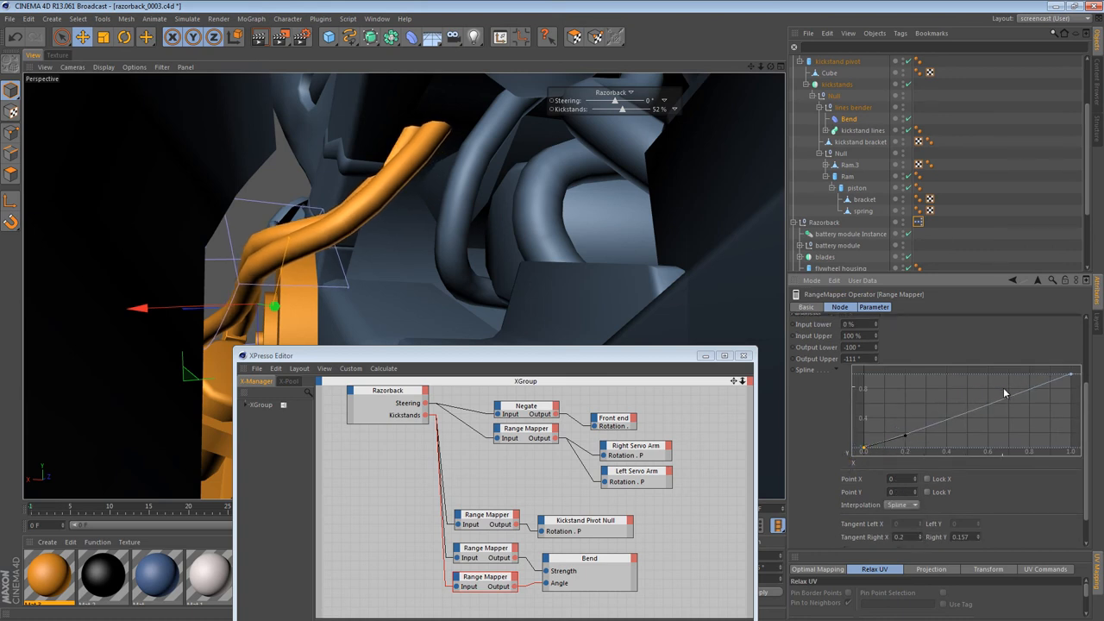
{"action": "left_click_drag", "start_coordinate": [1005, 392], "coordinate": [957, 401]}
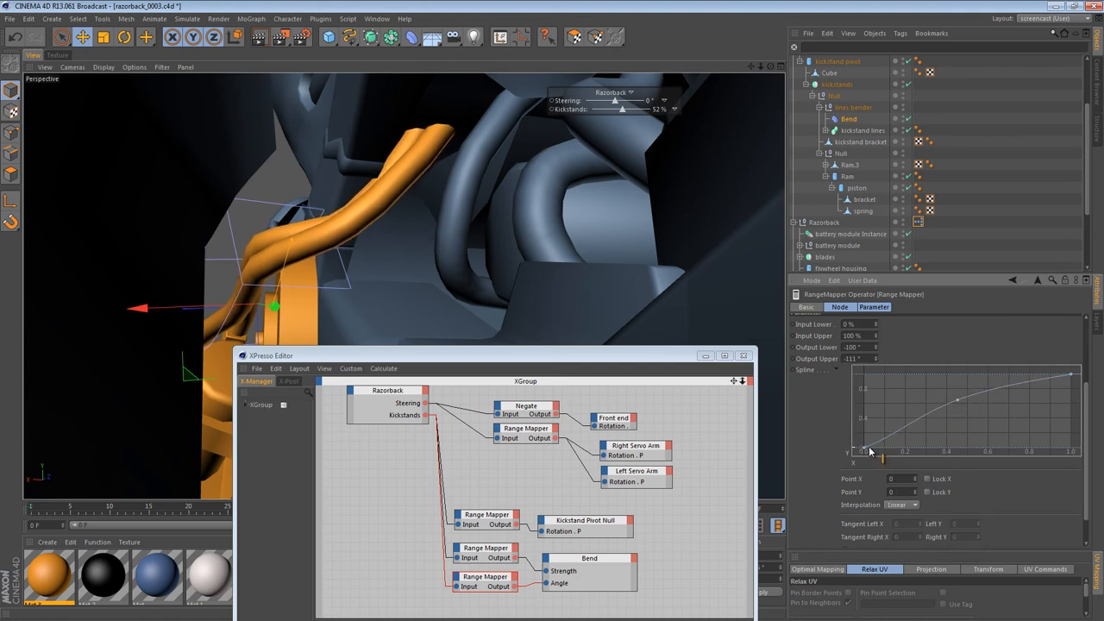
{"action": "left_click_drag", "start_coordinate": [867, 451], "coordinate": [872, 449]}
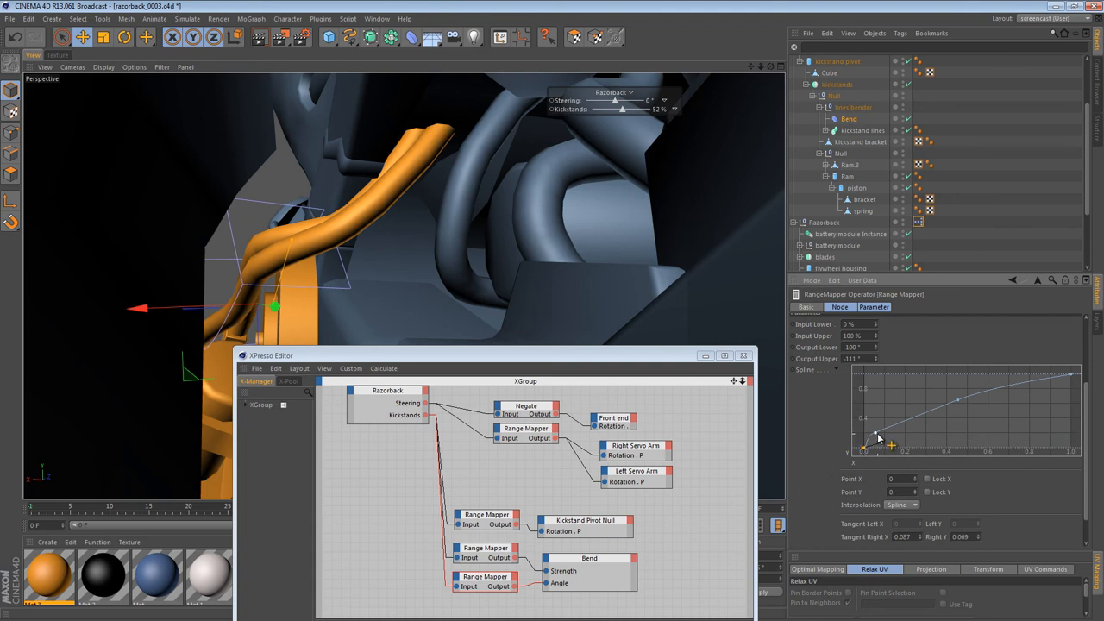
{"action": "right_click", "coordinate": [876, 440]}
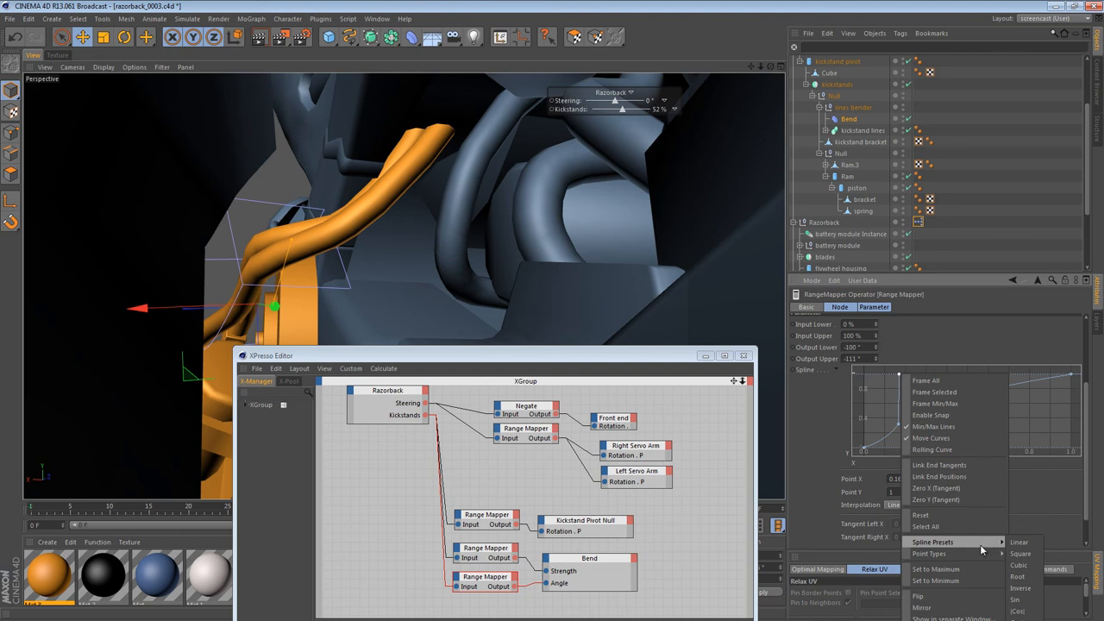
{"action": "left_click", "coordinate": [1018, 542]}
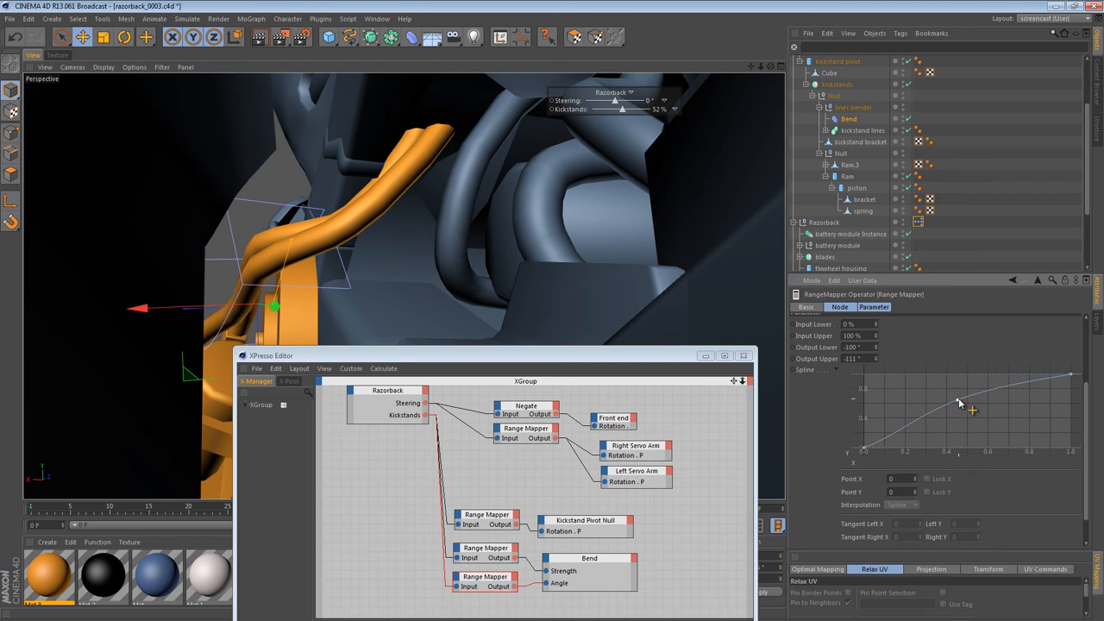
{"action": "left_click_drag", "start_coordinate": [959, 402], "coordinate": [867, 449]}
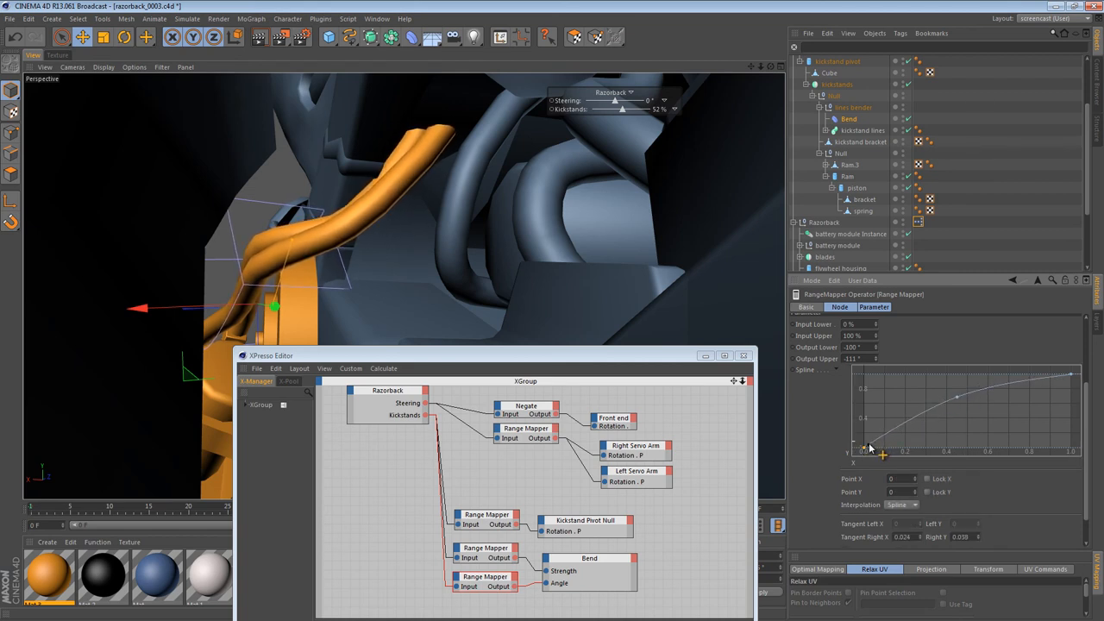
{"action": "left_click_drag", "start_coordinate": [865, 447], "coordinate": [956, 397]}
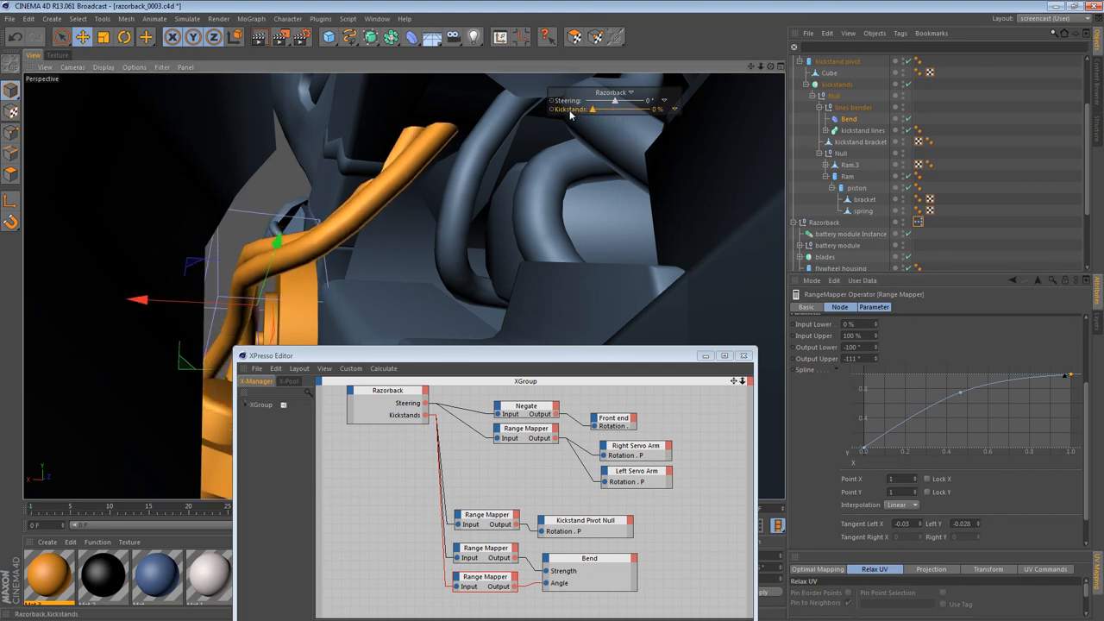
Drag the Kickstands slider to 100%, then back to about 45% partway deployed.
{"action": "left_click_drag", "start_coordinate": [595, 109], "coordinate": [655, 110]}
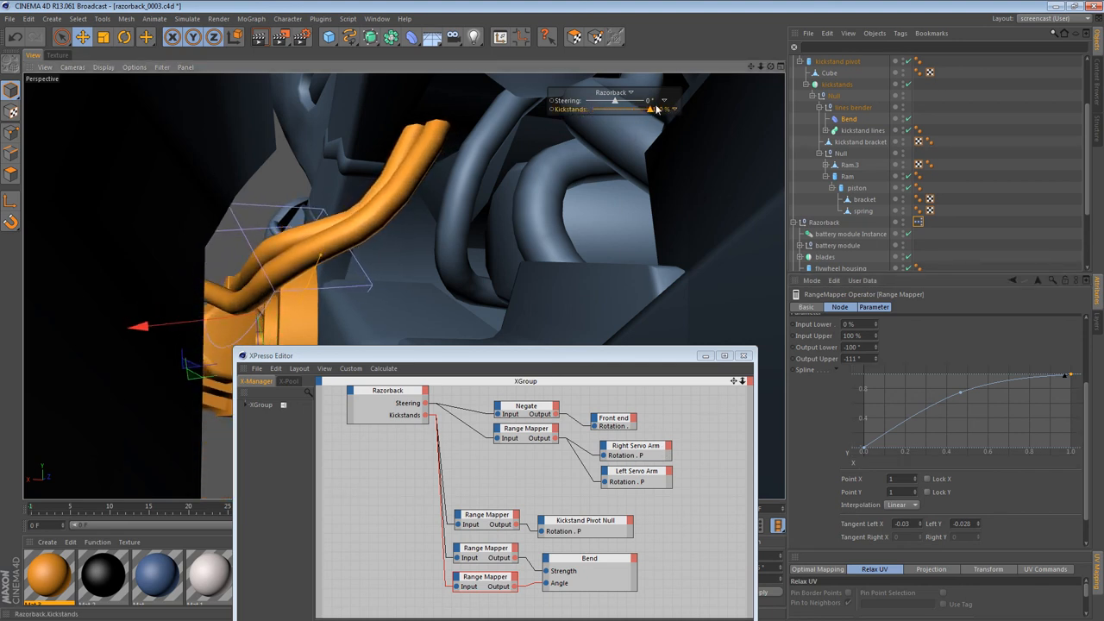
{"action": "left_click_drag", "start_coordinate": [651, 110], "coordinate": [630, 109]}
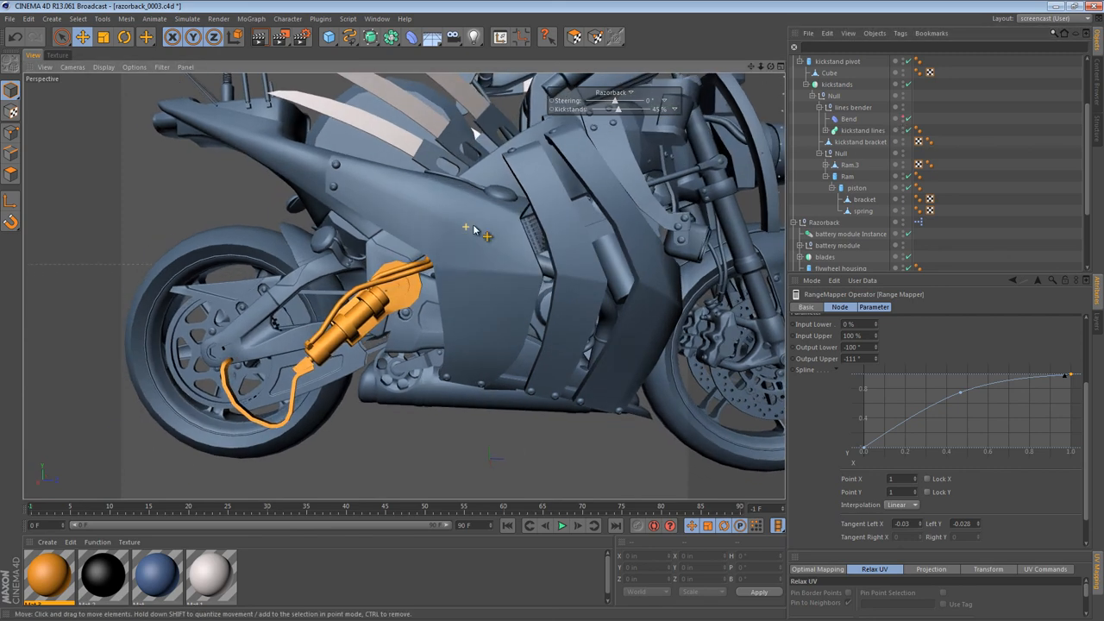
Sweep Kickstands from 0% to 100% and orbit above to inspect the hoses bending.
{"action": "left_click_drag", "start_coordinate": [613, 109], "coordinate": [623, 109]}
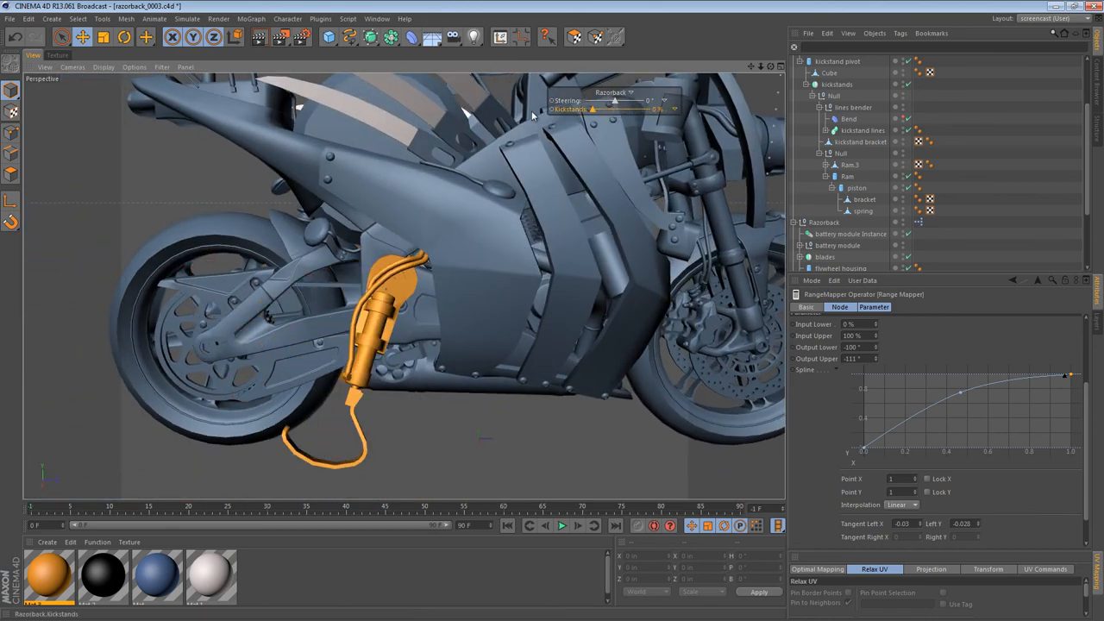
{"action": "left_click_drag", "start_coordinate": [614, 110], "coordinate": [651, 109]}
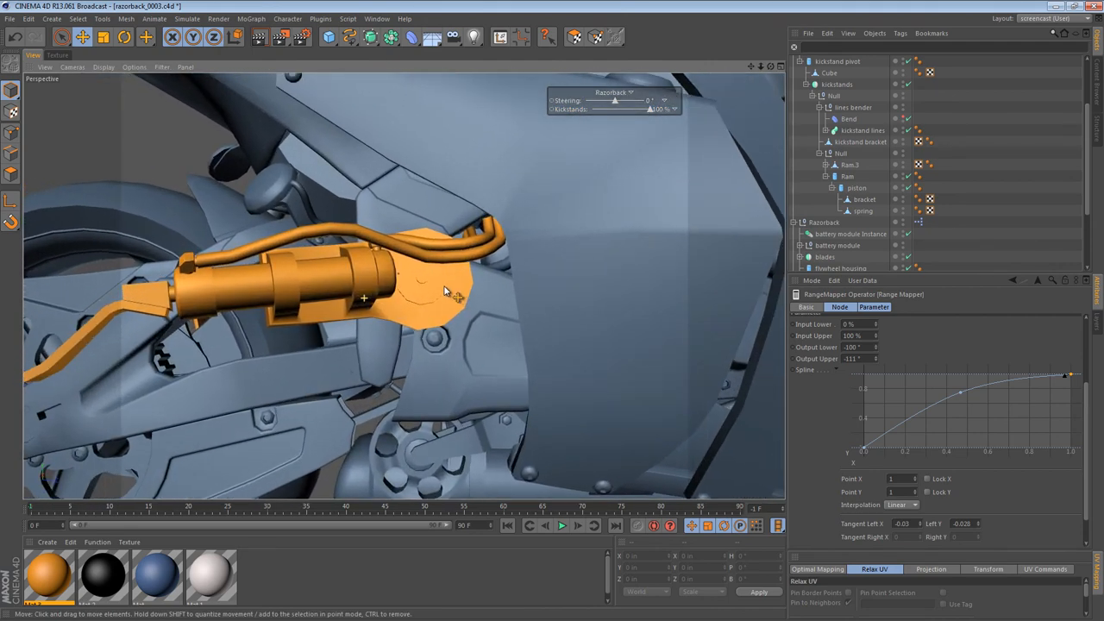
{"action": "left_click_drag", "start_coordinate": [444, 291], "coordinate": [591, 276]}
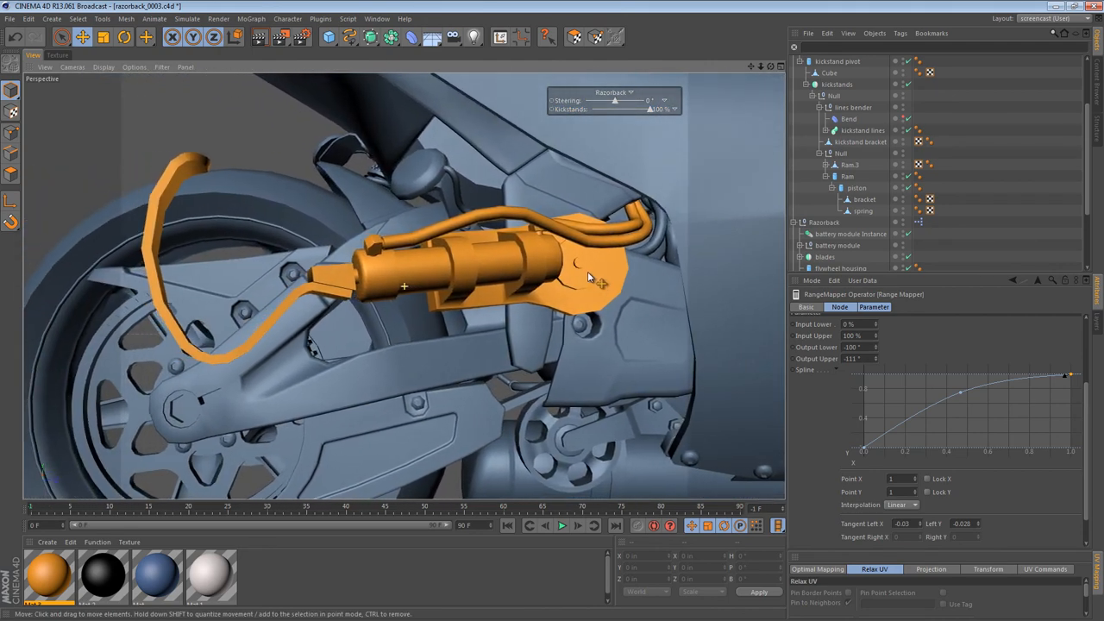